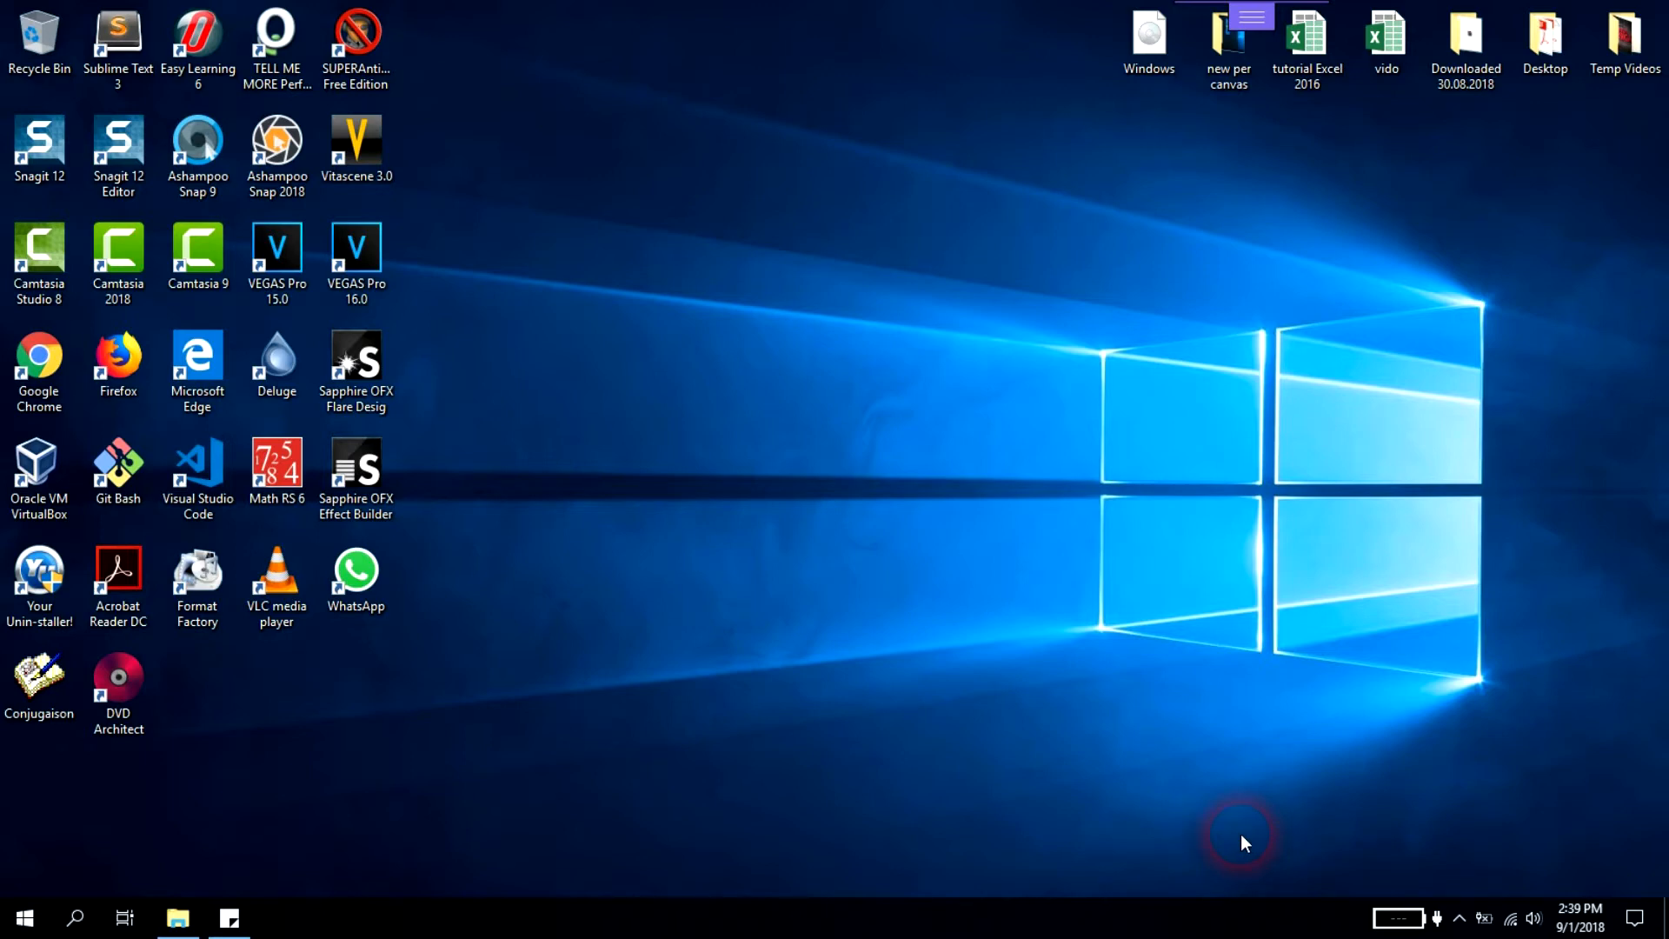
{"action": "mouse_move", "coordinate": [790, 336]}
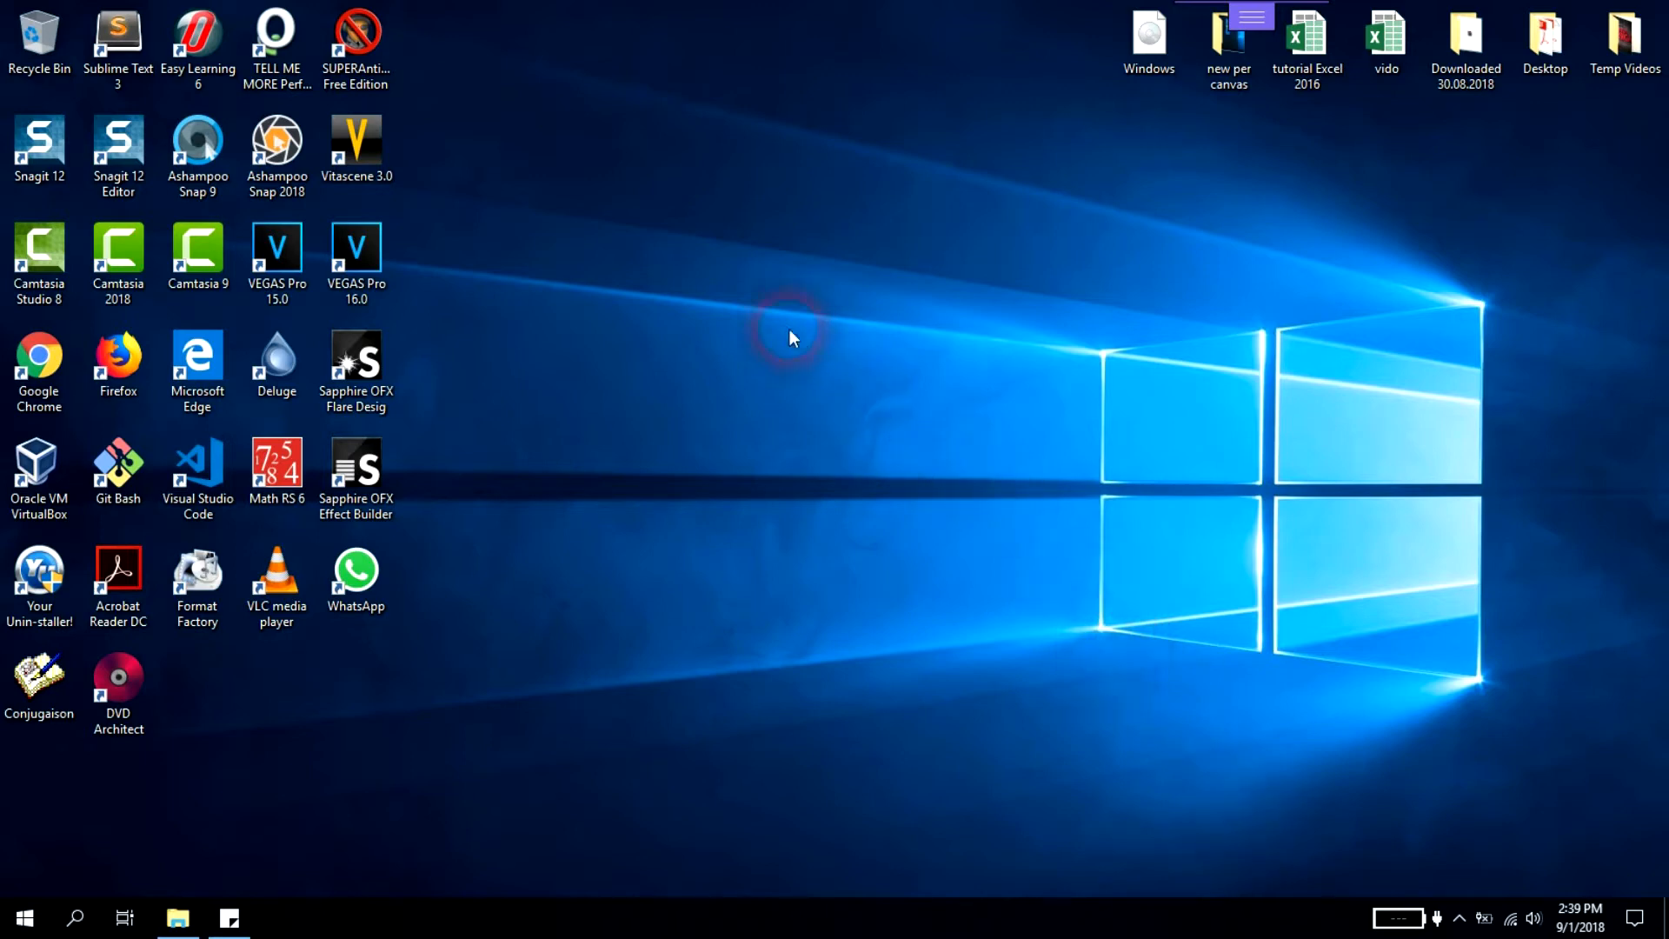
Step: Launch Firefox and search Google for 'windows 10 download'
{"action": "left_click", "coordinate": [118, 362]}
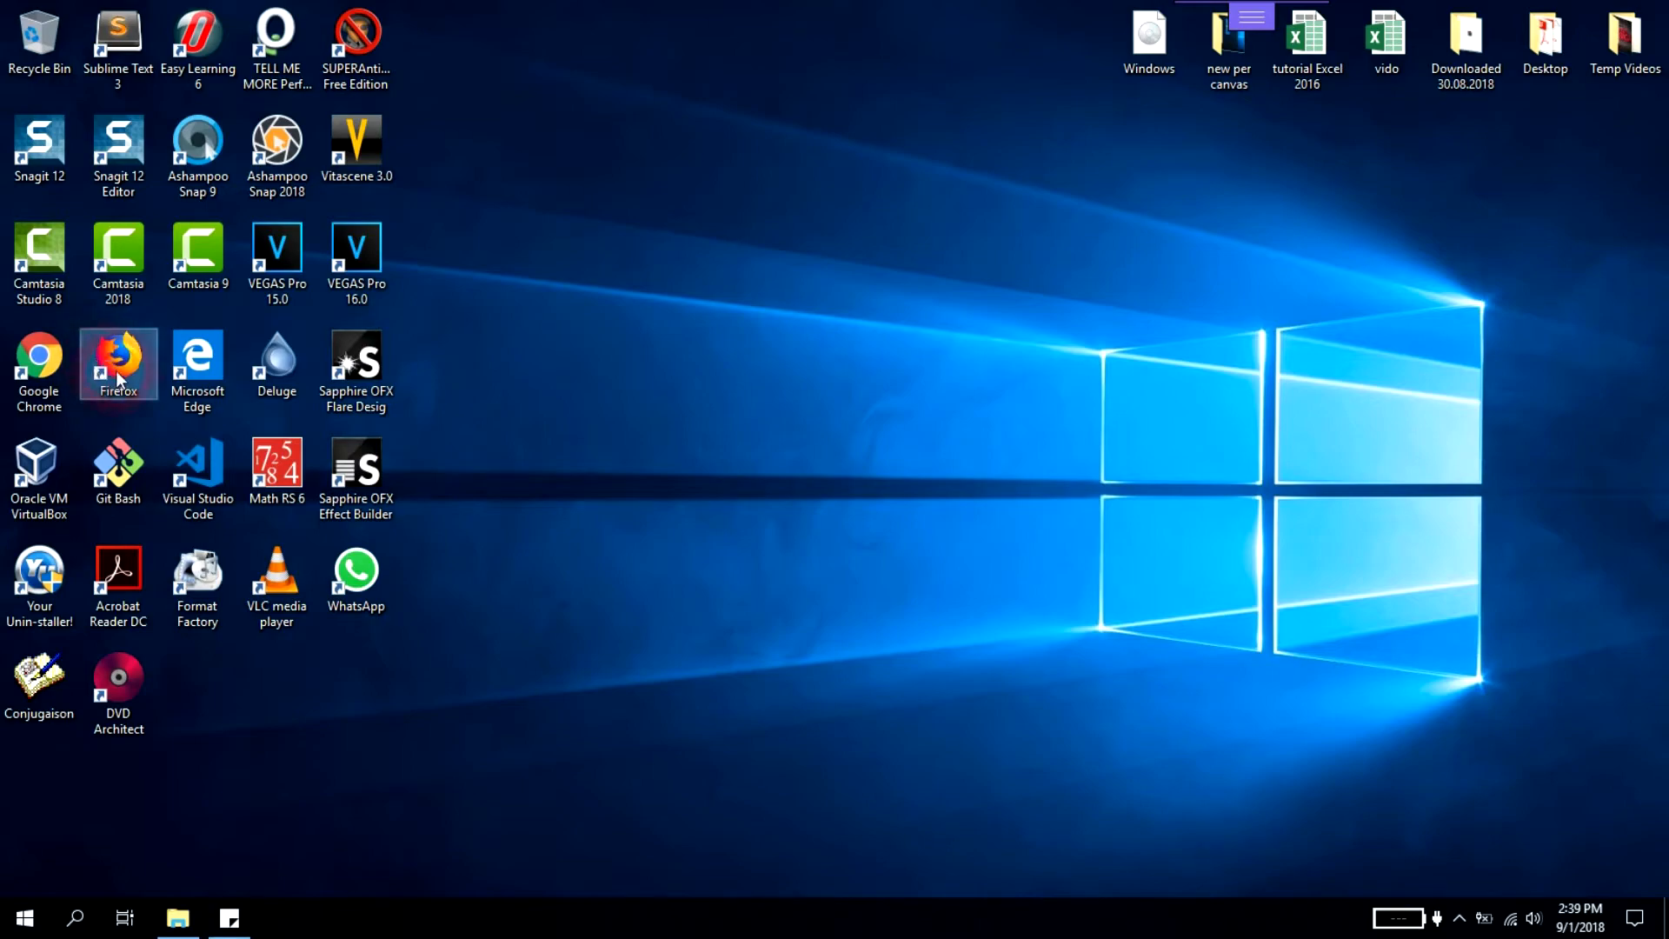
{"action": "double_click", "coordinate": [118, 364]}
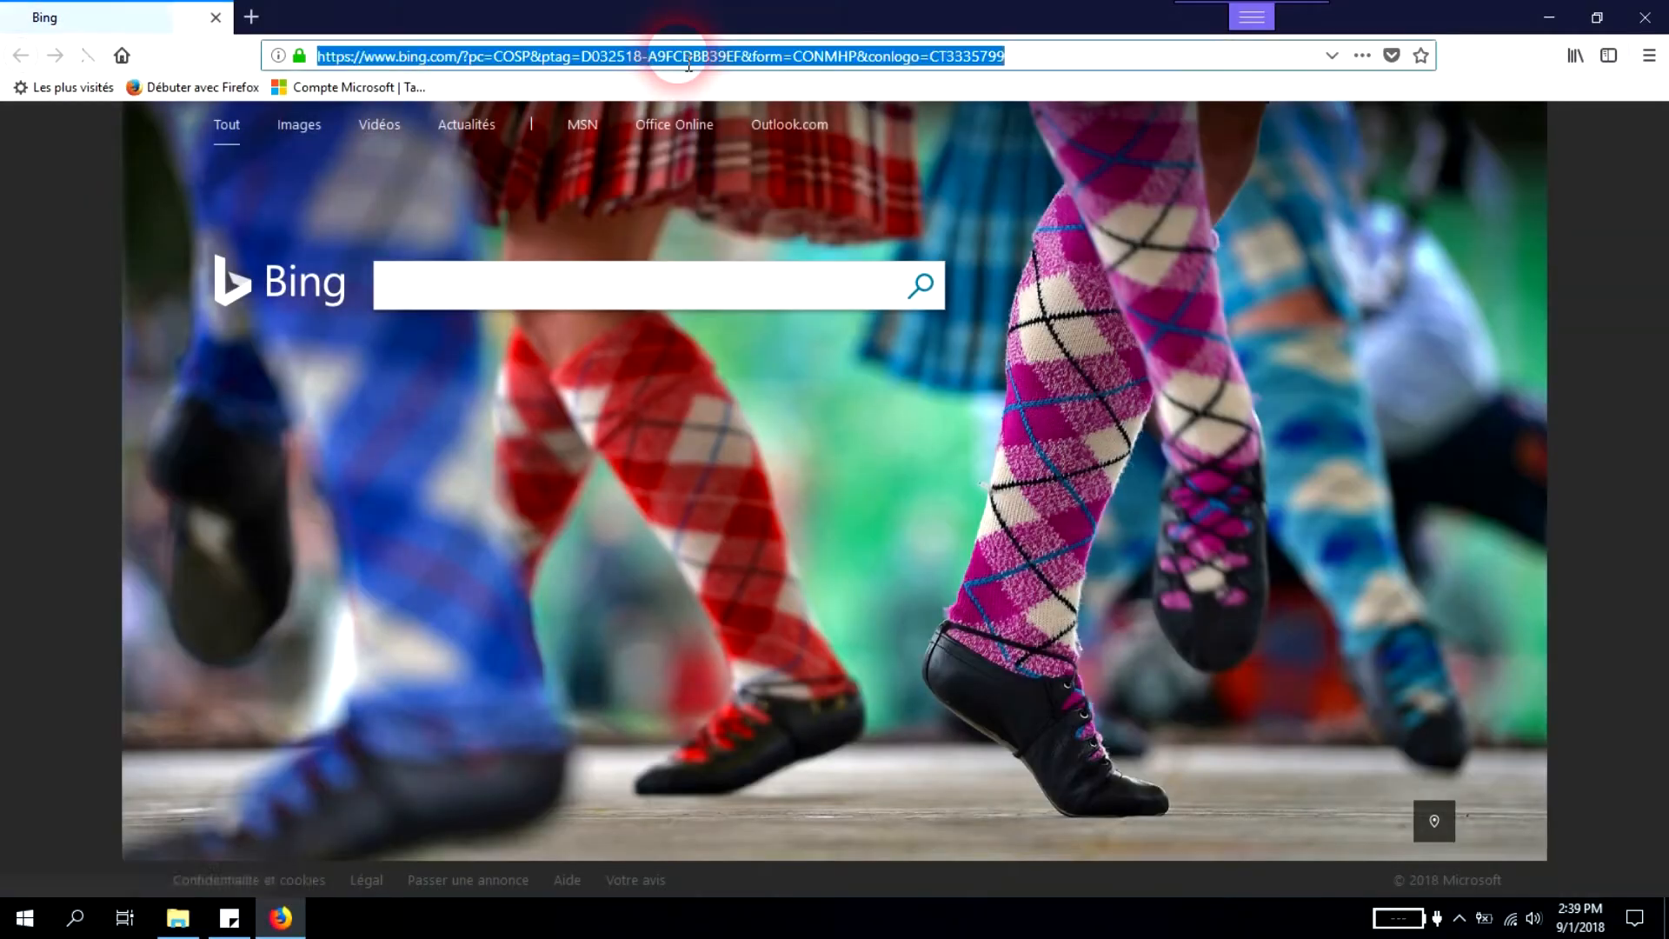
{"action": "type", "text": "win"}
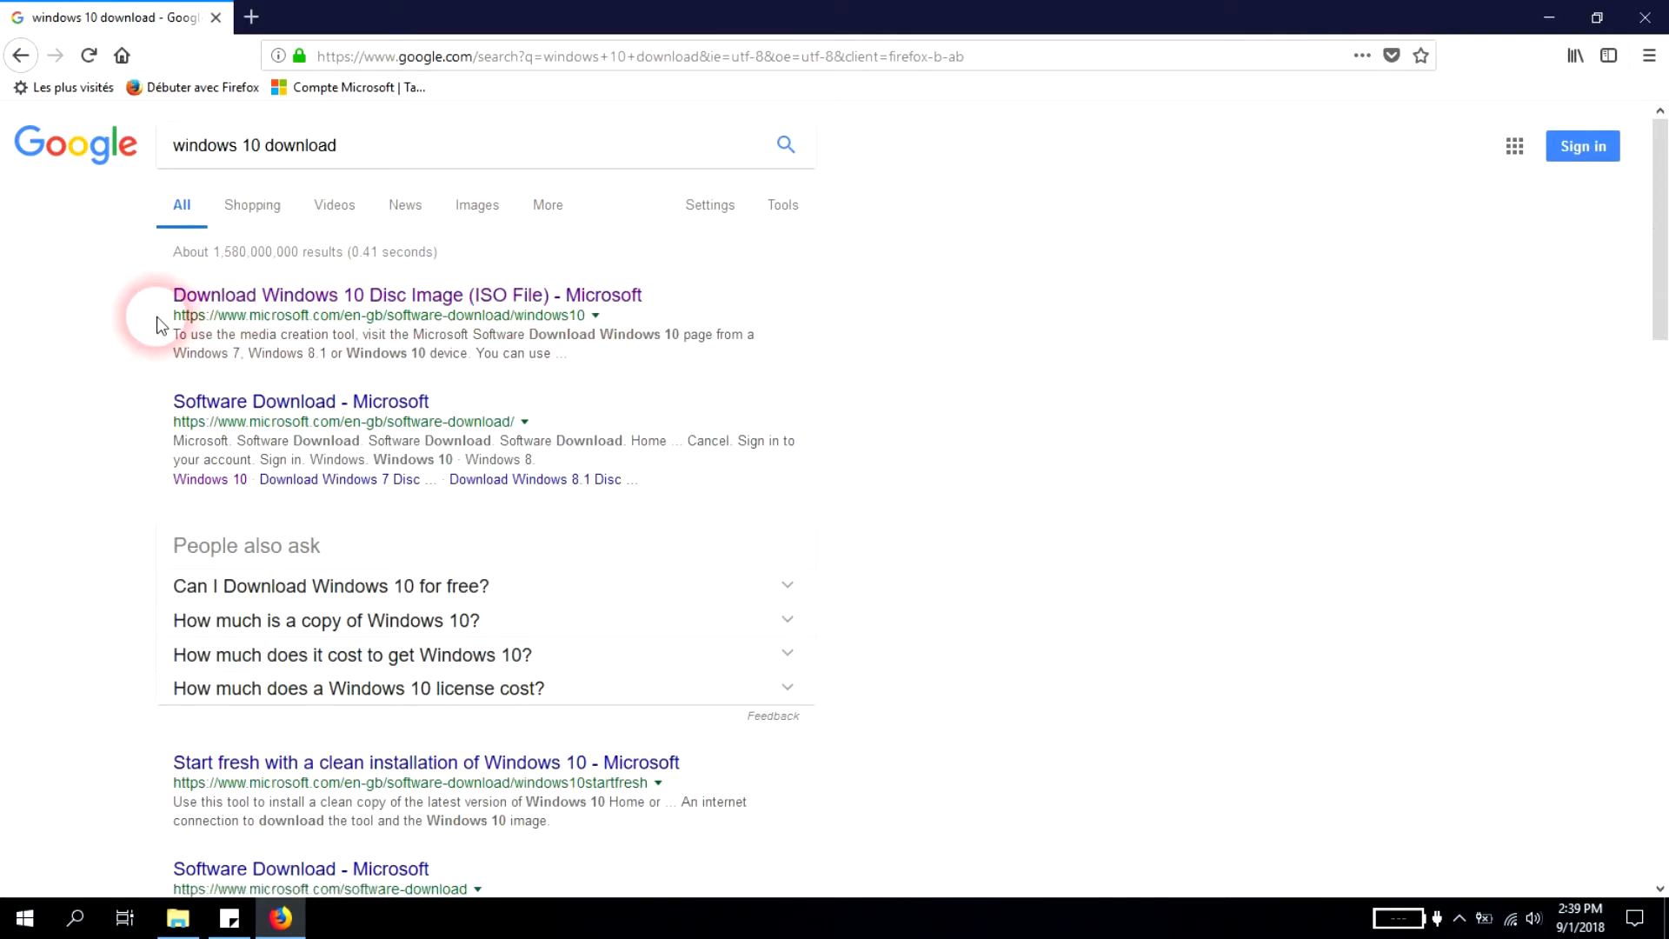
{"action": "left_click_drag", "start_coordinate": [174, 314], "coordinate": [302, 315]}
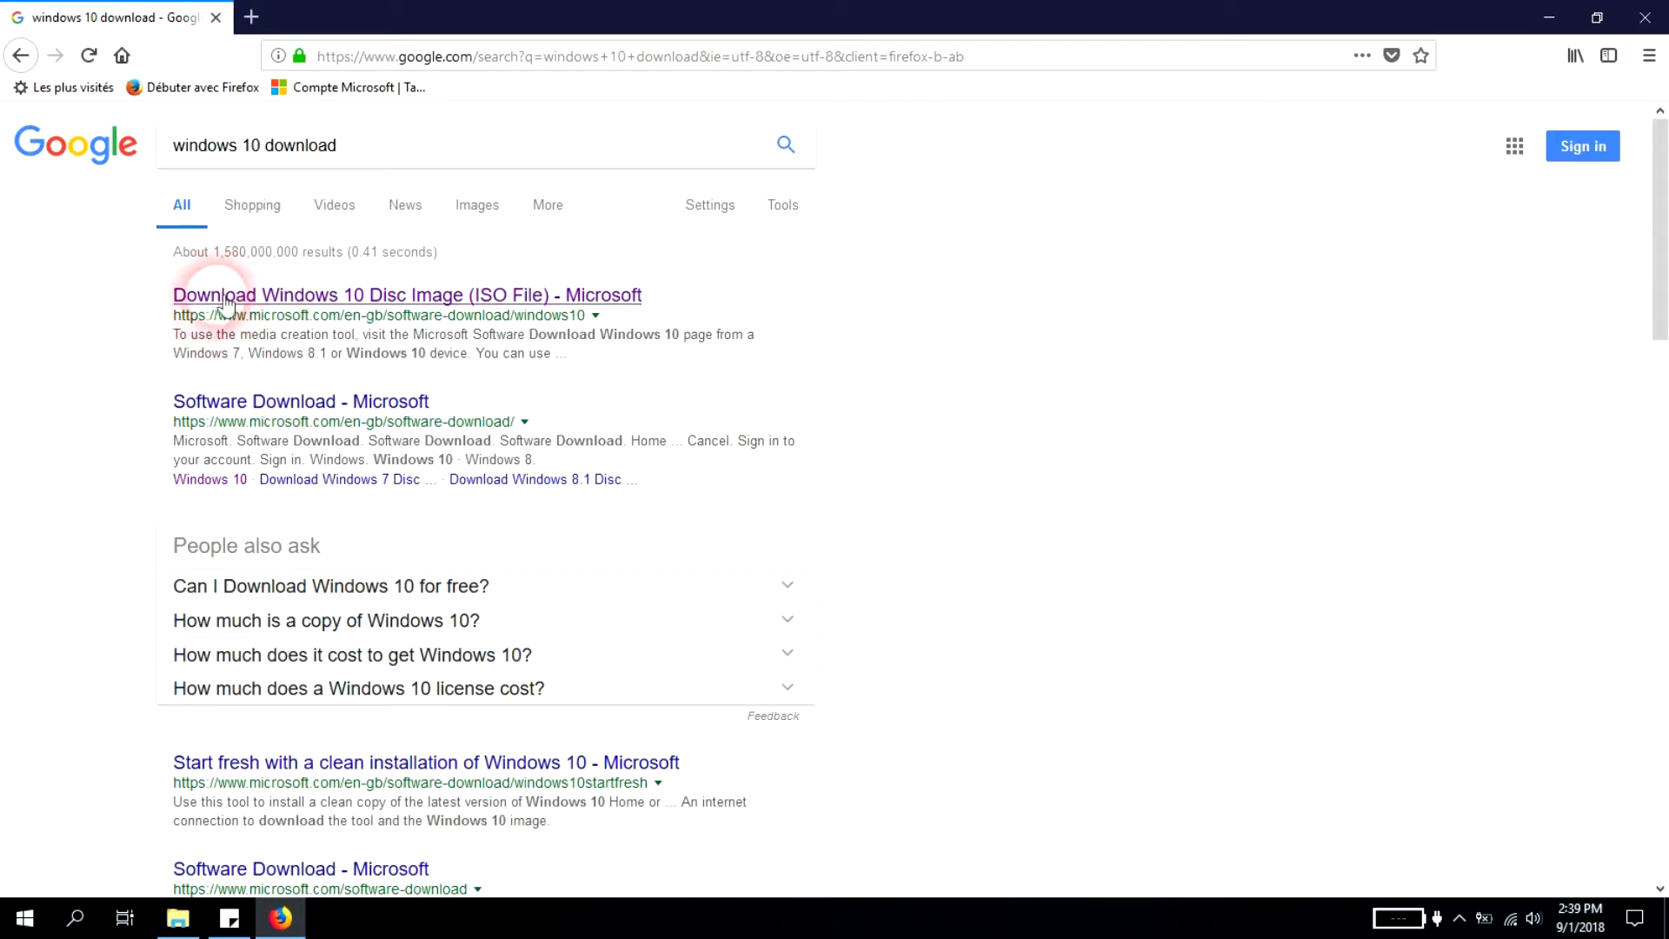
Step: Open Microsoft's Download Windows 10 page from the search results
{"action": "left_click", "coordinate": [406, 294]}
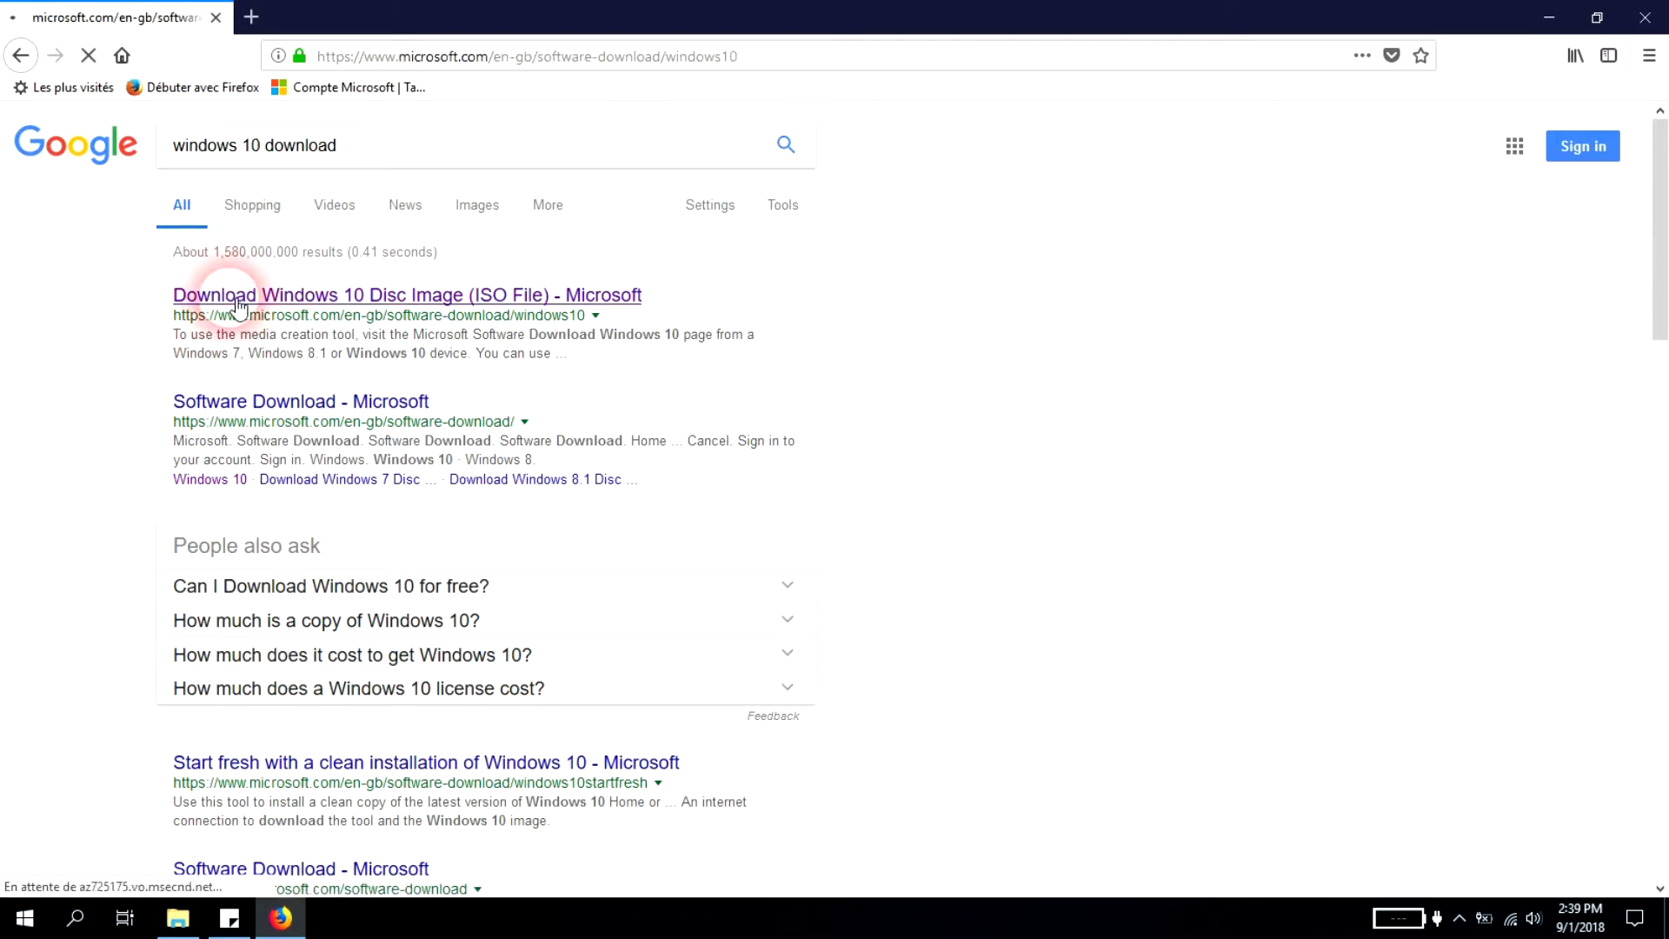
{"action": "left_click", "coordinate": [406, 295]}
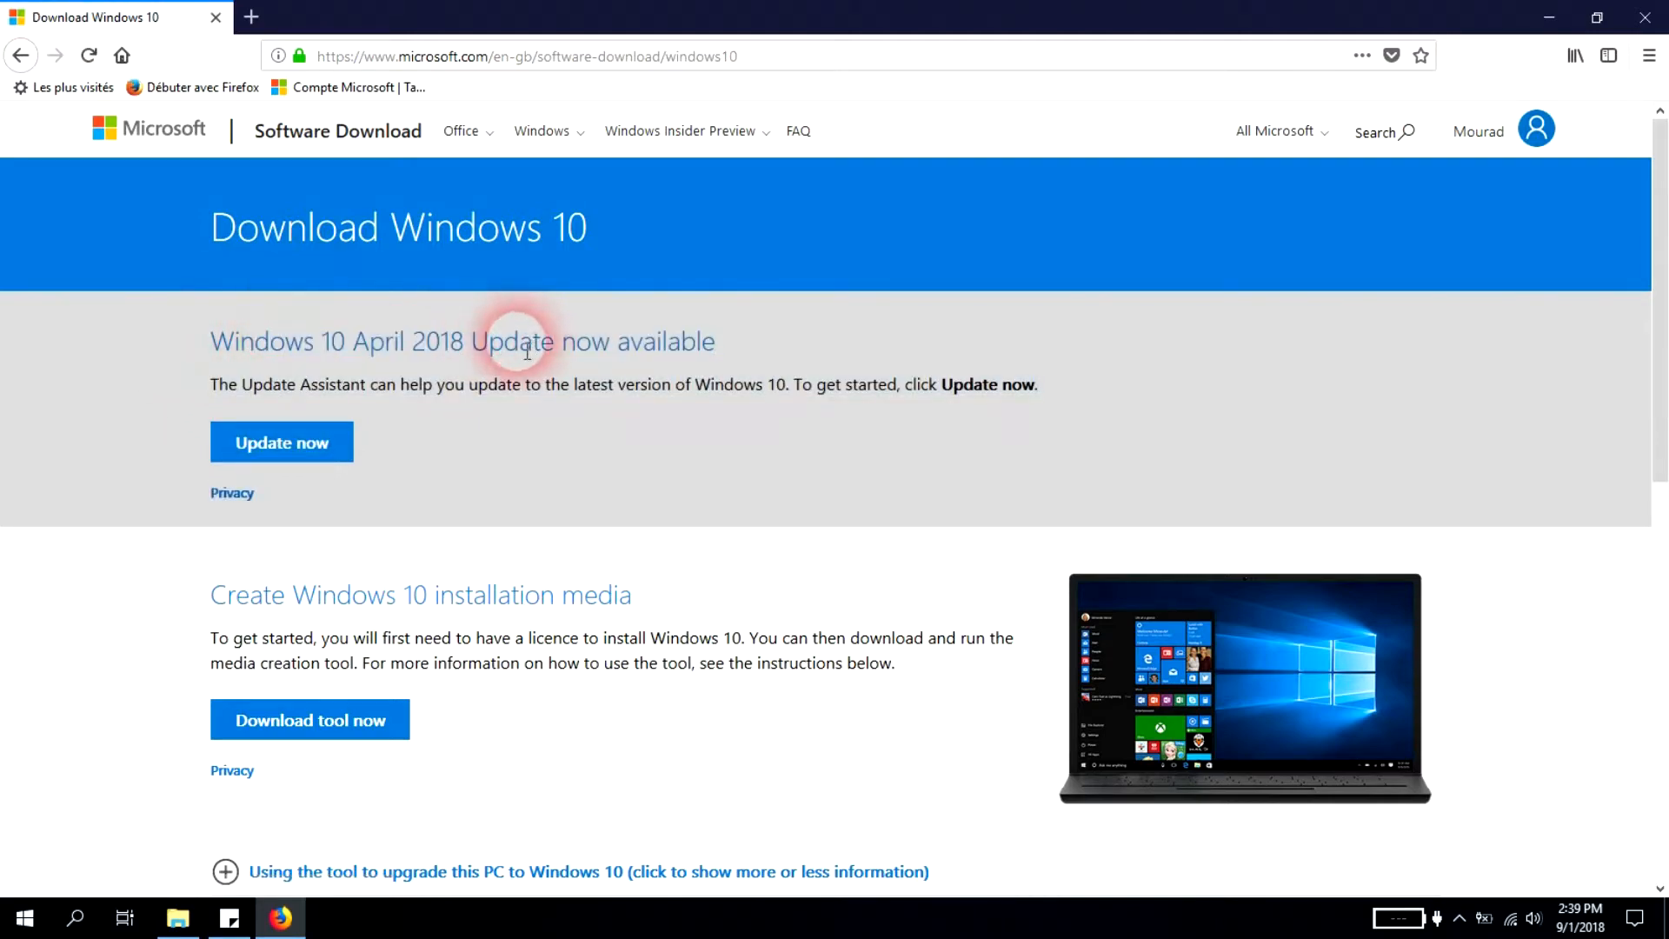
{"action": "scroll", "scroll_direction": "down", "scroll_amount": 3}
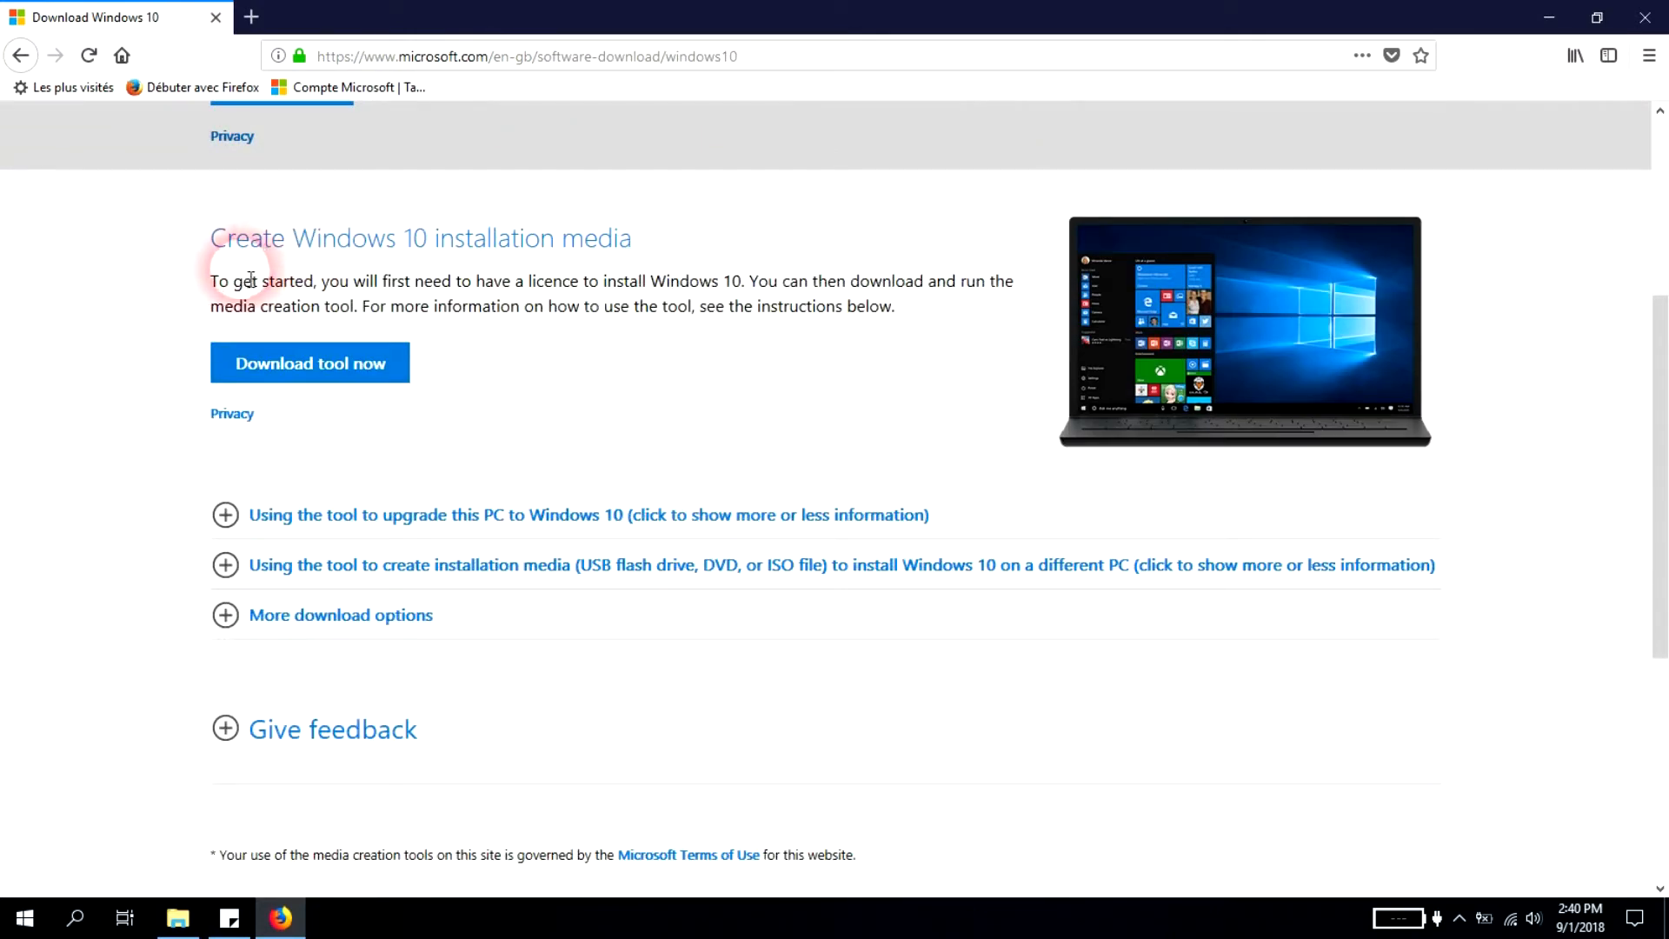
Step: Download the media creation tool and save MediaCreationTool1803.exe
{"action": "left_click", "coordinate": [309, 363]}
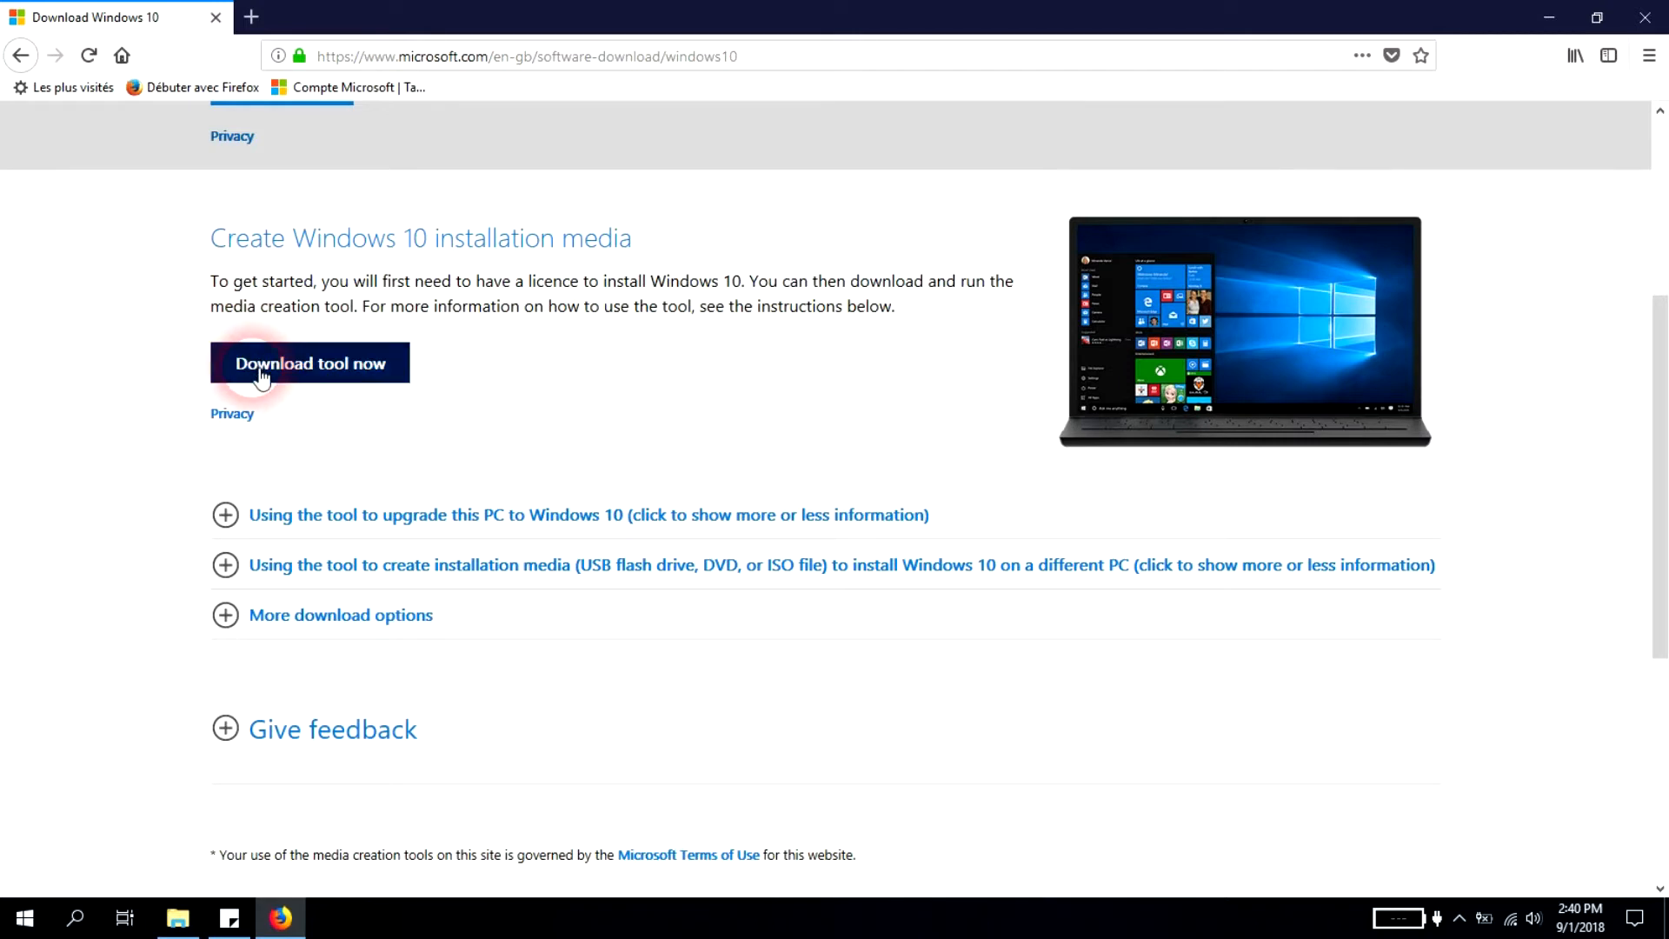
{"action": "left_click", "coordinate": [309, 363]}
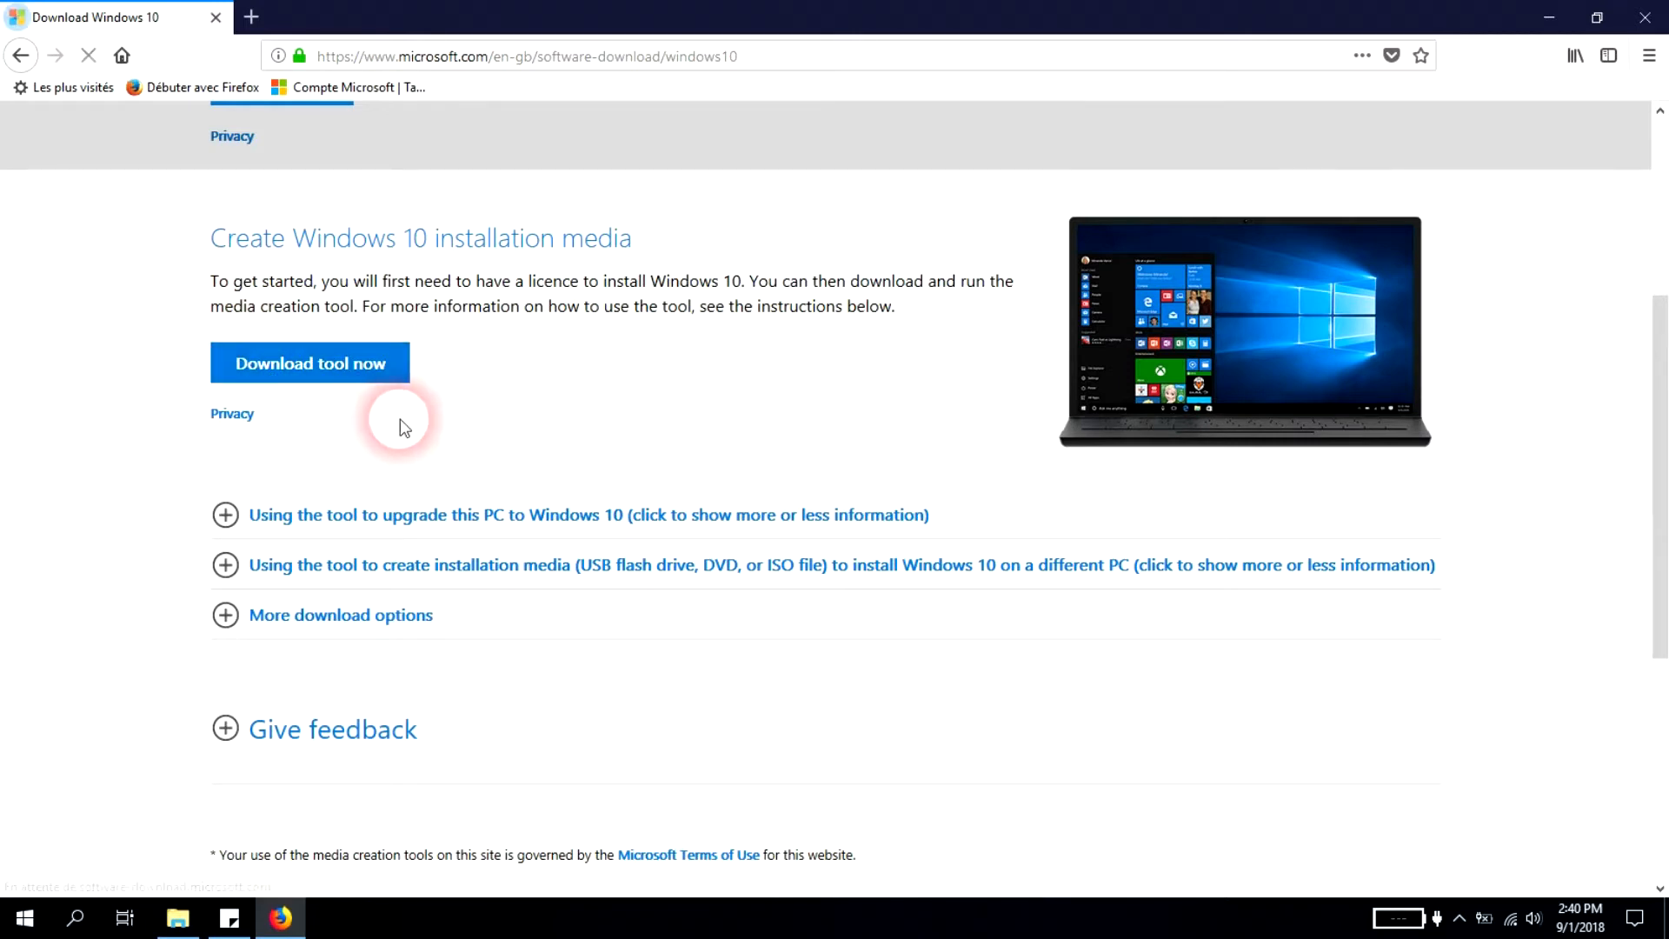
{"action": "left_click", "coordinate": [309, 362]}
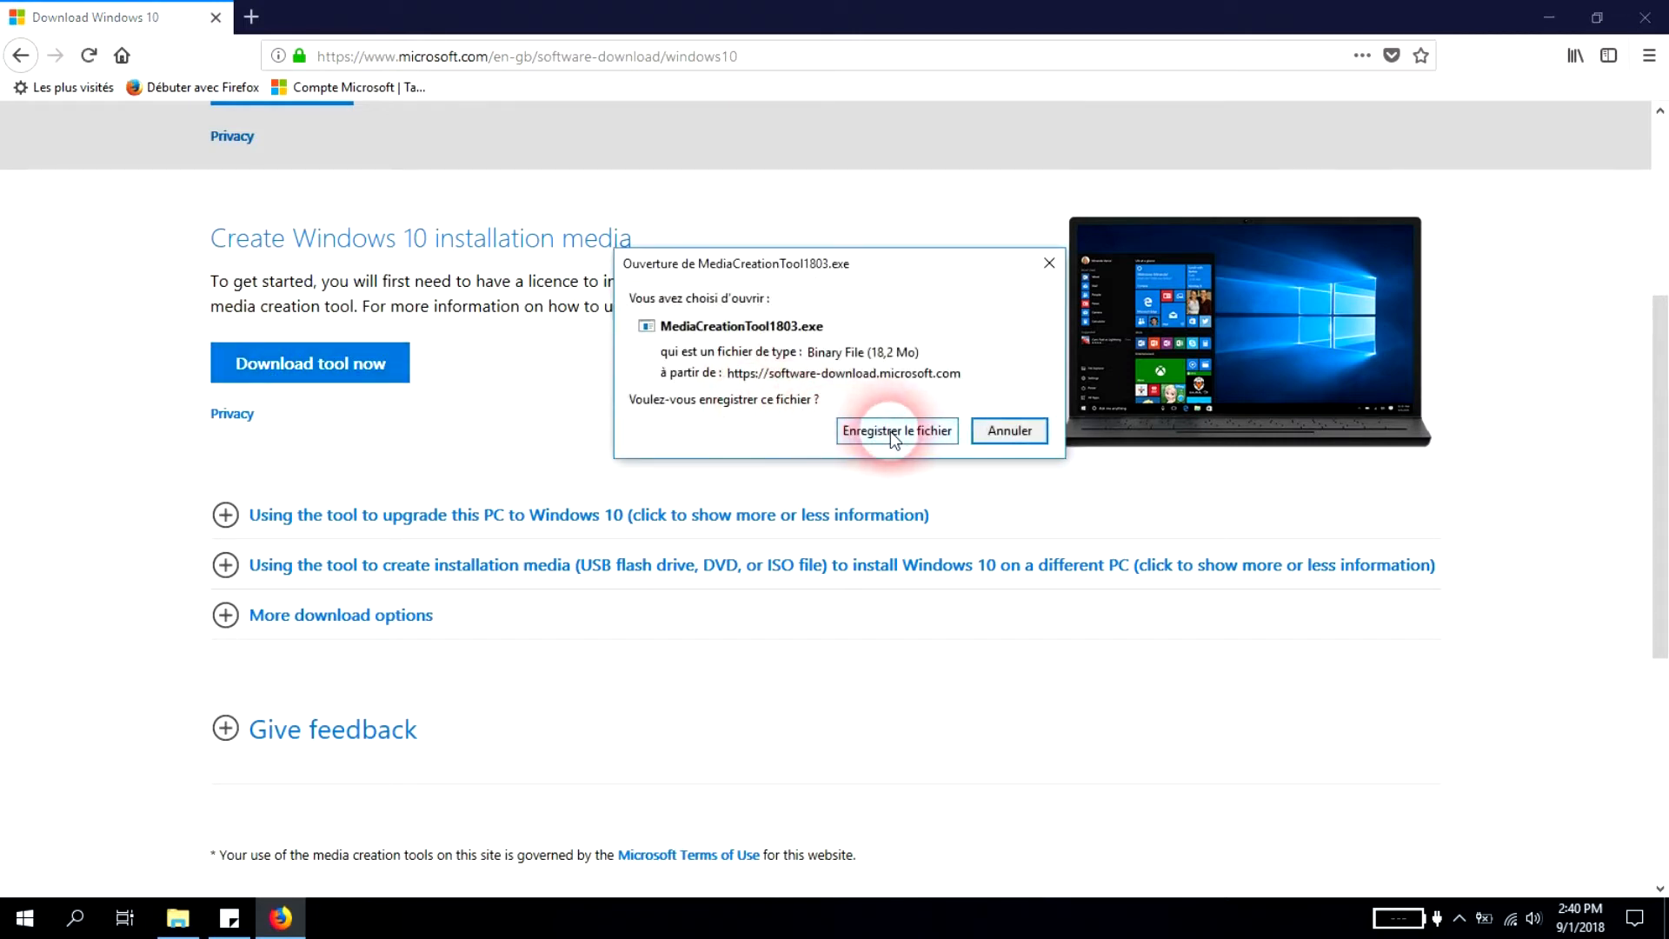
{"action": "left_click", "coordinate": [895, 430]}
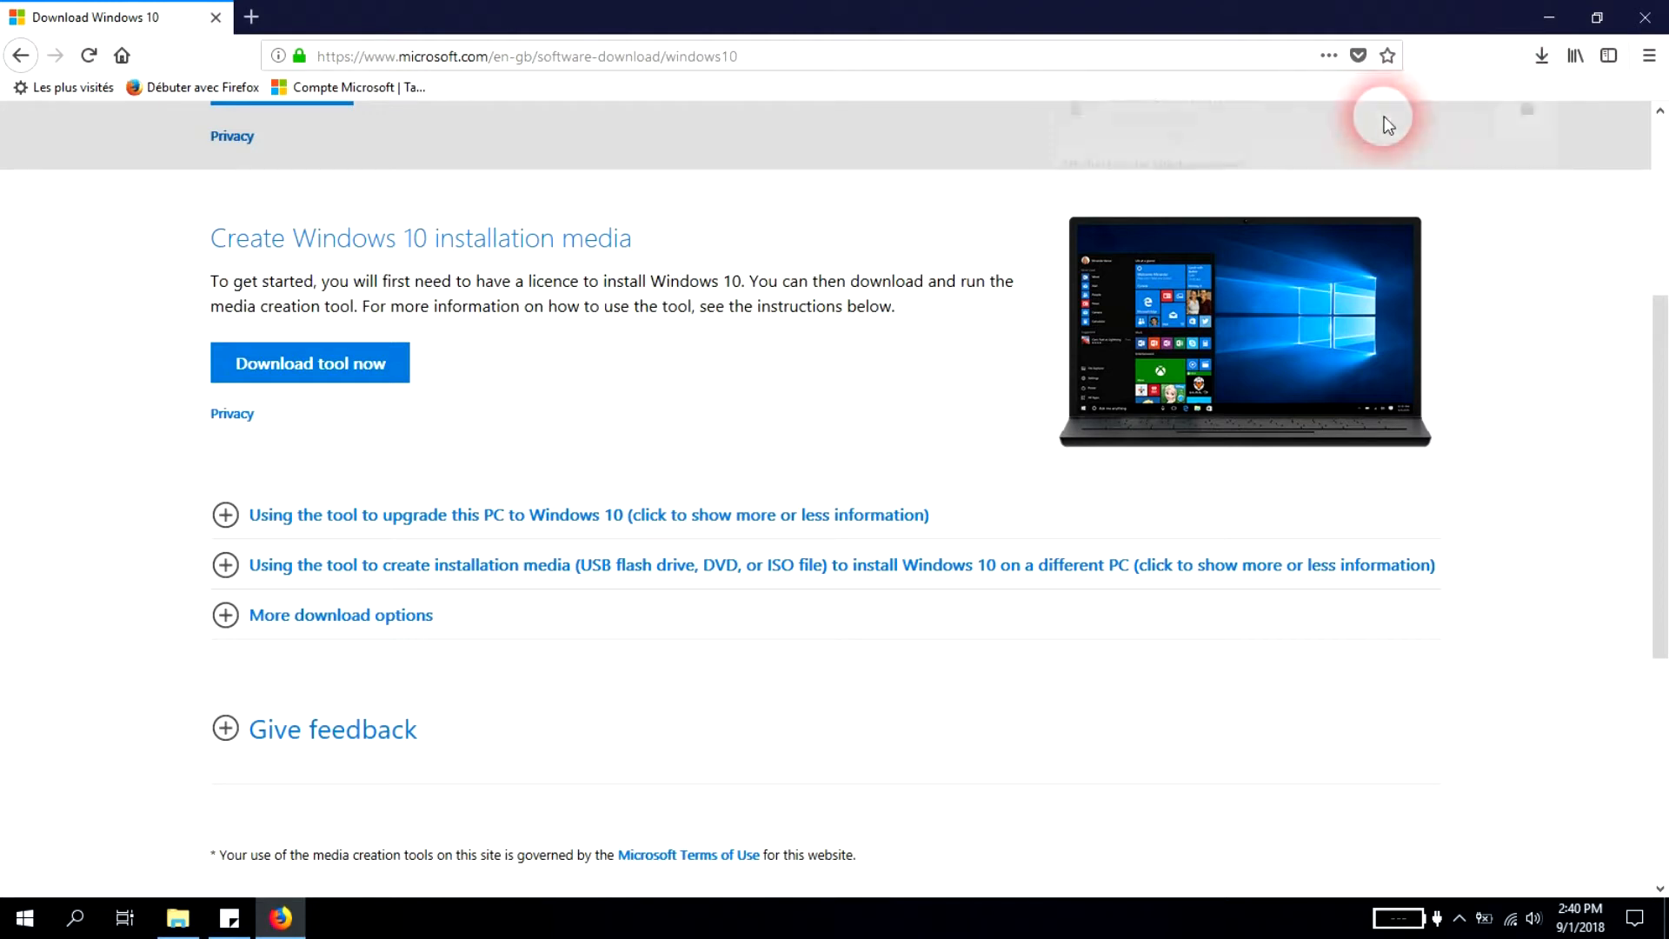
{"action": "mouse_move", "coordinate": [680, 338]}
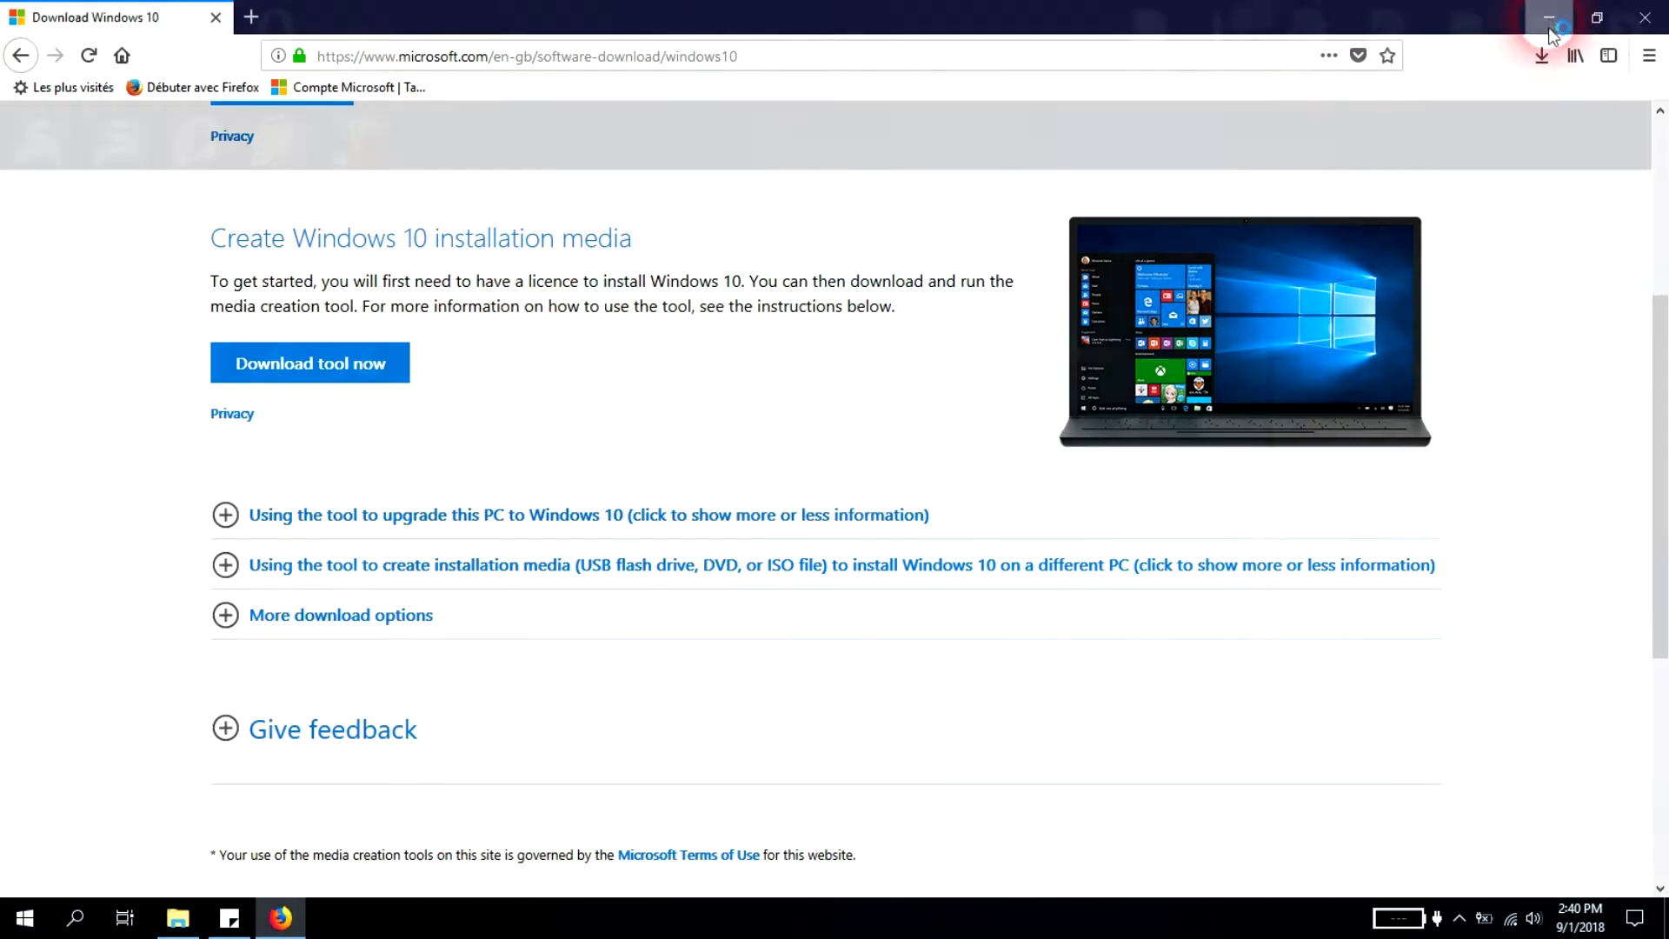
Step: Minimize Firefox, run the setup tool, and scroll its license terms to the end
{"action": "left_click", "coordinate": [1549, 19]}
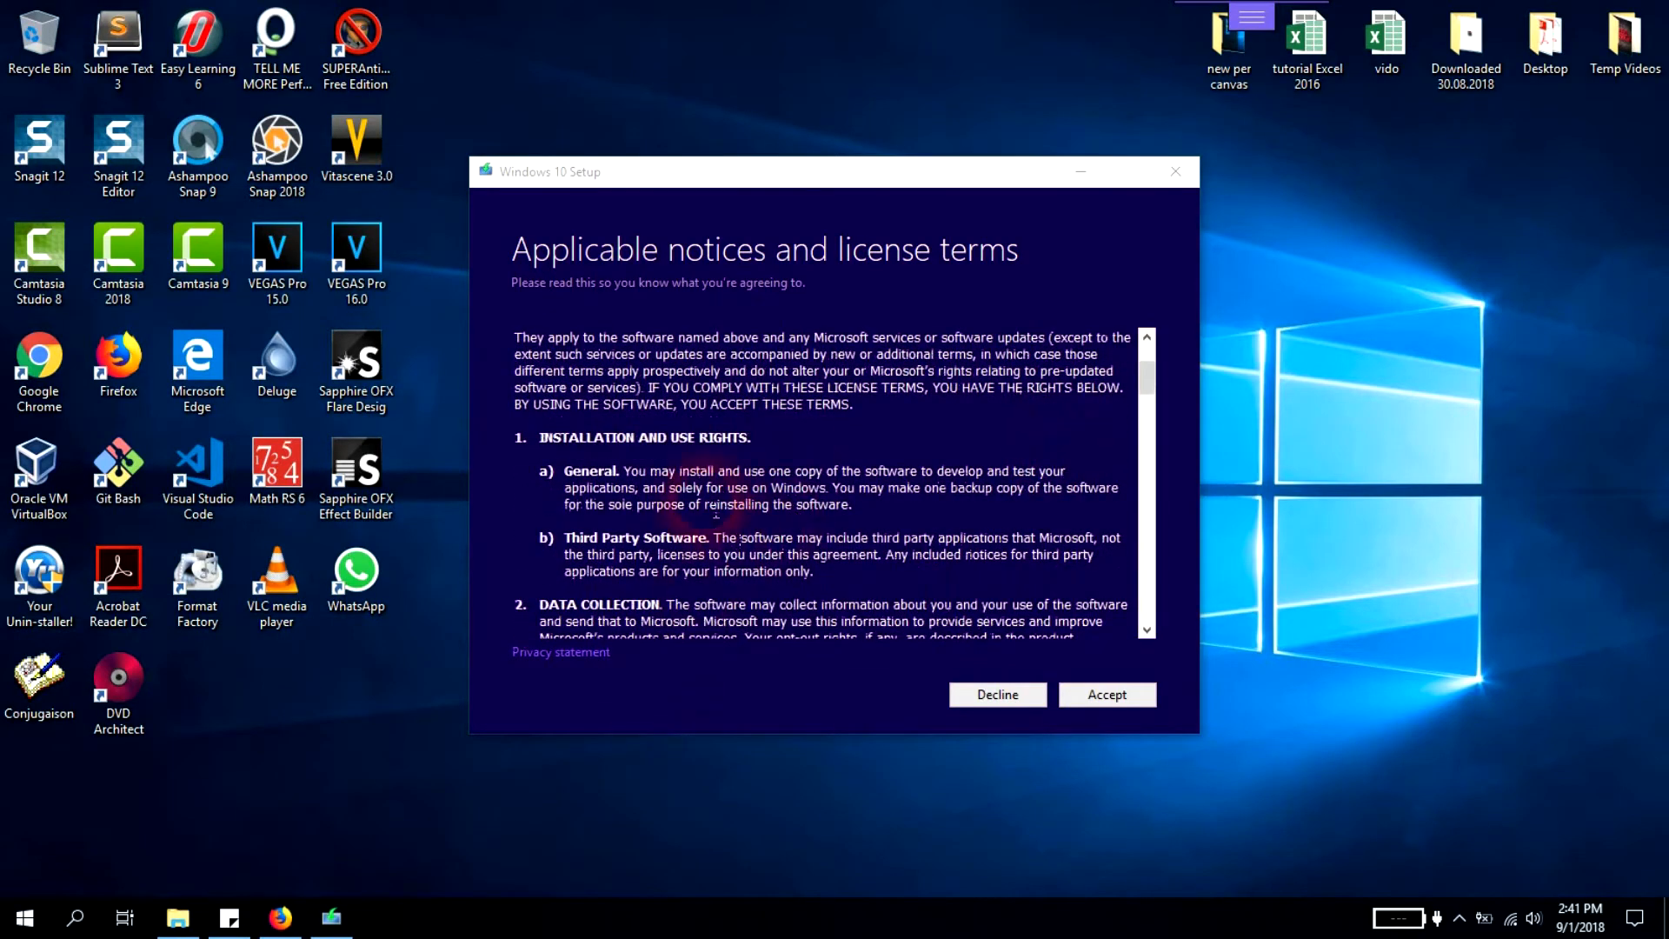
{"action": "scroll", "scroll_direction": "down", "scroll_amount": 3}
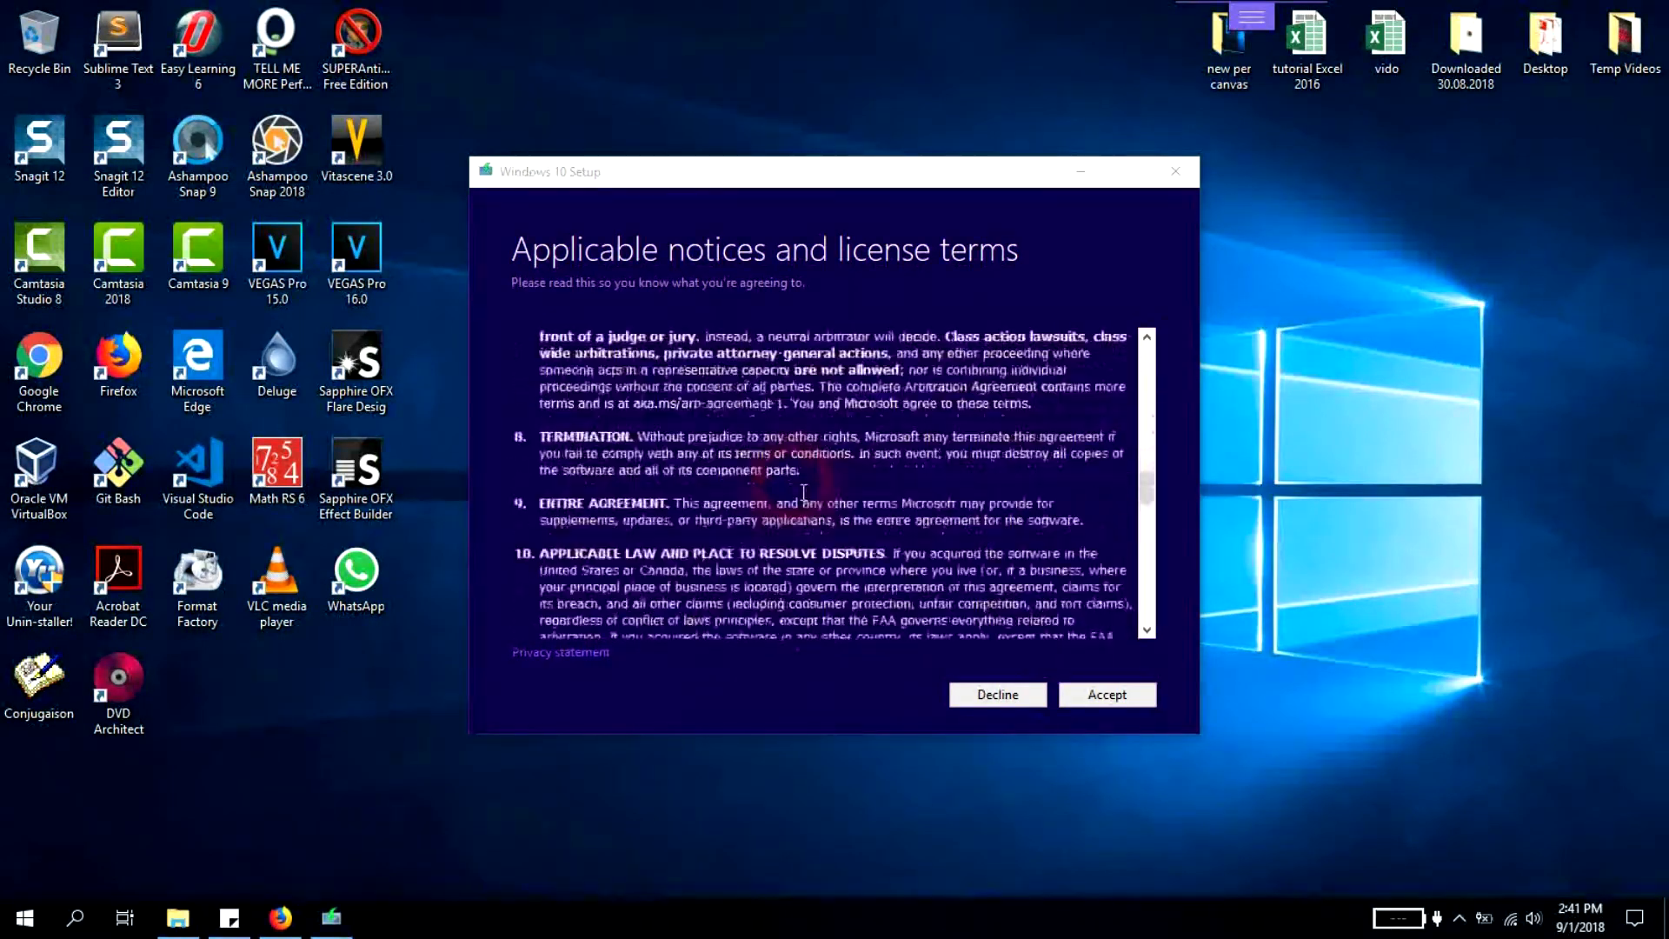
{"action": "scroll", "scroll_direction": "down", "scroll_amount": 3}
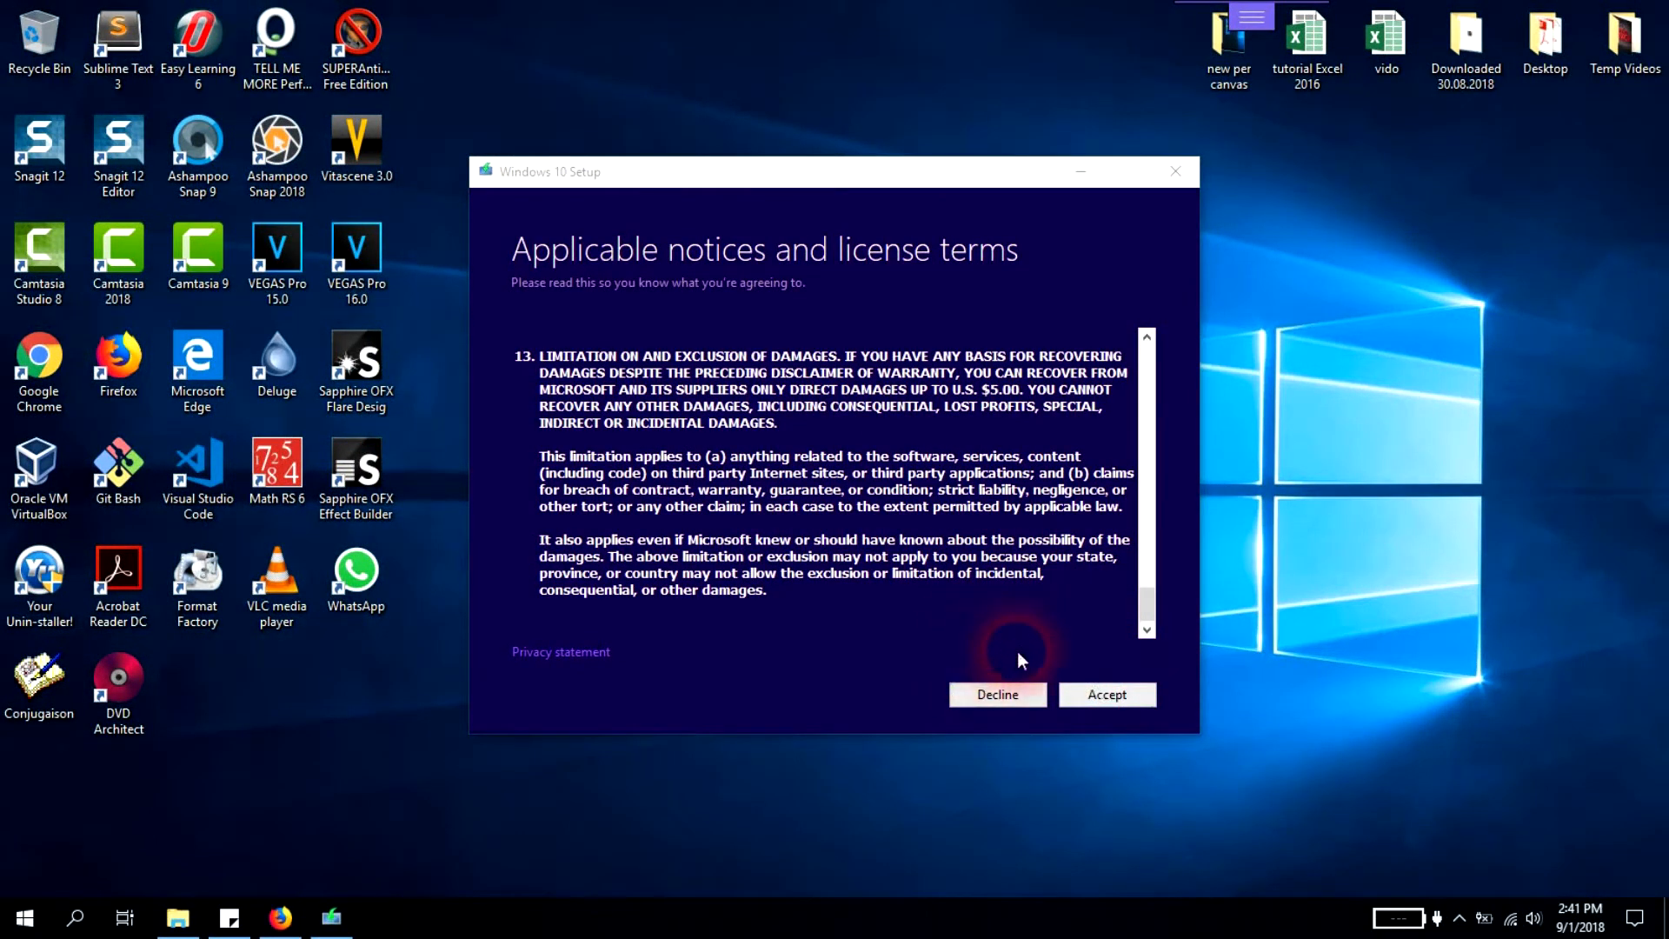
{"action": "mouse_move", "coordinate": [1011, 687]}
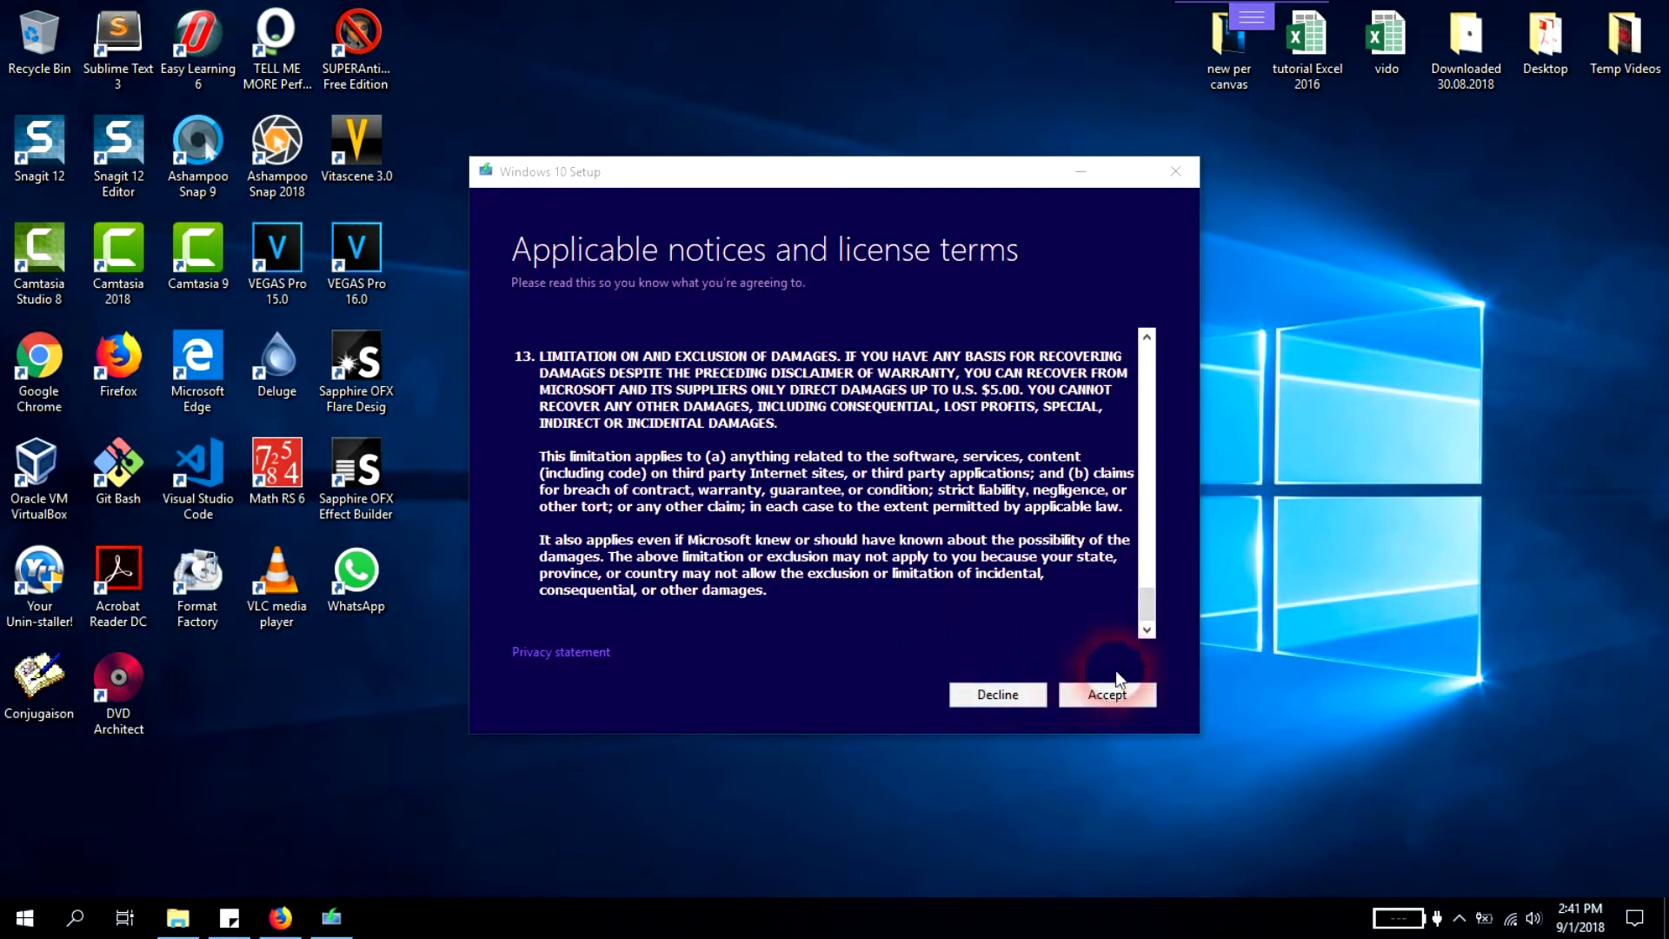
Step: Accept the license and select 'Create installation media for another PC'
{"action": "left_click", "coordinate": [1106, 694]}
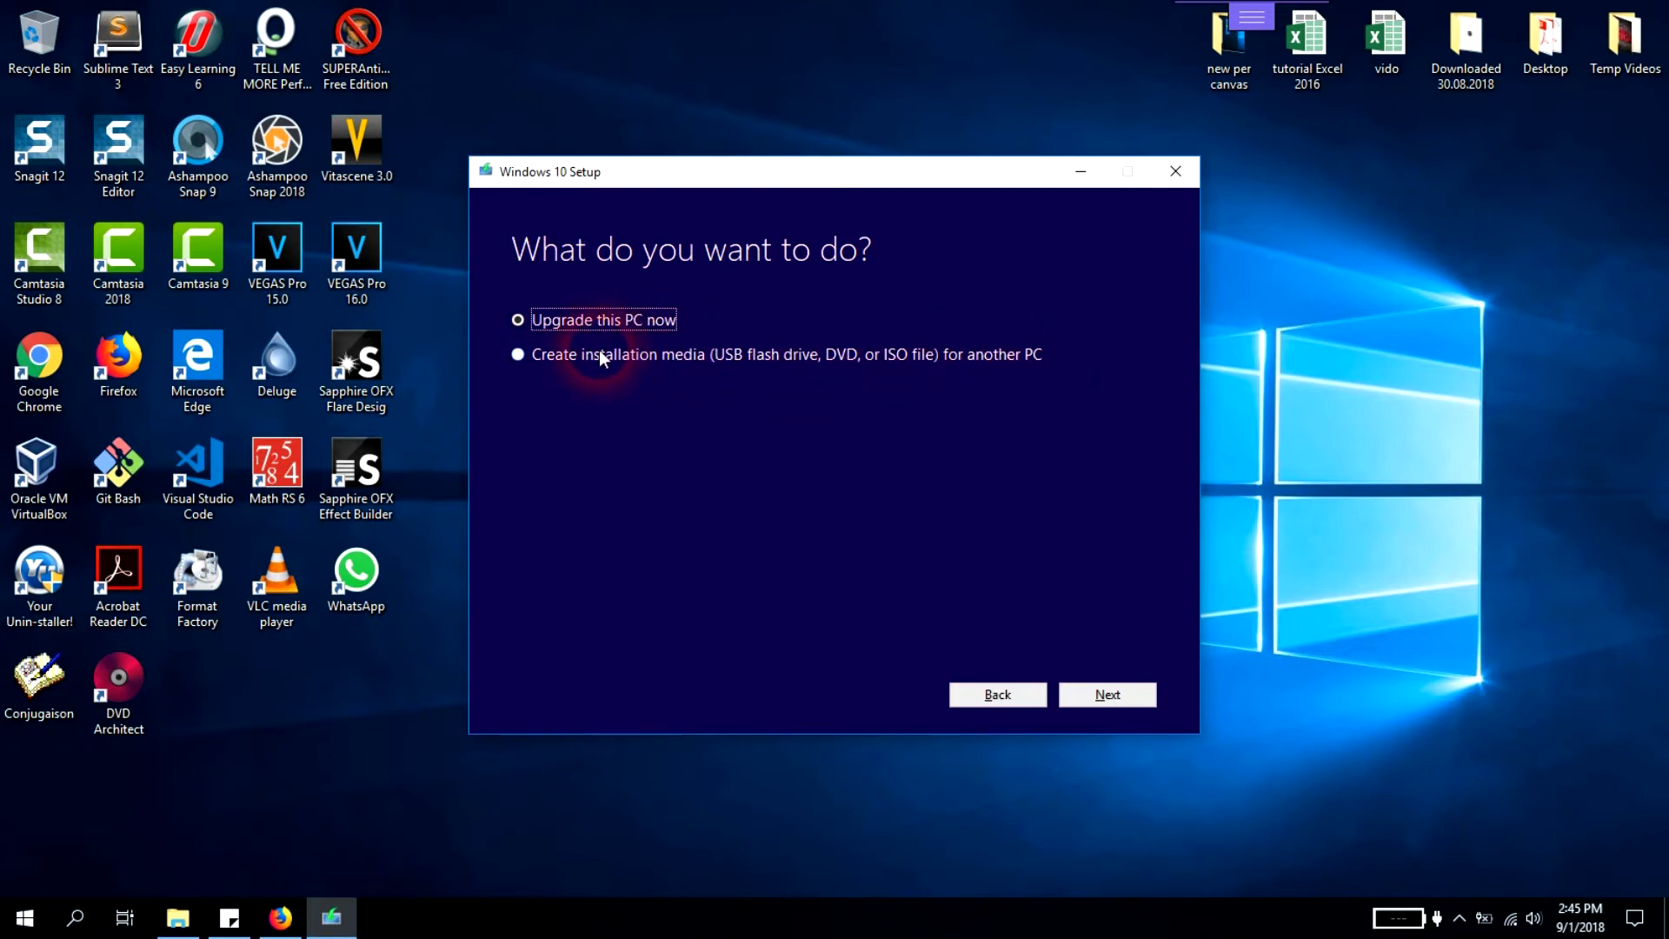
{"action": "left_click", "coordinate": [517, 354]}
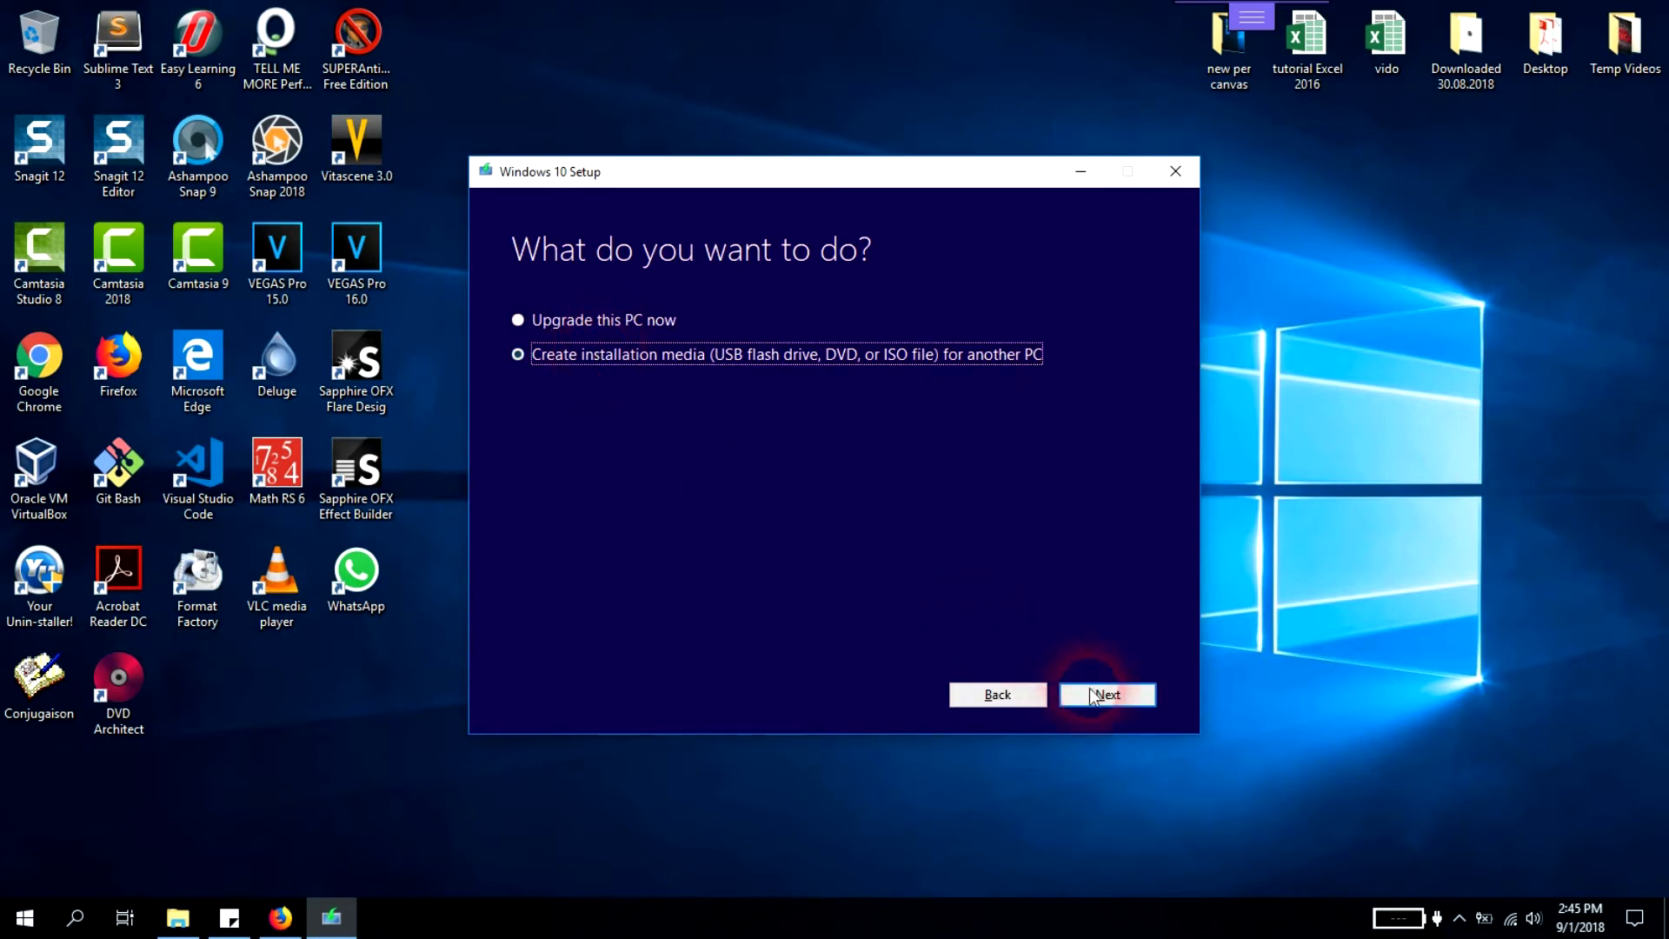
Step: Select English (United States), Windows 10 and 64-bit (x64), then continue
{"action": "left_click", "coordinate": [1106, 694]}
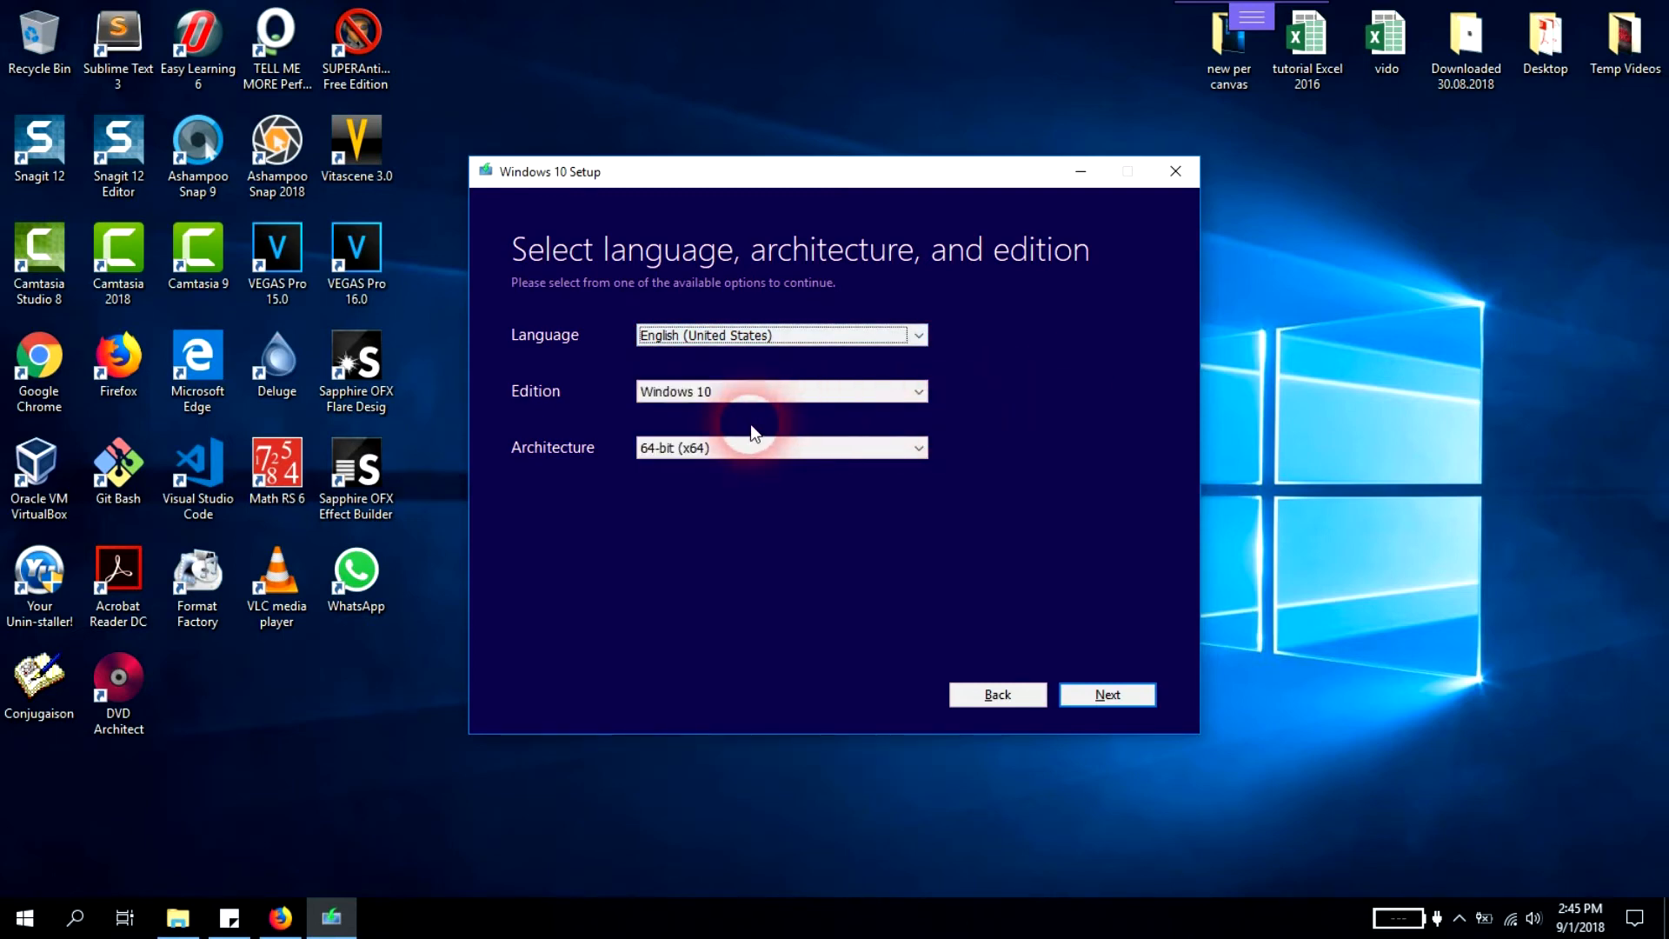
{"action": "left_click", "coordinate": [780, 390]}
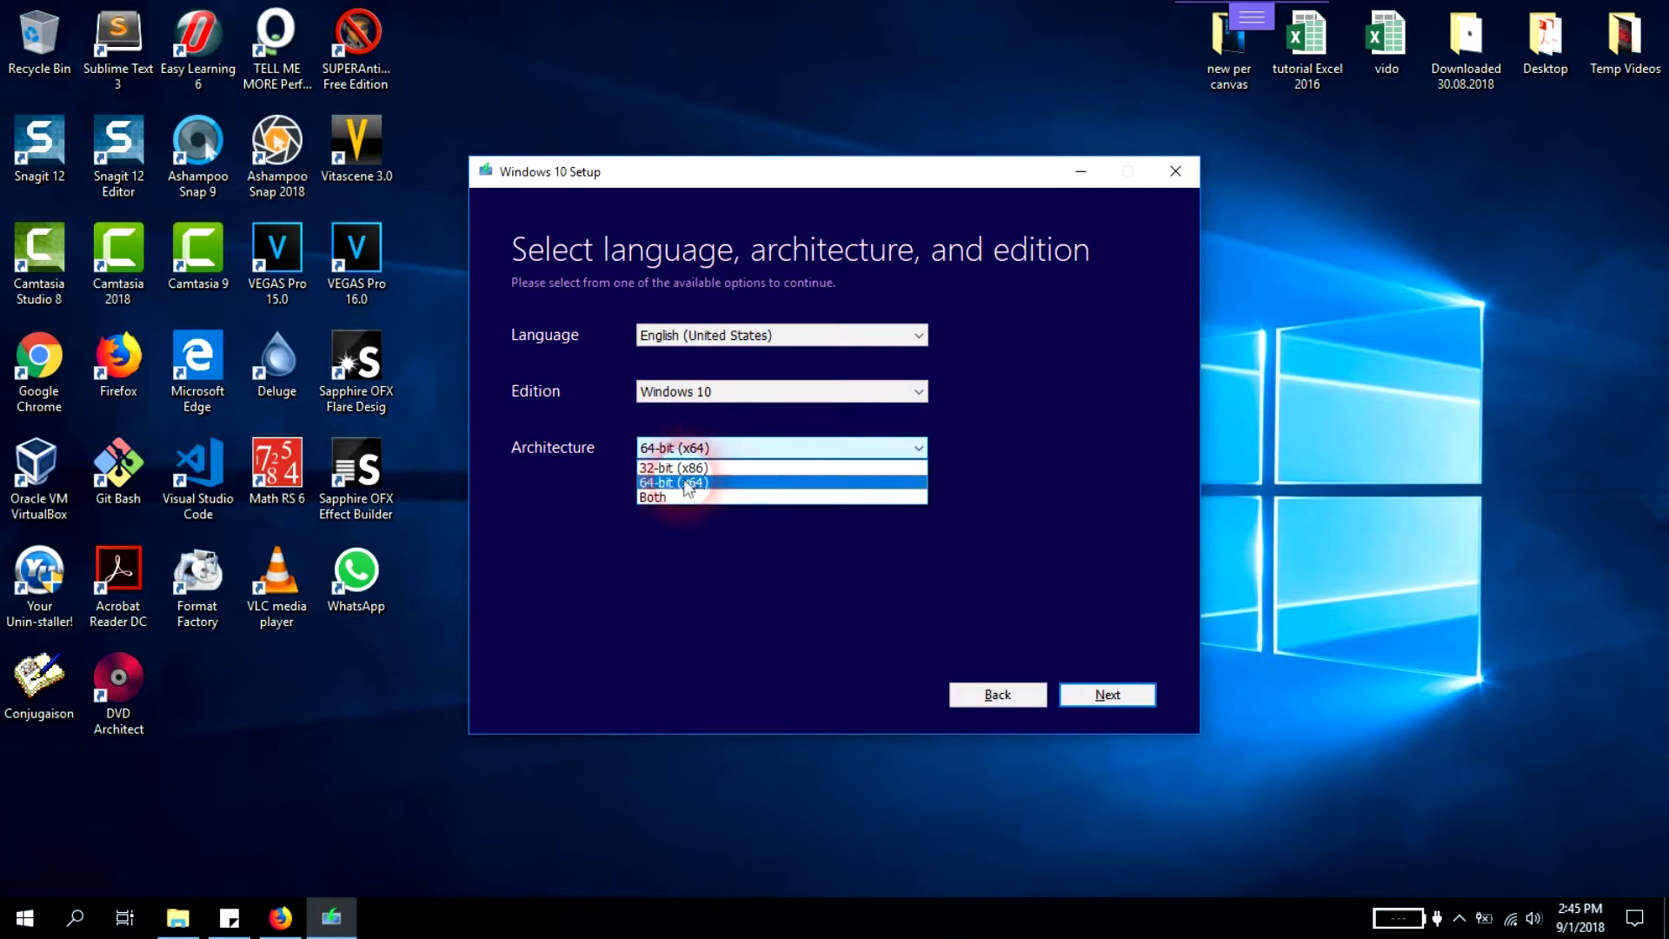
{"action": "mouse_move", "coordinate": [662, 497]}
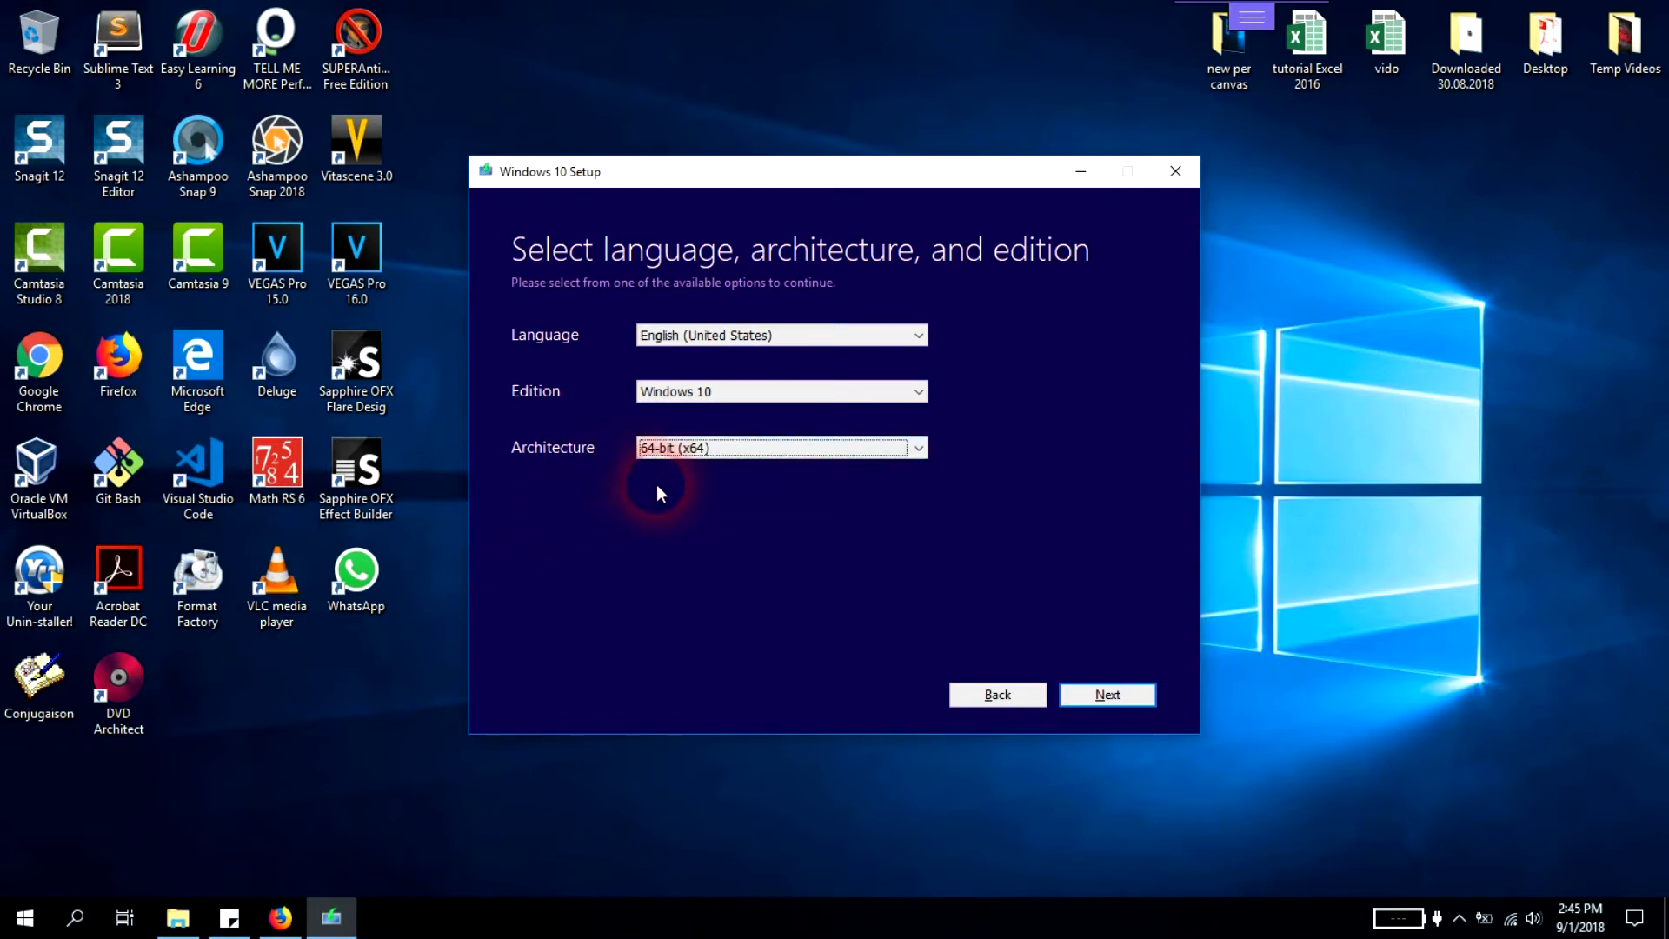
{"action": "left_click", "coordinate": [1107, 693]}
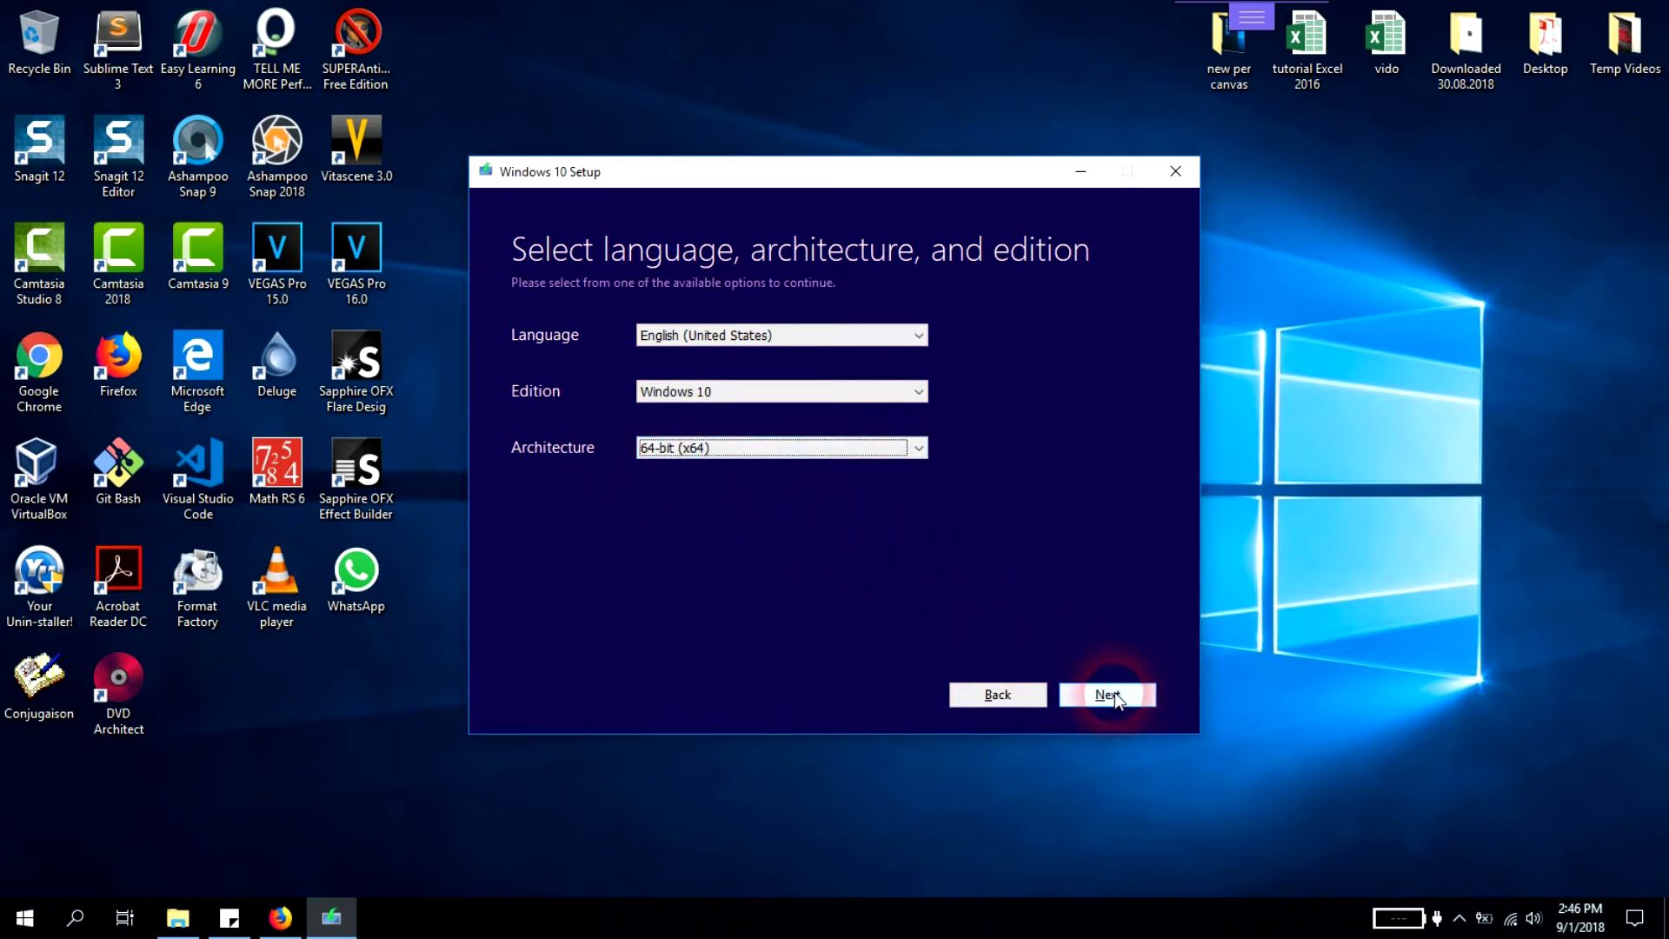
Step: Pick ISO file as the installation media and continue
{"action": "left_click", "coordinate": [1105, 693]}
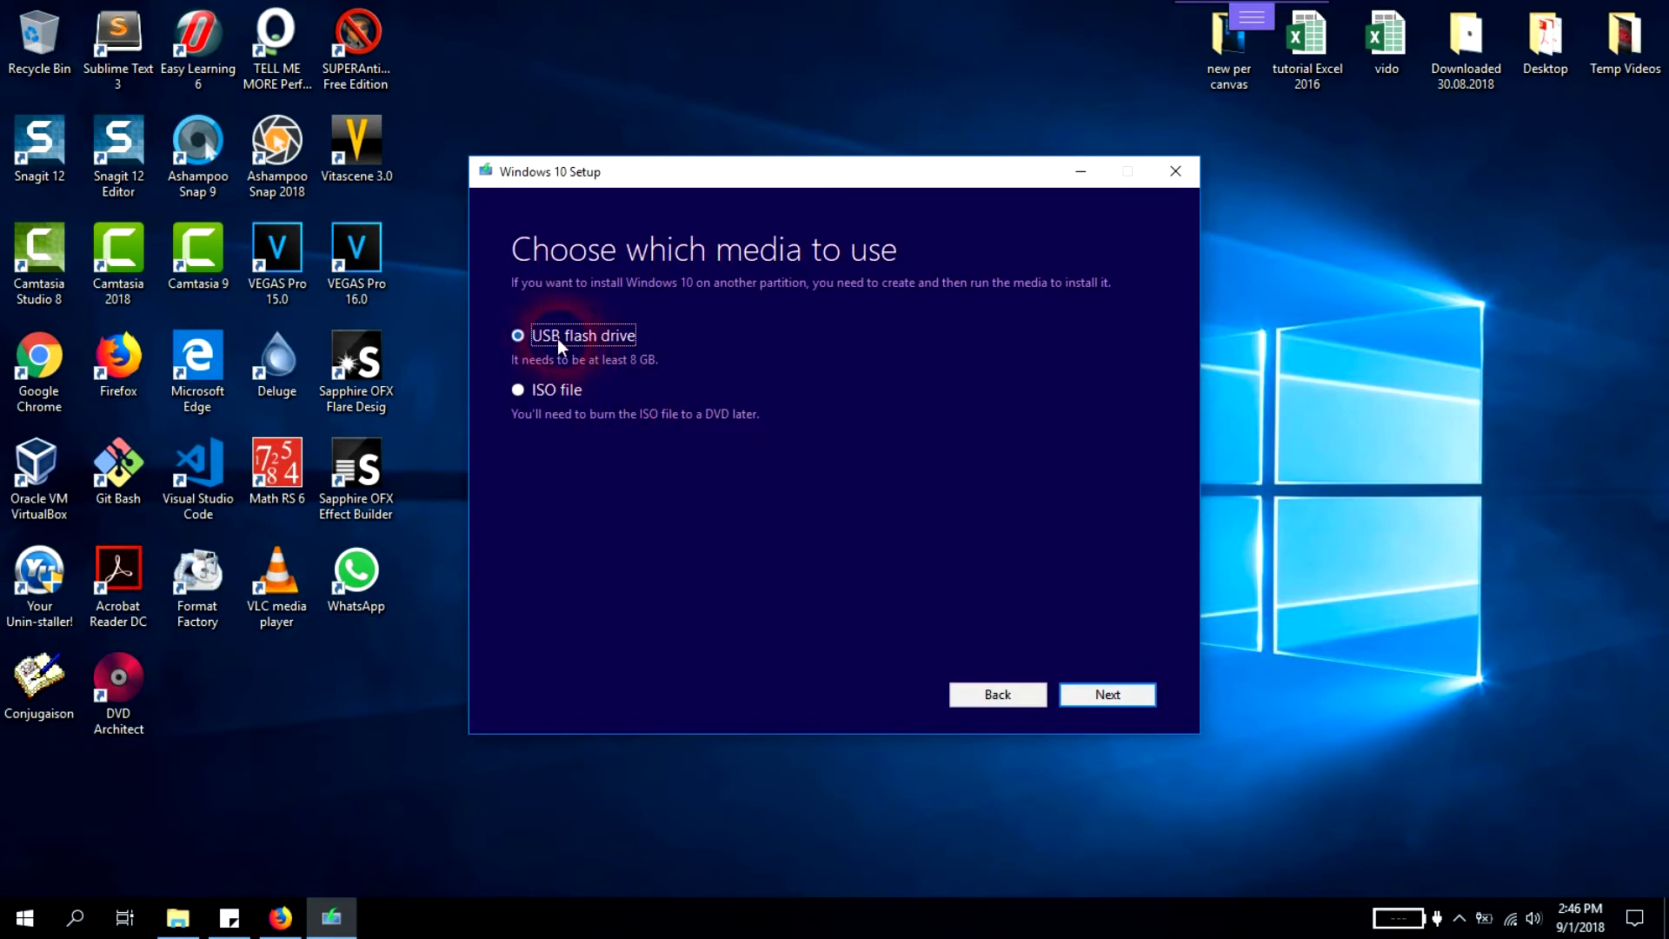
{"action": "mouse_move", "coordinate": [609, 374]}
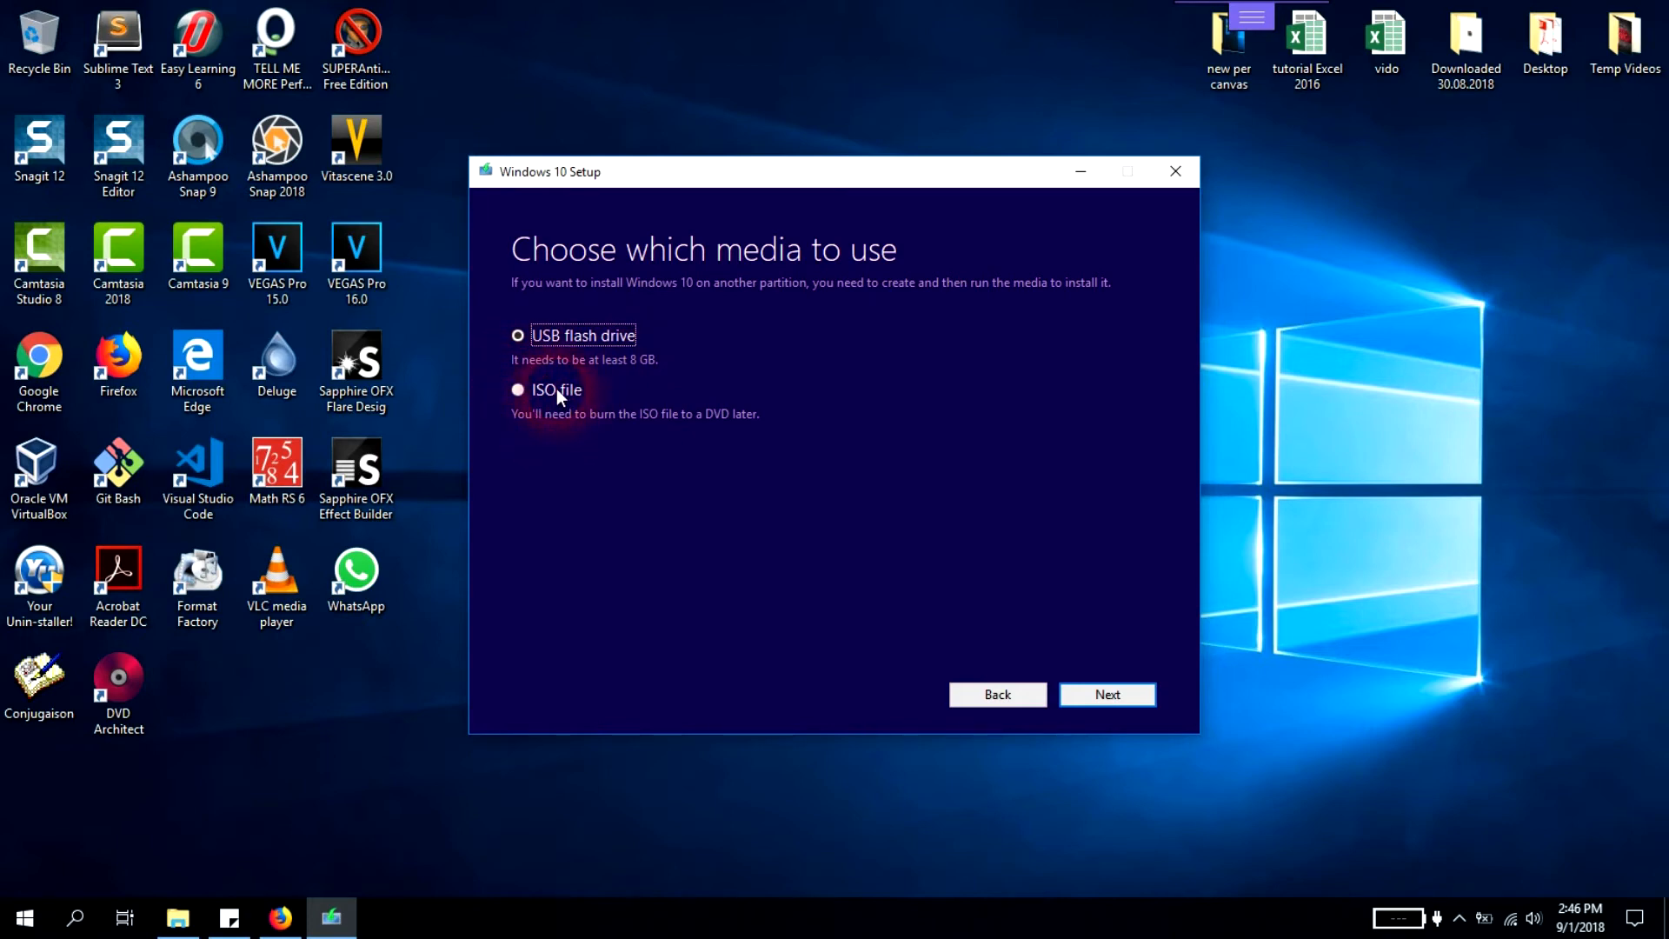
{"action": "left_click", "coordinate": [518, 389]}
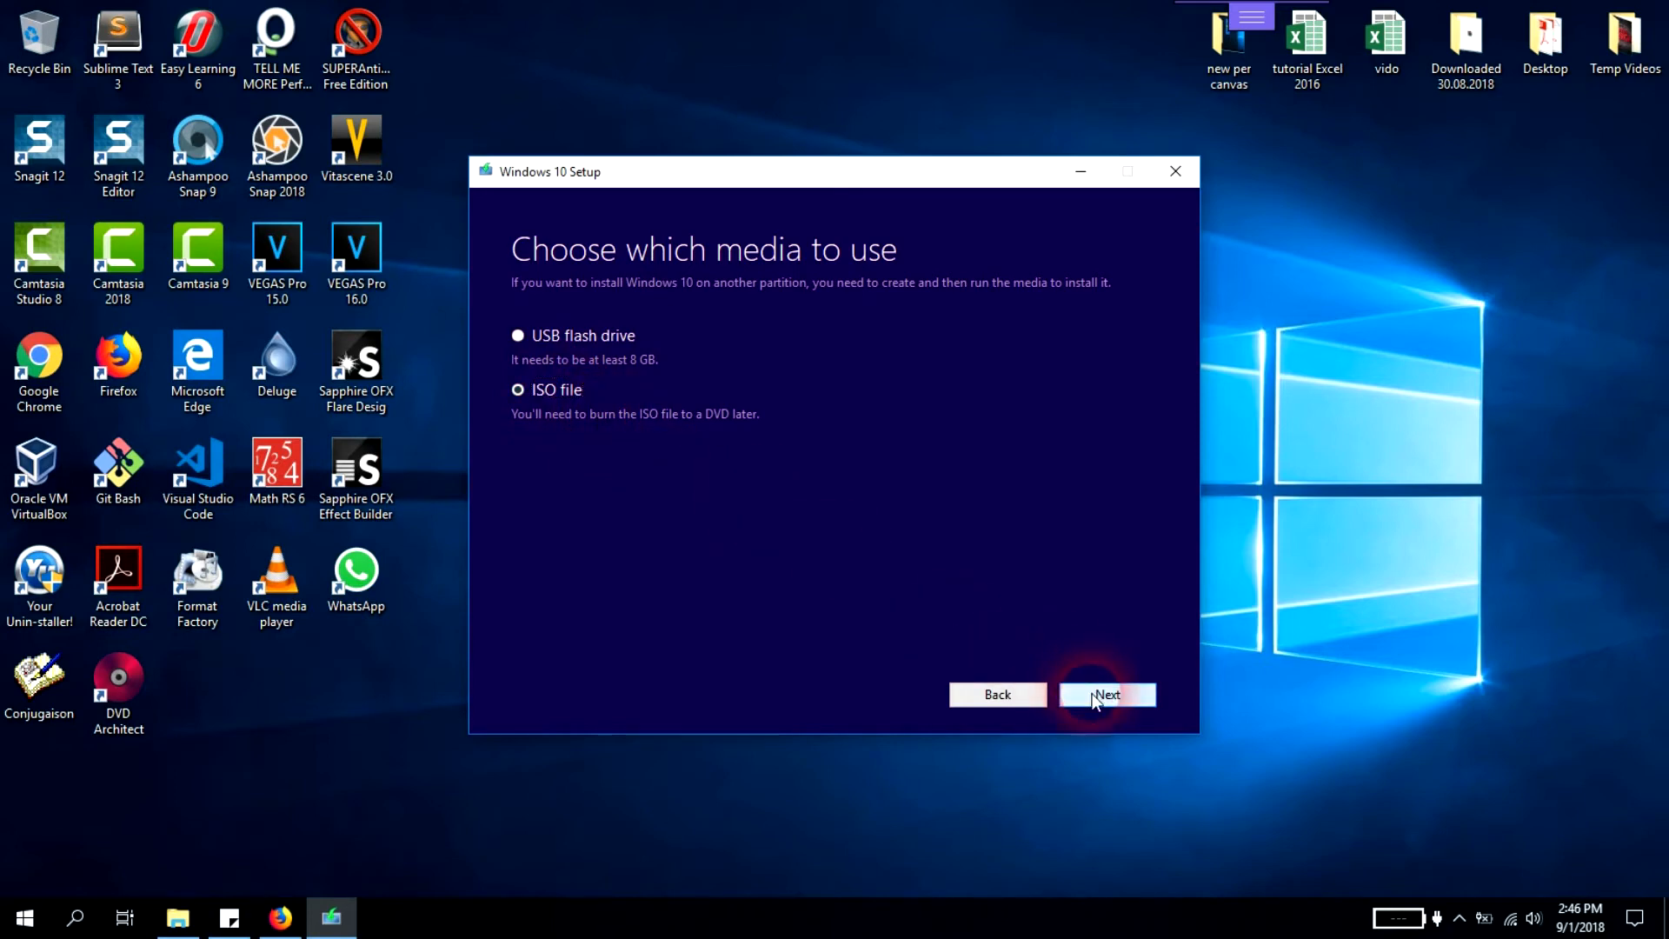
{"action": "left_click", "coordinate": [1105, 693]}
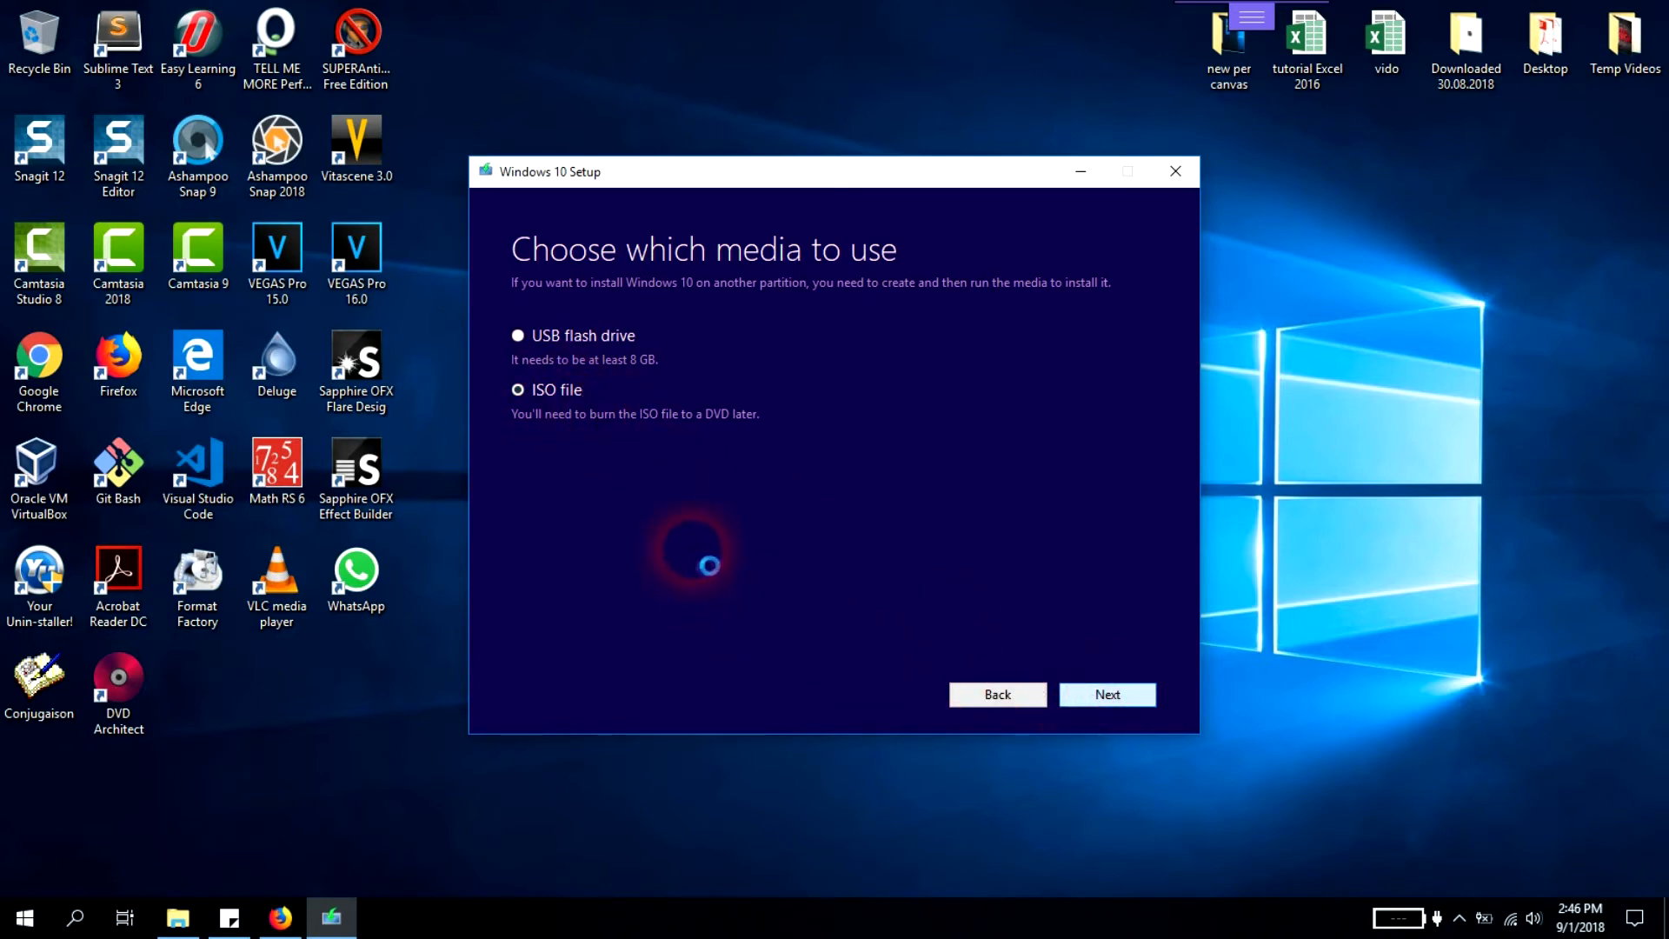
Step: Name the ISO 'Windows 10 64 bit' and save it to the Desktop
{"action": "left_click", "coordinate": [1107, 694]}
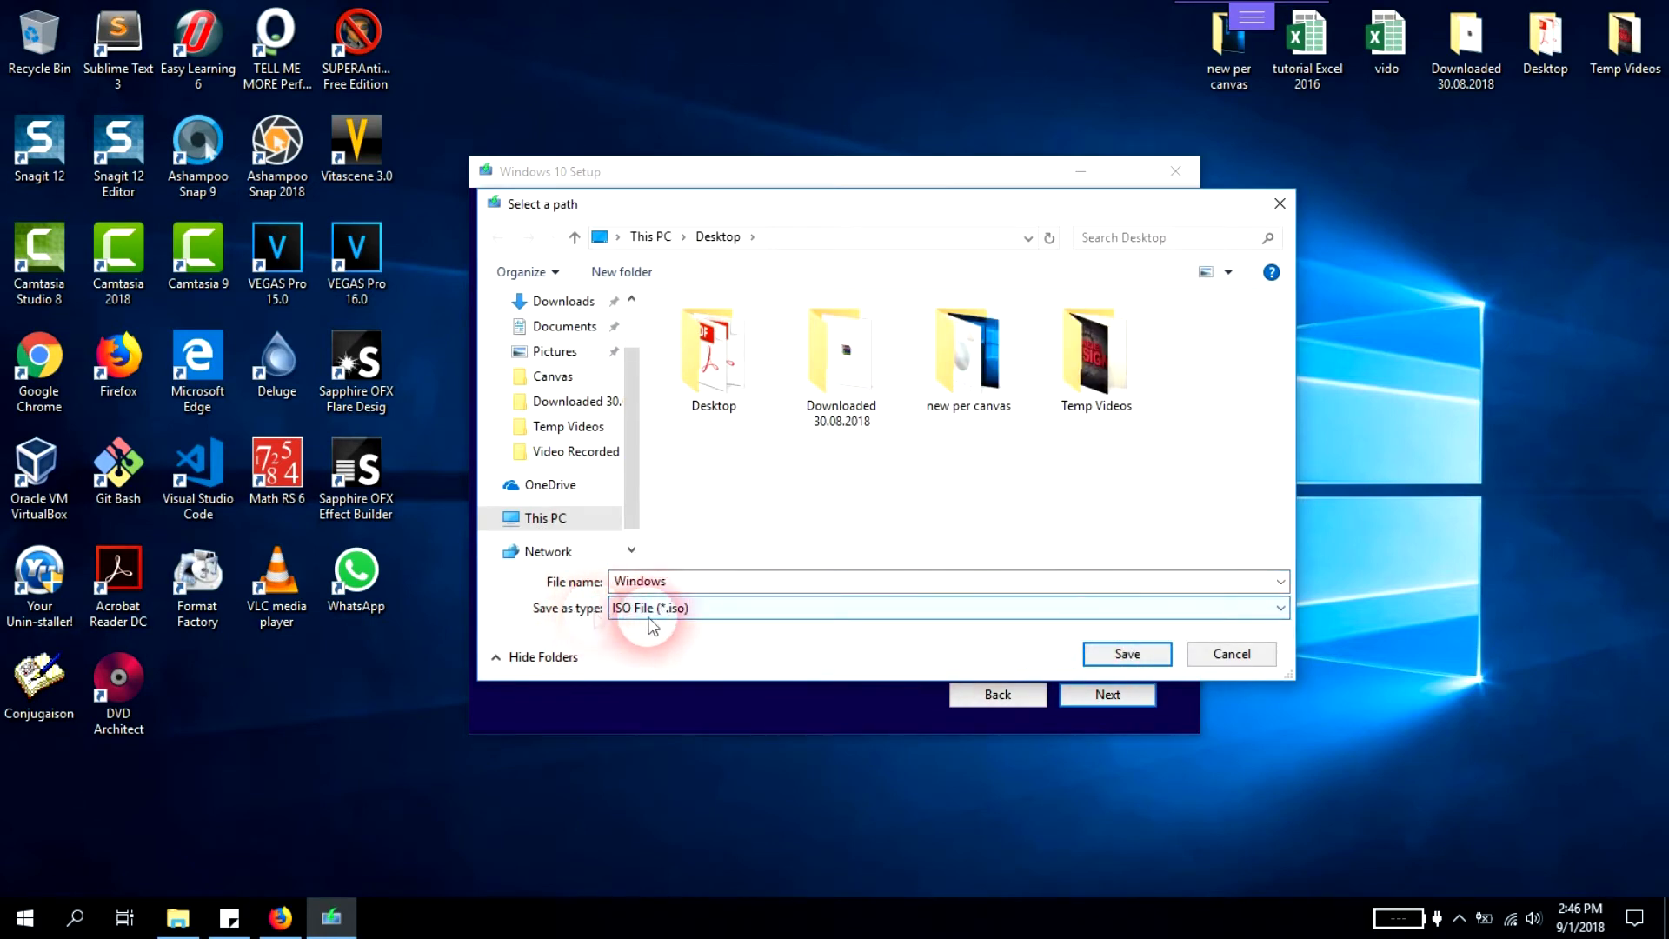
{"action": "left_click", "coordinate": [947, 580]}
{"action": "type", "text": " 10"}
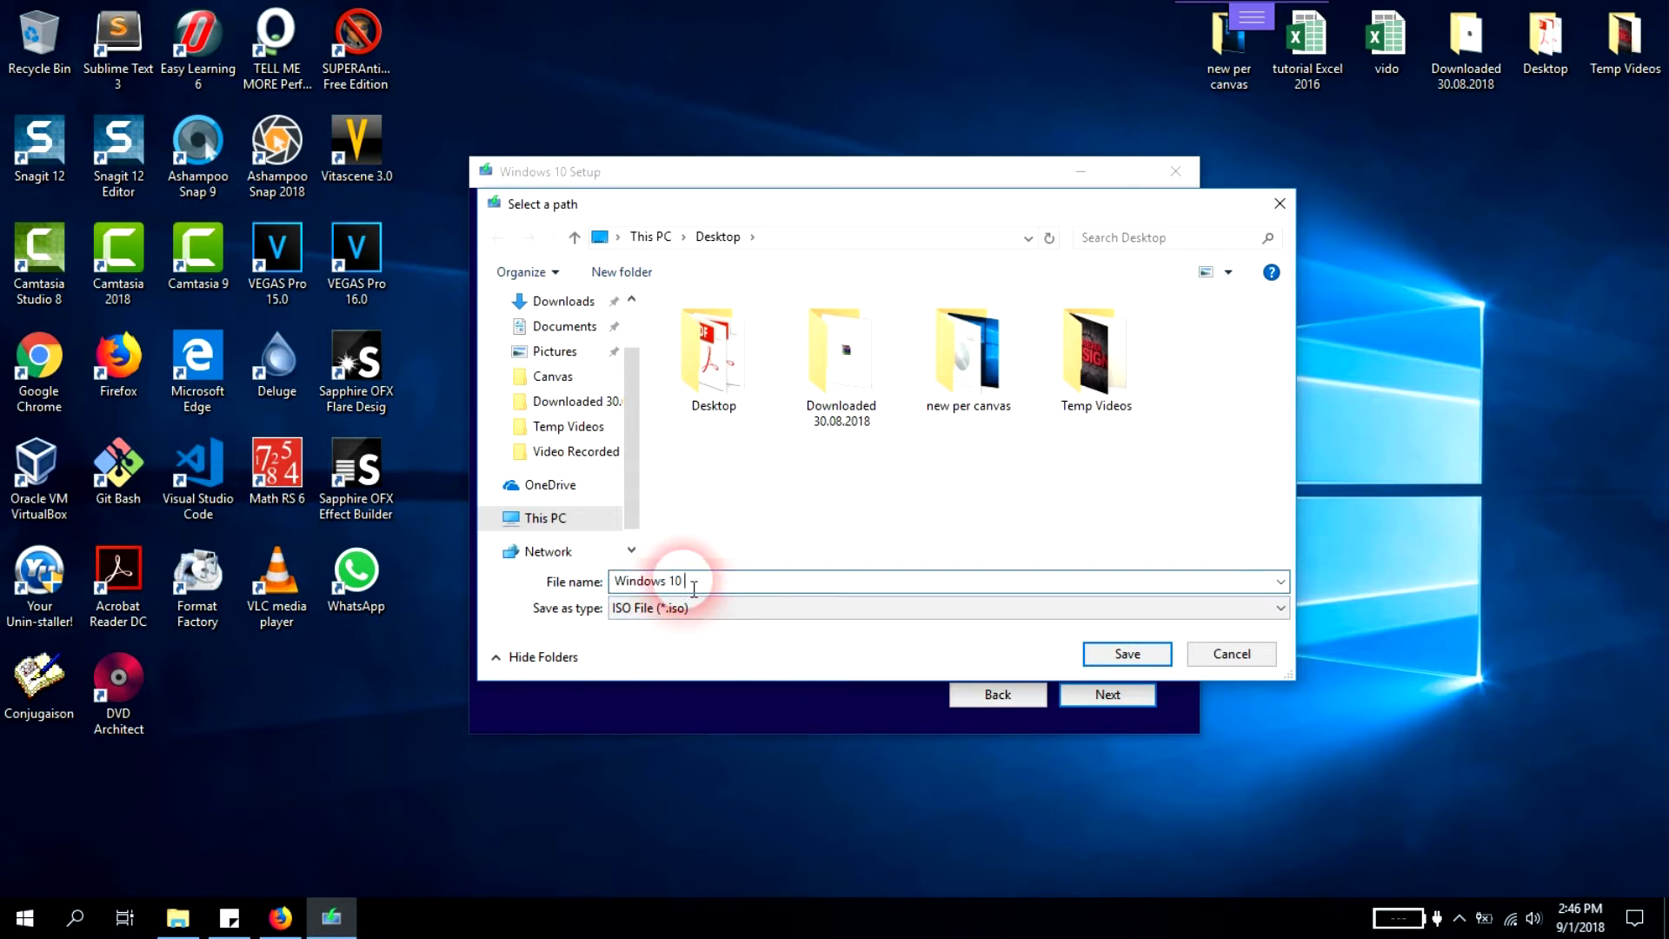
{"action": "type", "text": "64"}
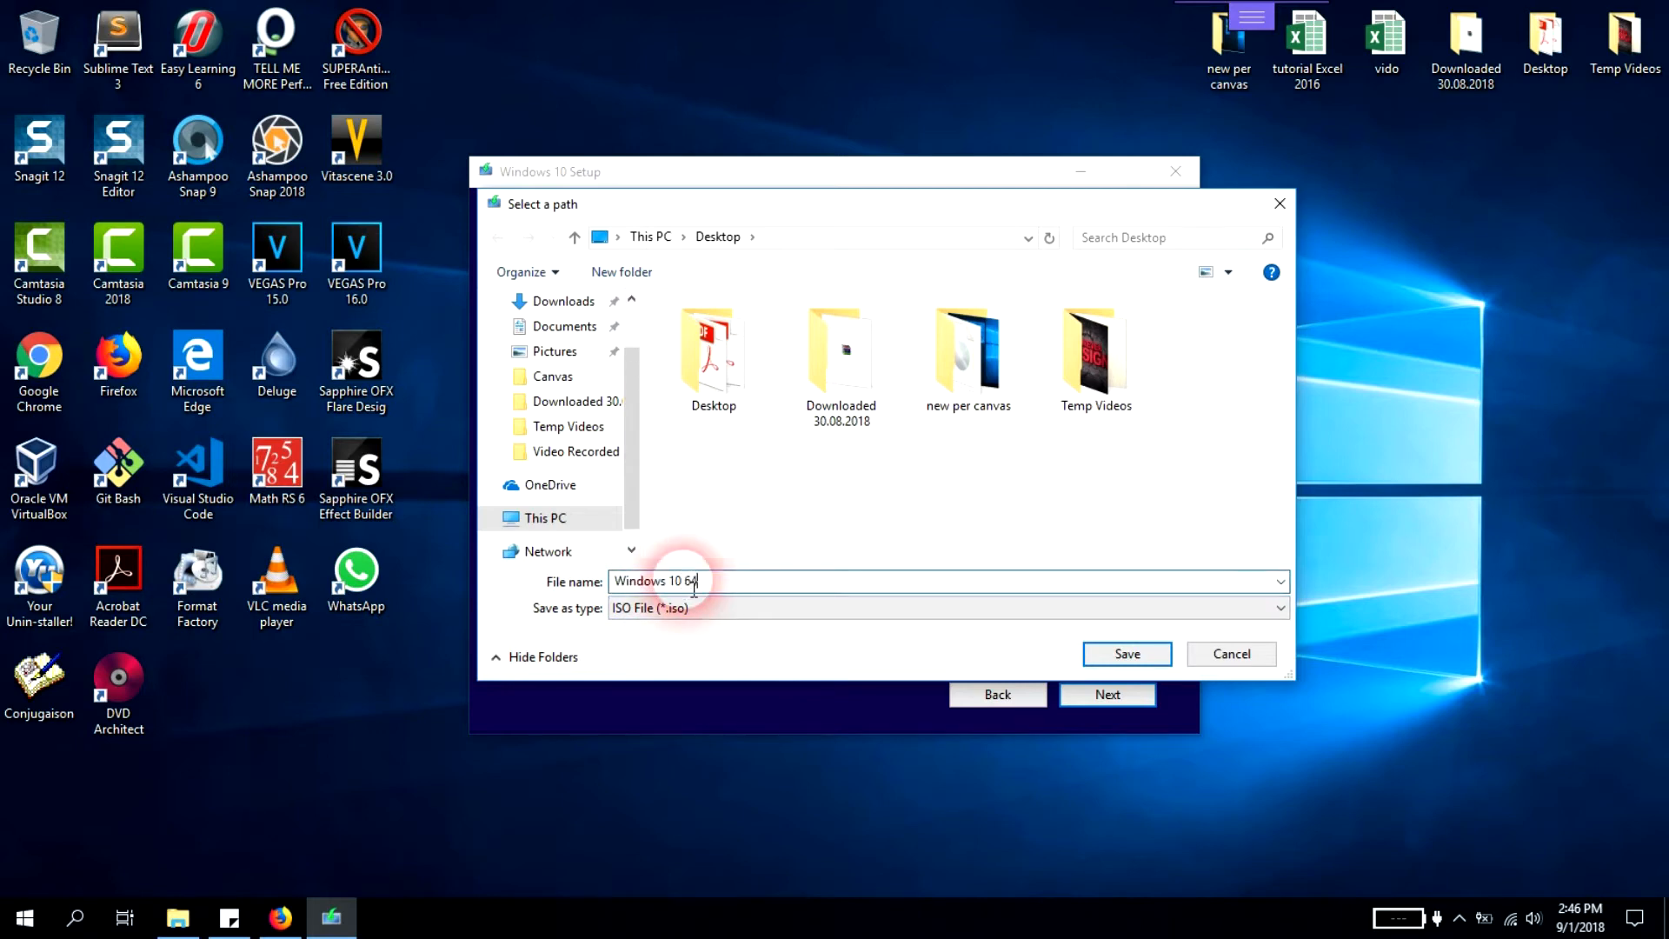
{"action": "type", "text": "bit"}
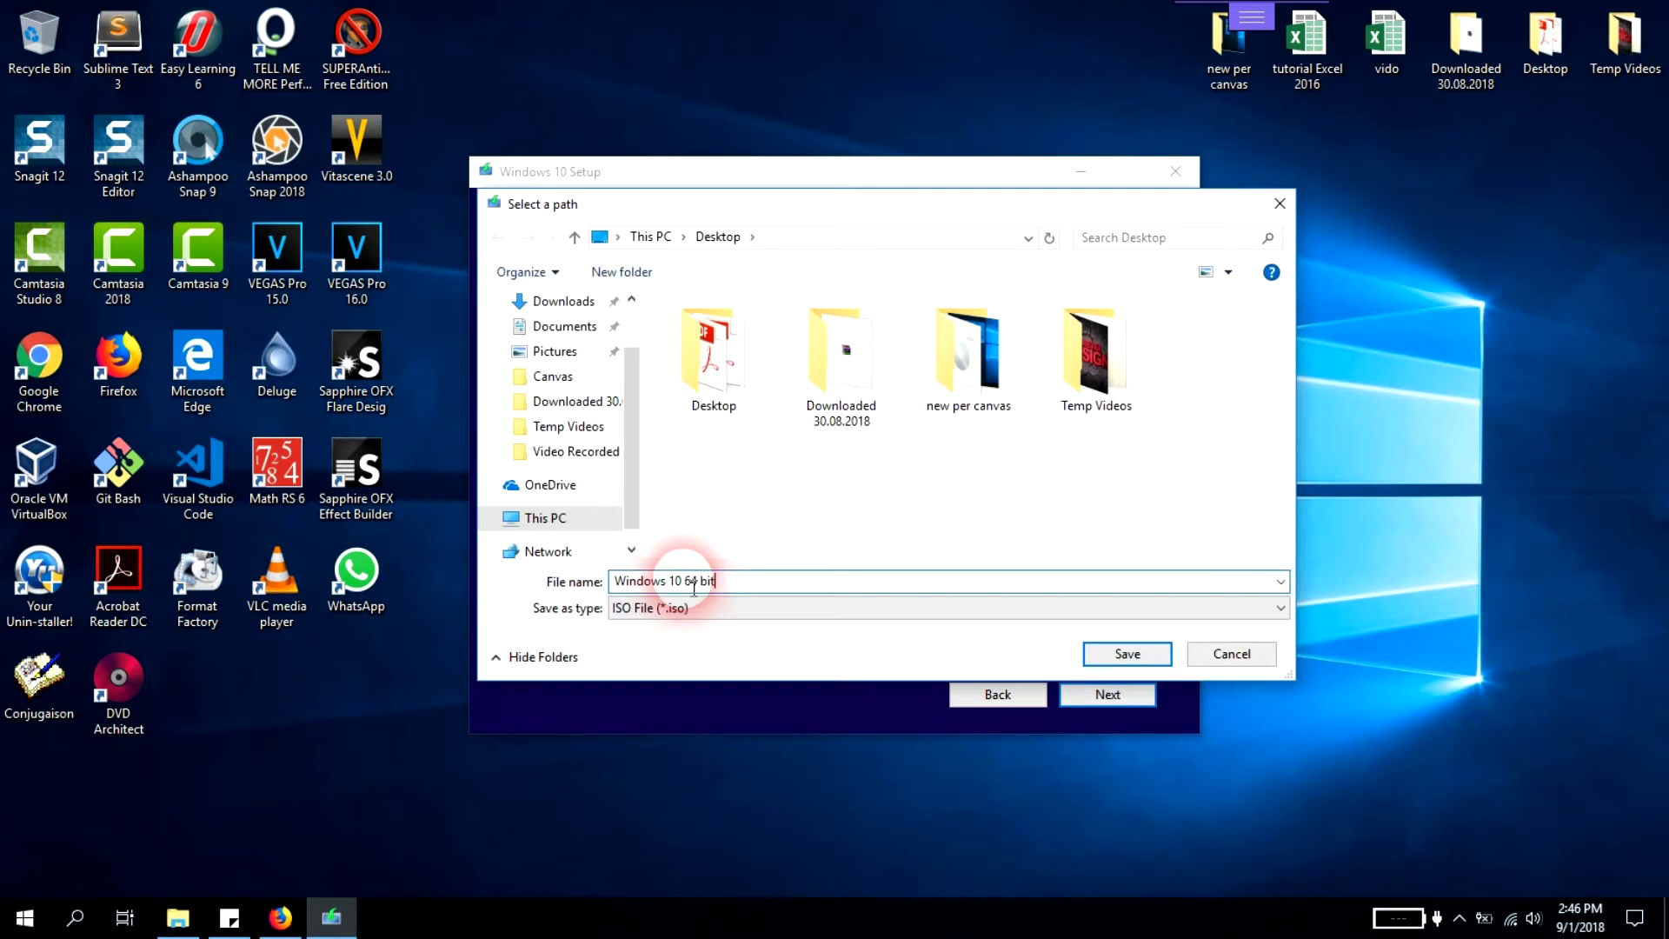
{"action": "left_click", "coordinate": [1125, 654]}
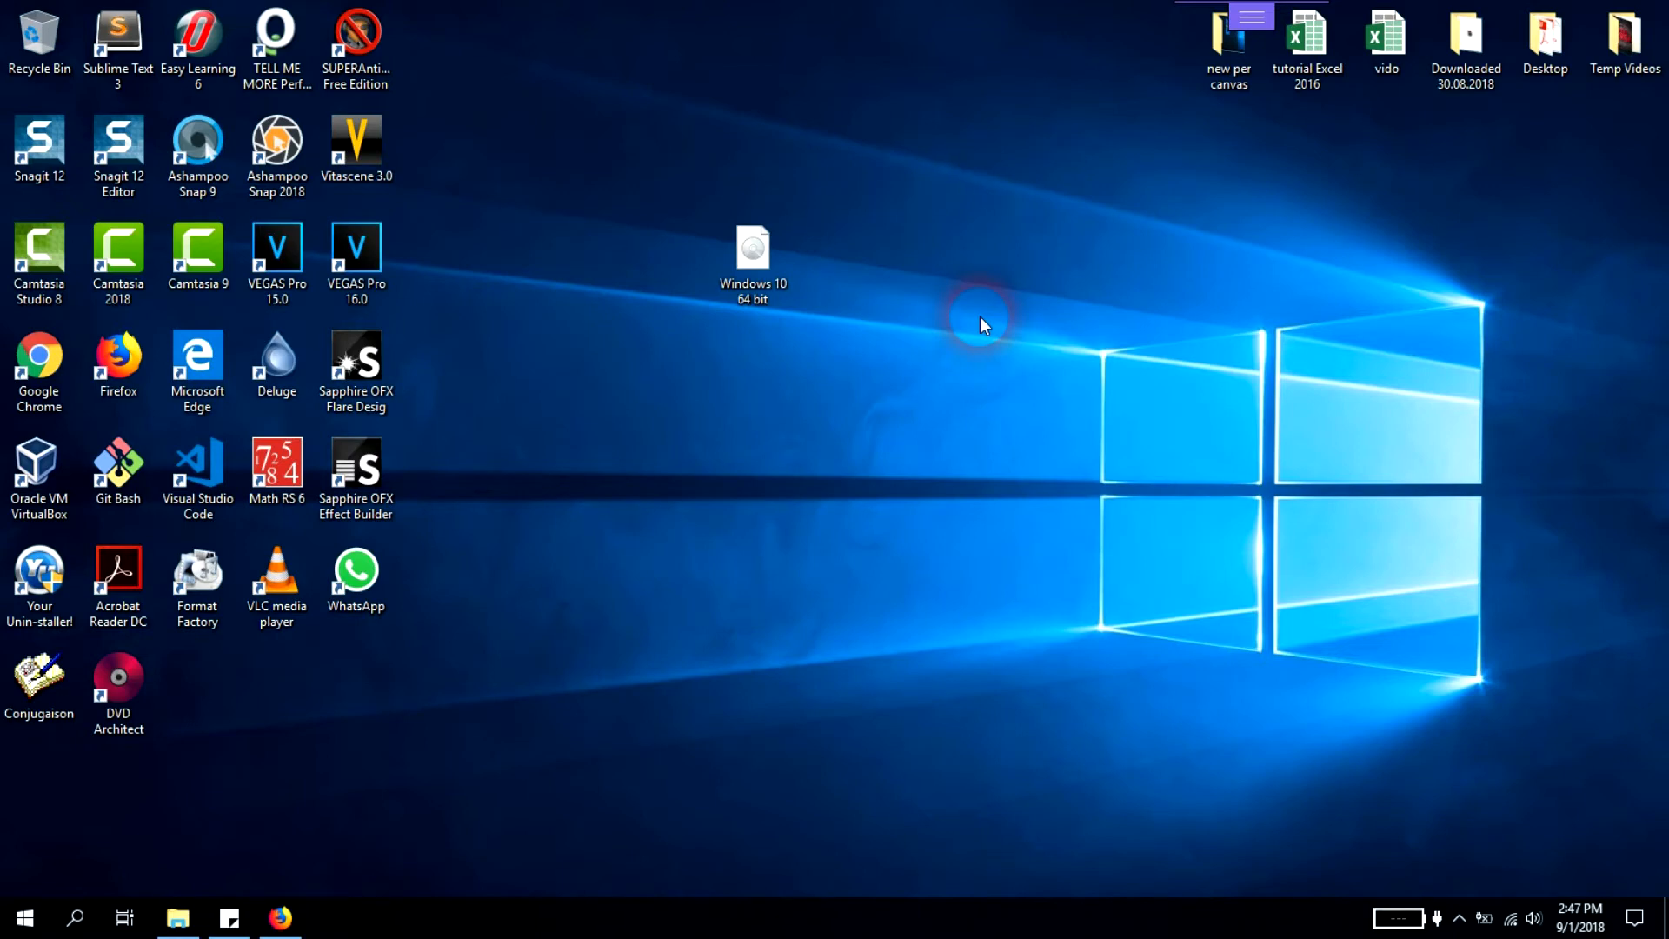
Step: Move the 'Windows 10 64 bit' ISO icon beside the top-right desktop files
{"action": "left_click", "coordinate": [752, 255]}
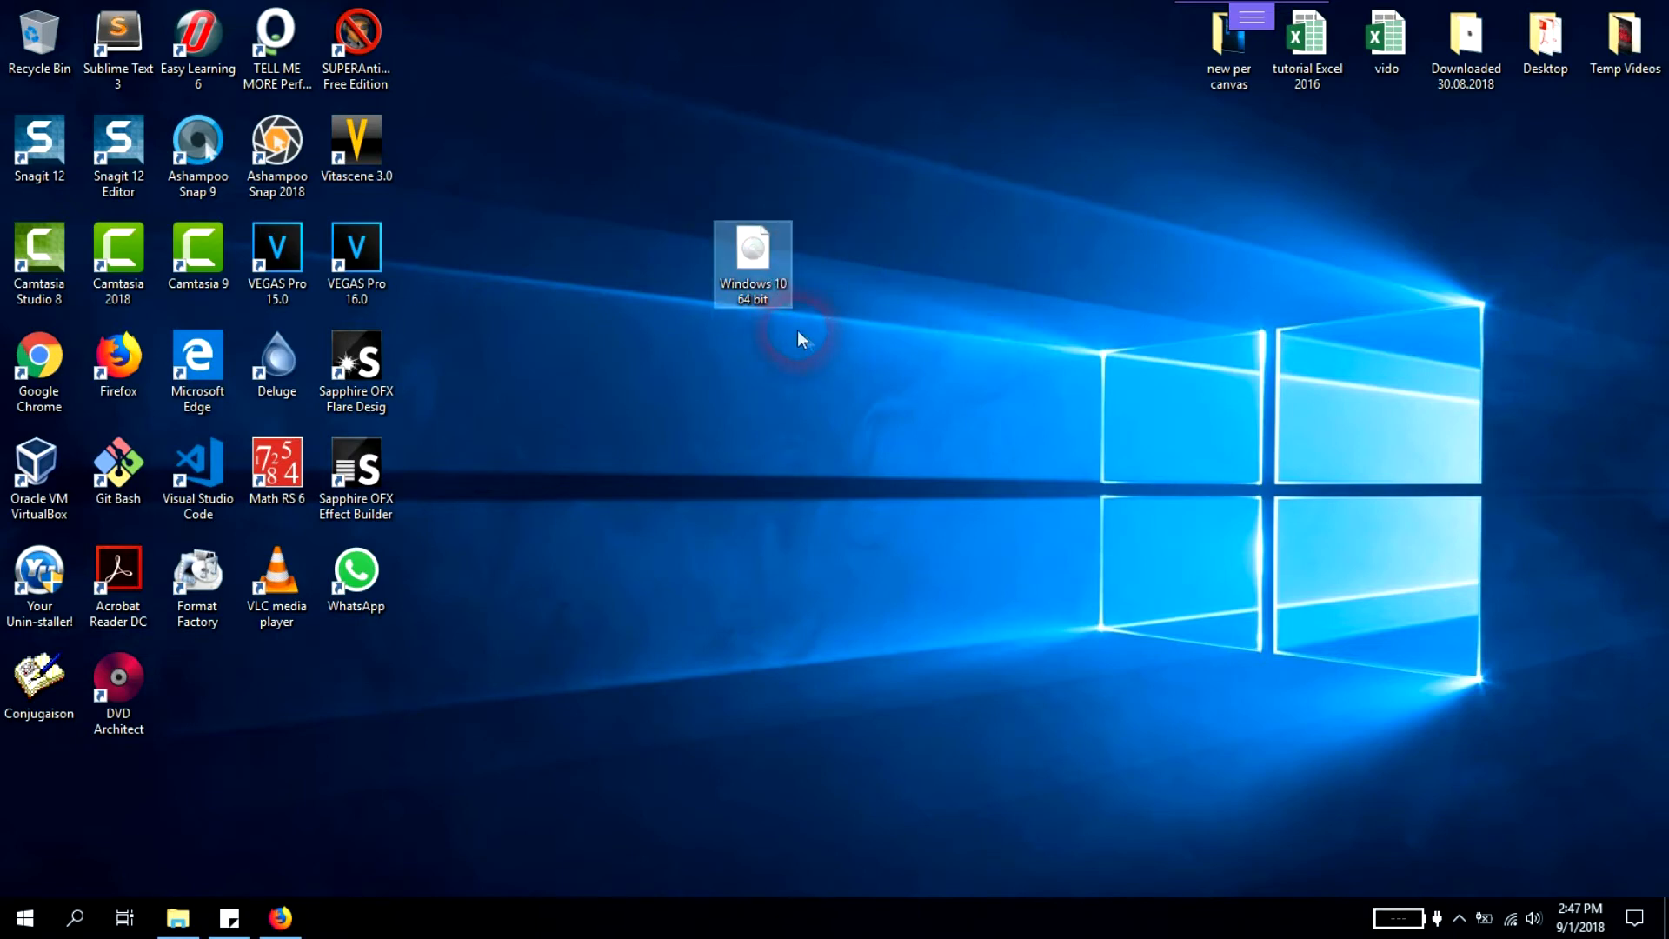
{"action": "left_click", "coordinate": [753, 255]}
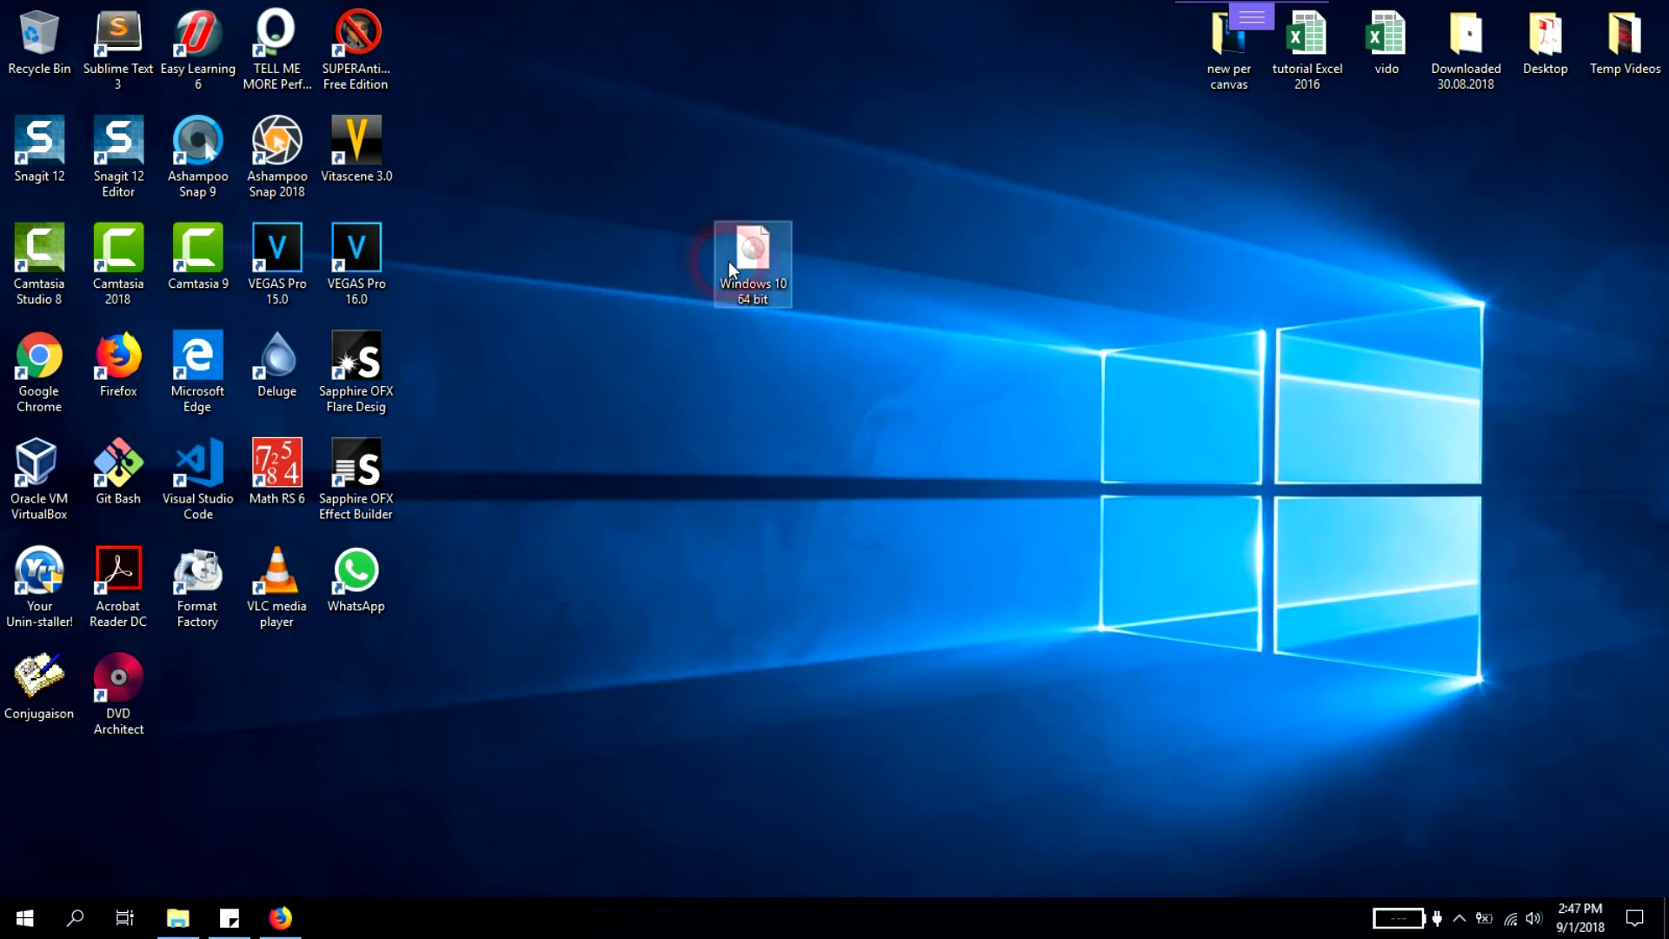
{"action": "mouse_move", "coordinate": [751, 256]}
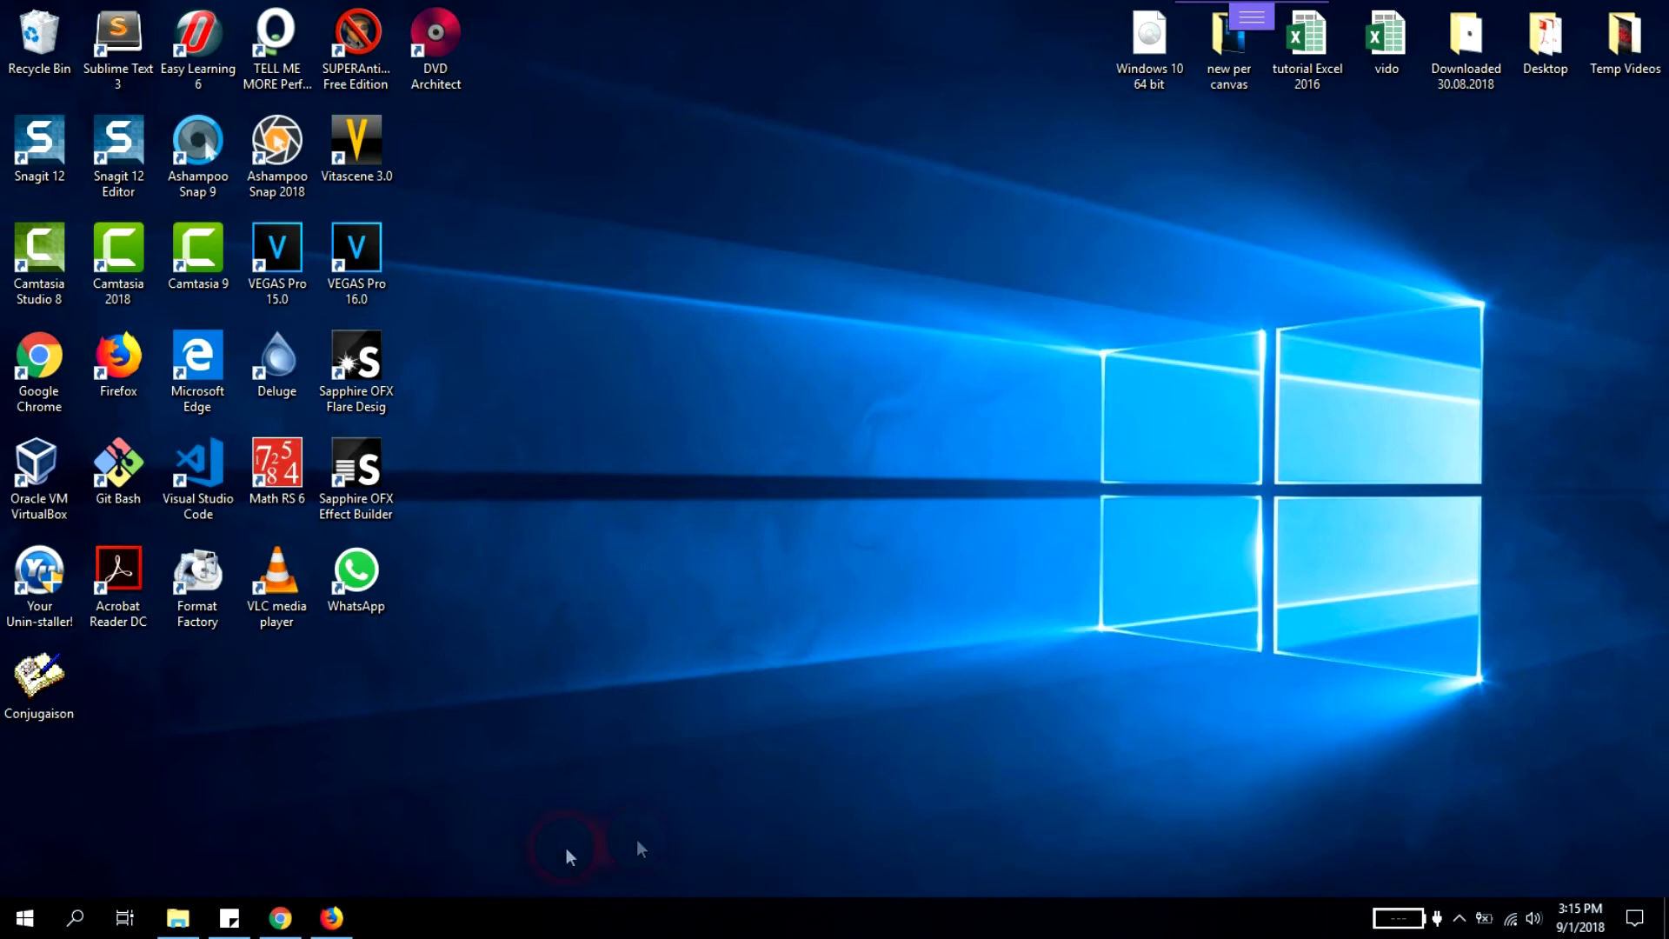
Step: Reopen Firefox, search for Rufus, and open the rufus.akeo.ie website
{"action": "left_click", "coordinate": [332, 918]}
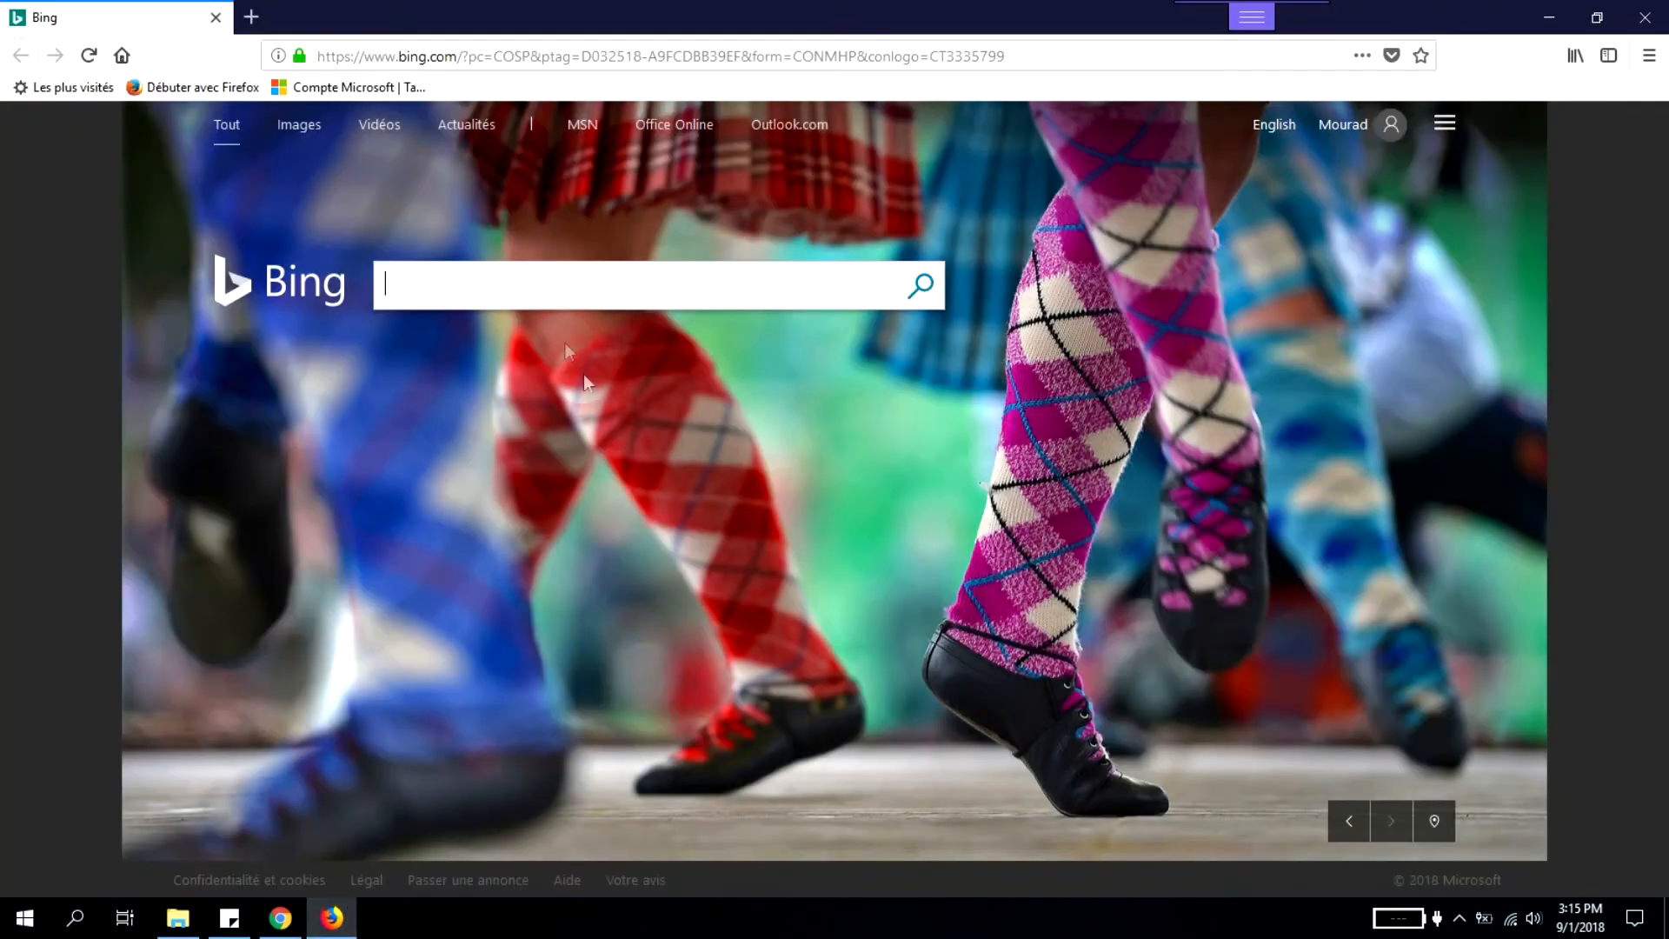
{"action": "left_click", "coordinate": [603, 56]}
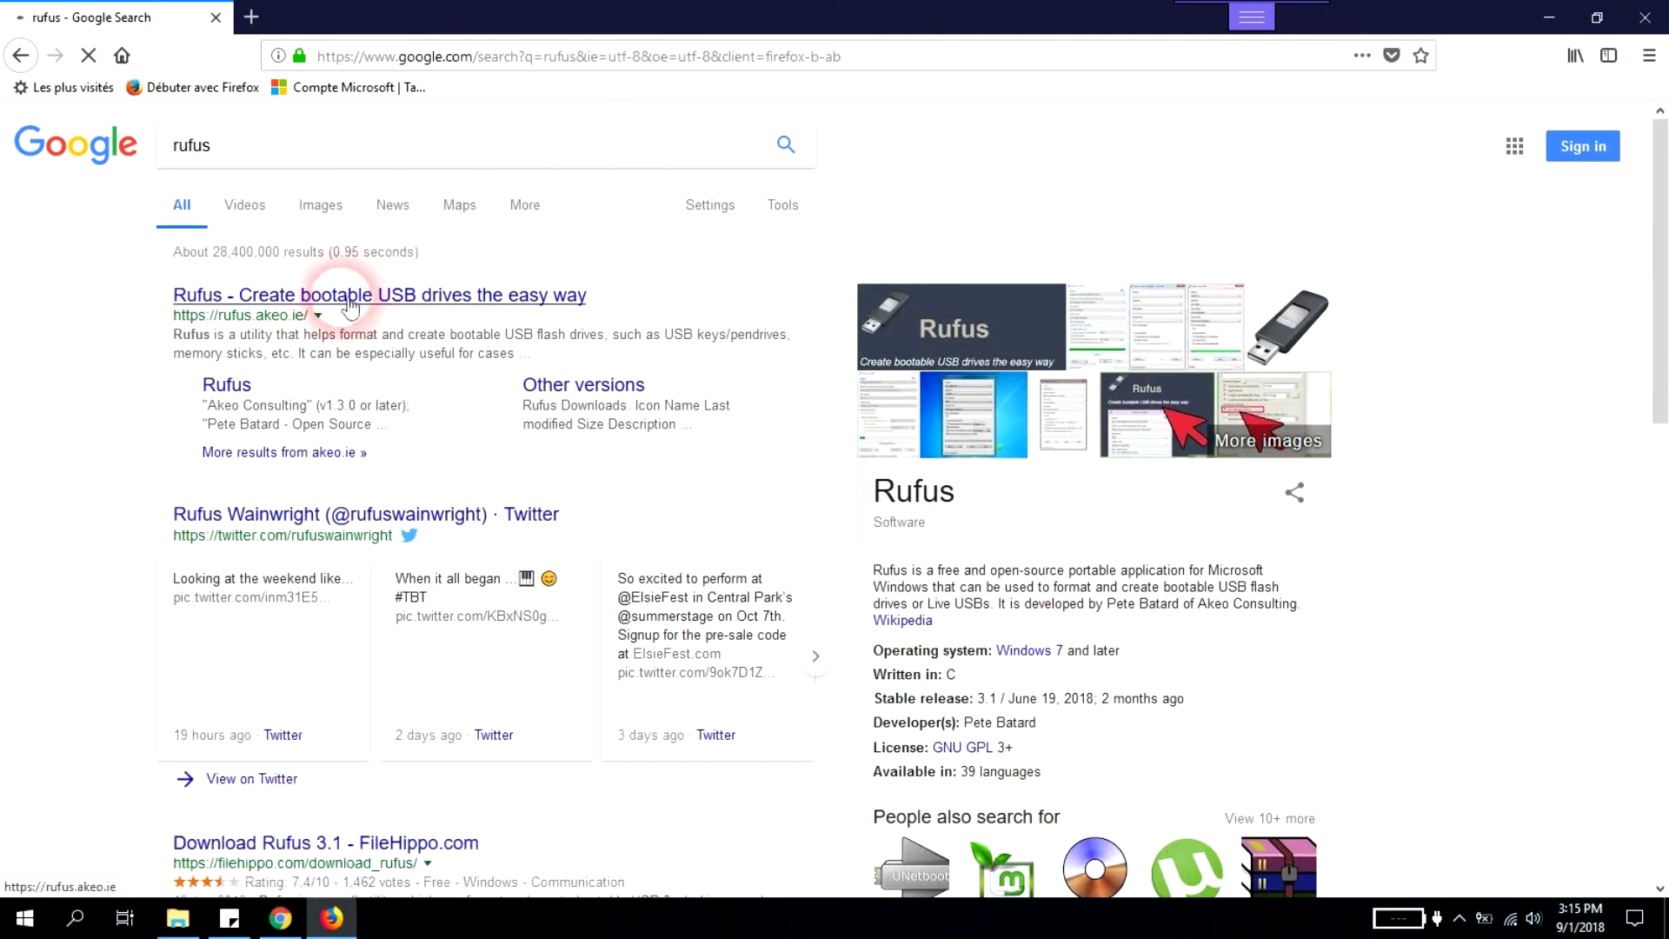
{"action": "left_click", "coordinate": [378, 294]}
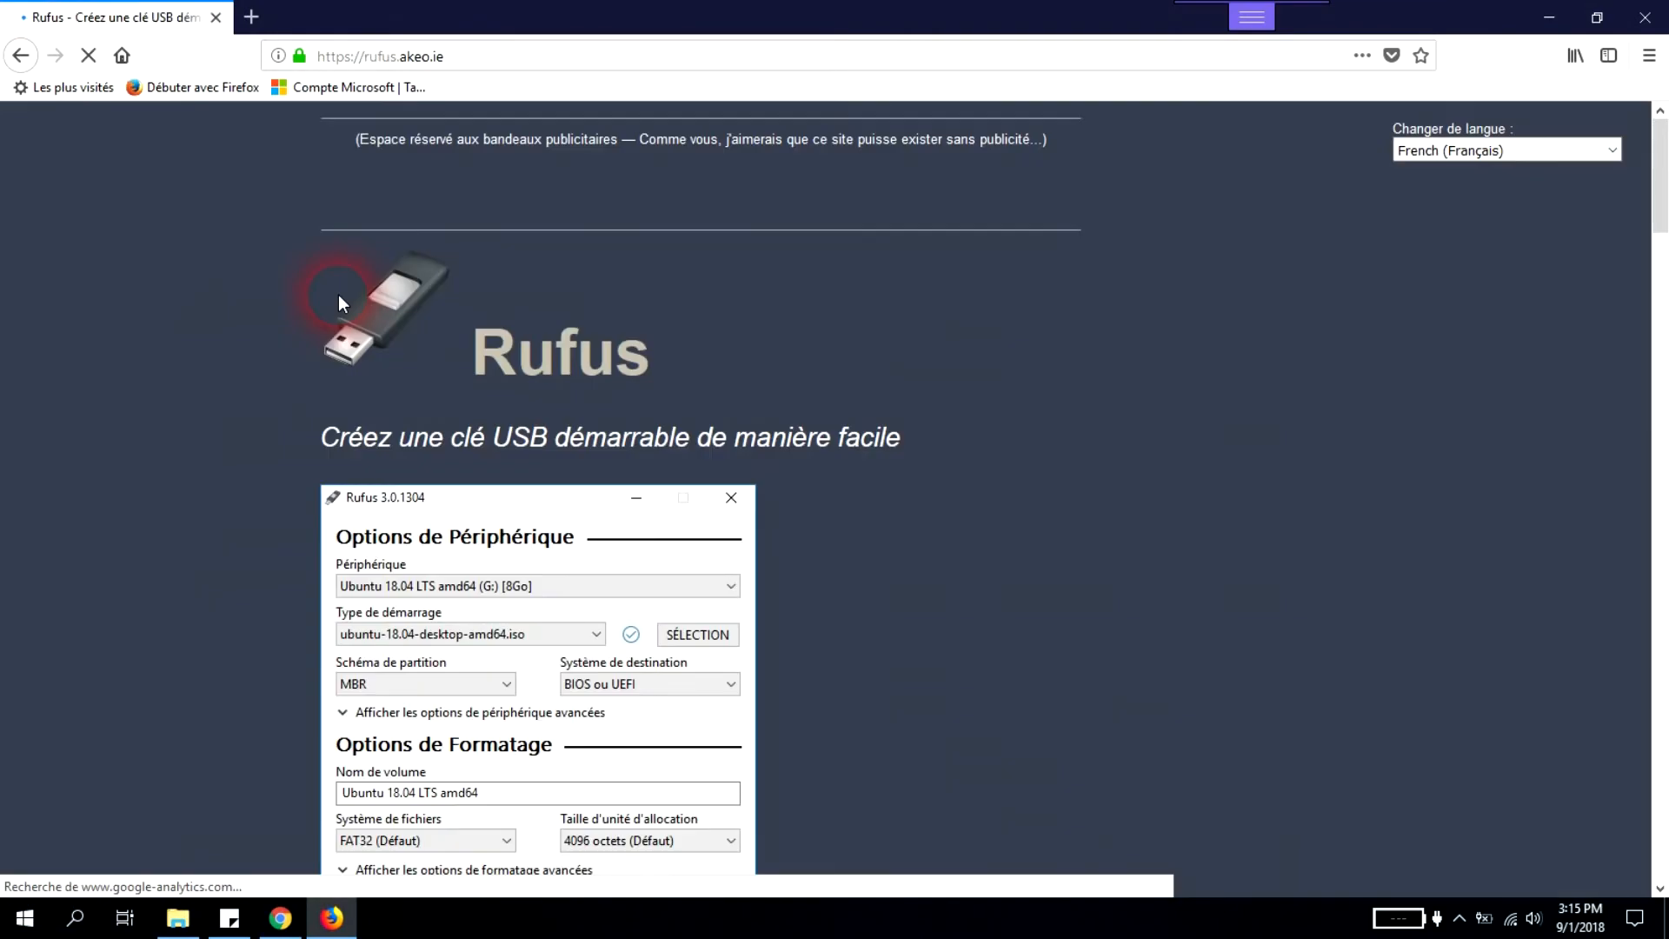
{"action": "scroll", "scroll_direction": "down", "scroll_amount": 3}
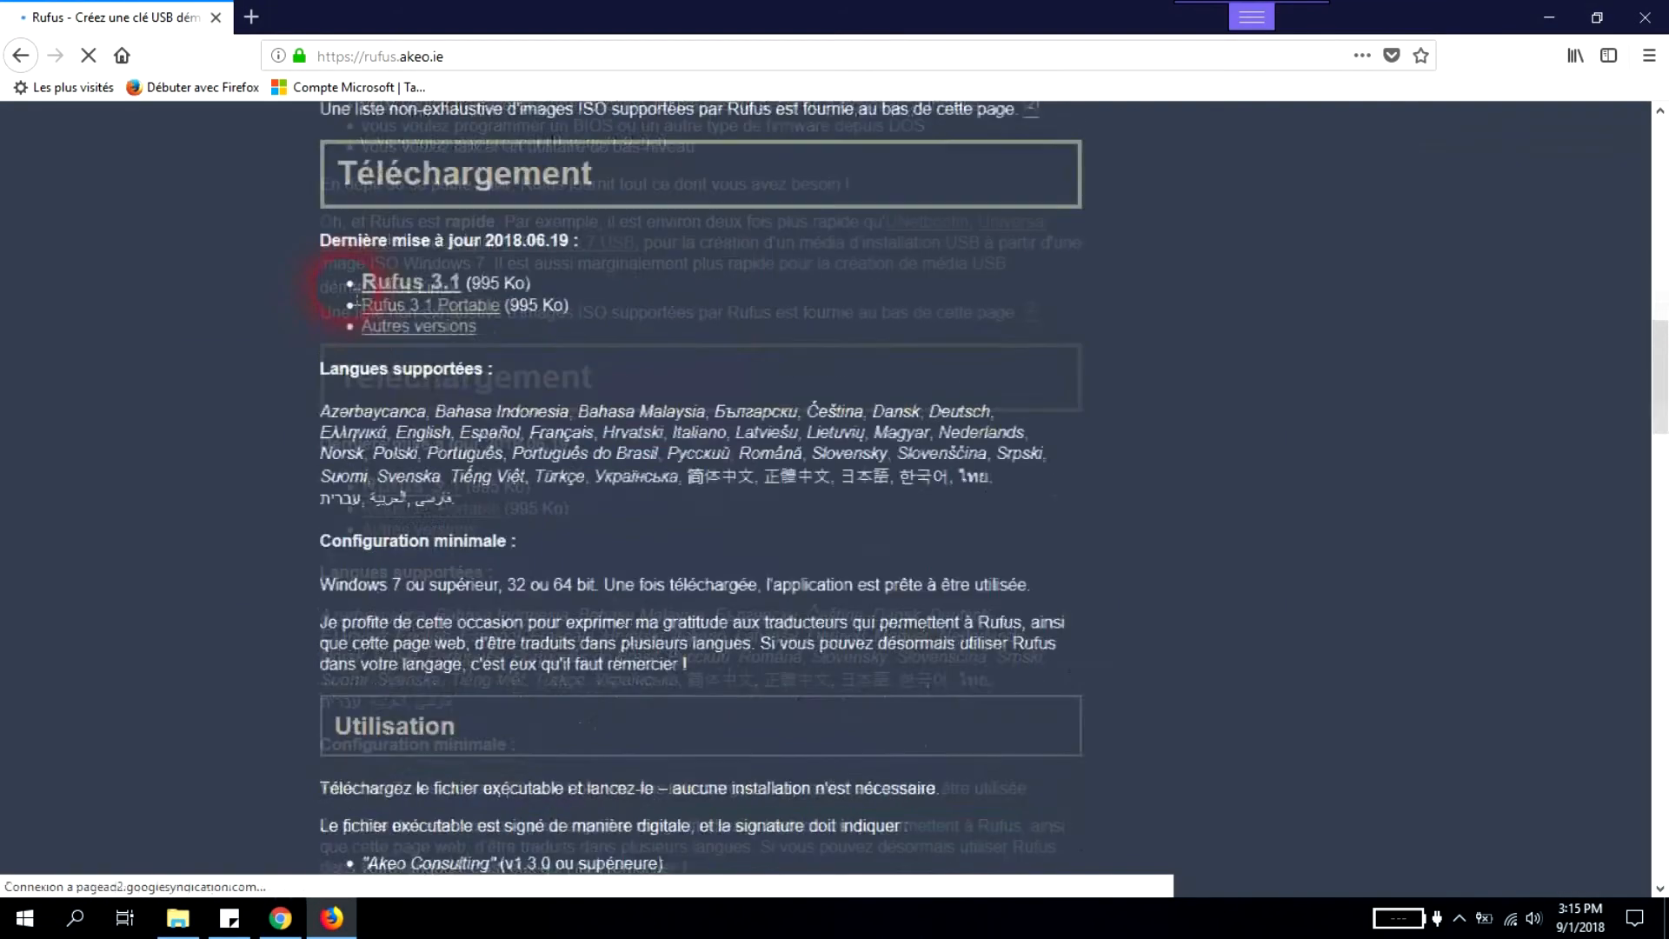
{"action": "scroll", "scroll_direction": "up", "scroll_amount": 3}
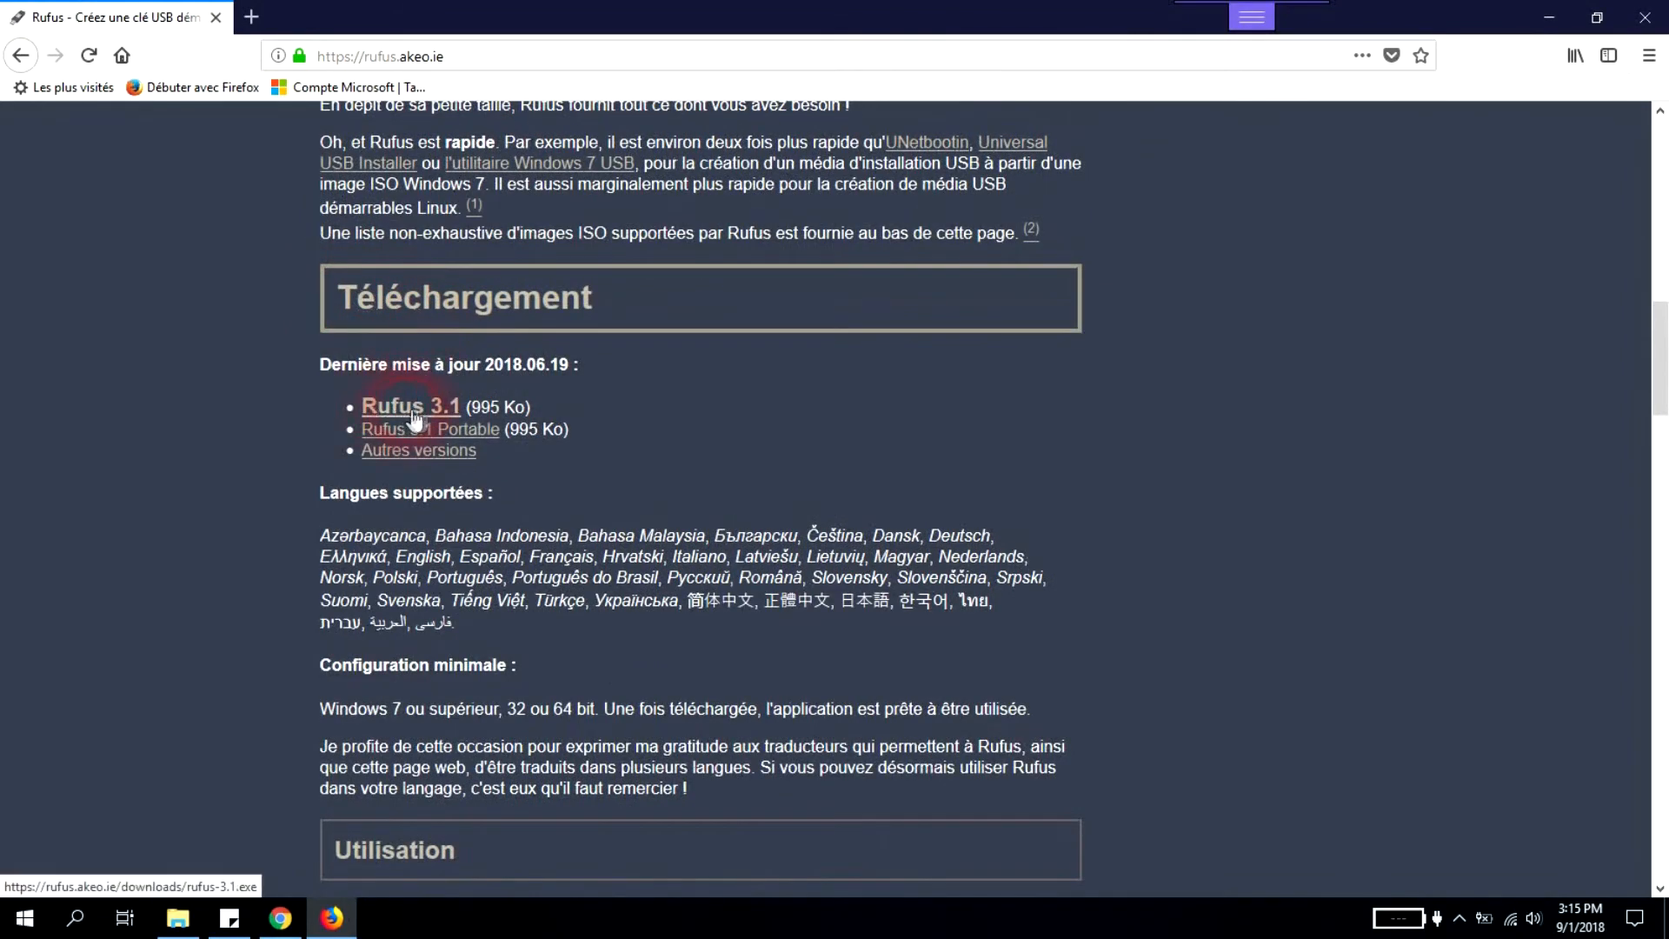
Step: Download Rufus 3.1 and save rufus-3.1.exe
{"action": "left_click", "coordinate": [409, 407]}
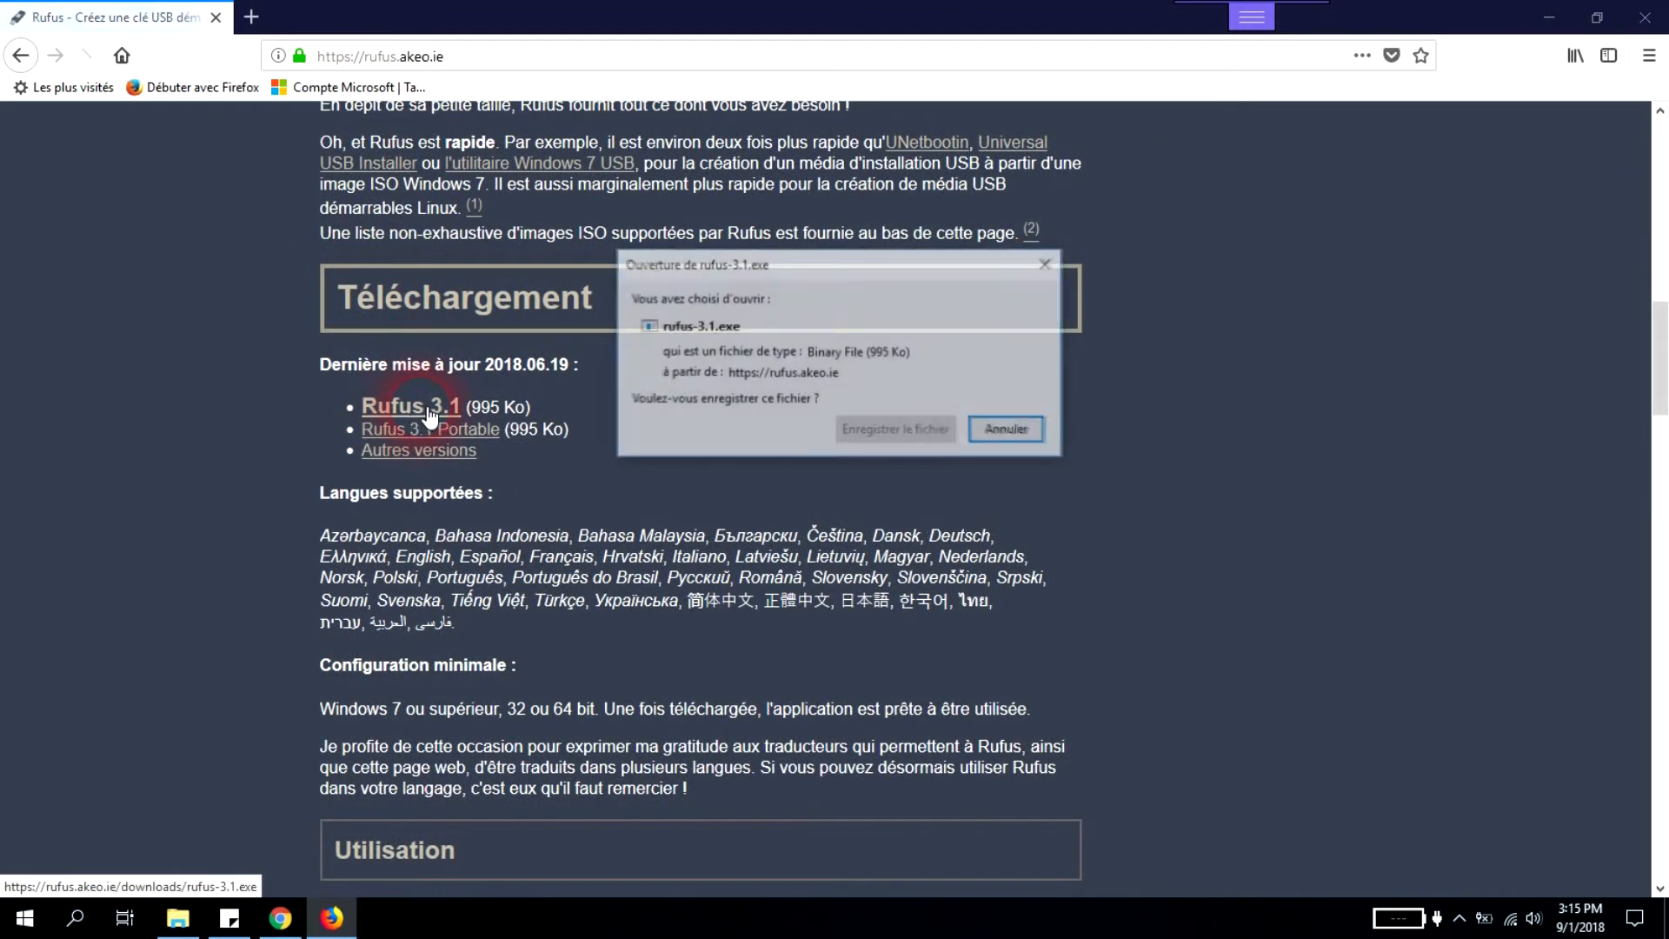
{"action": "left_click", "coordinate": [896, 430]}
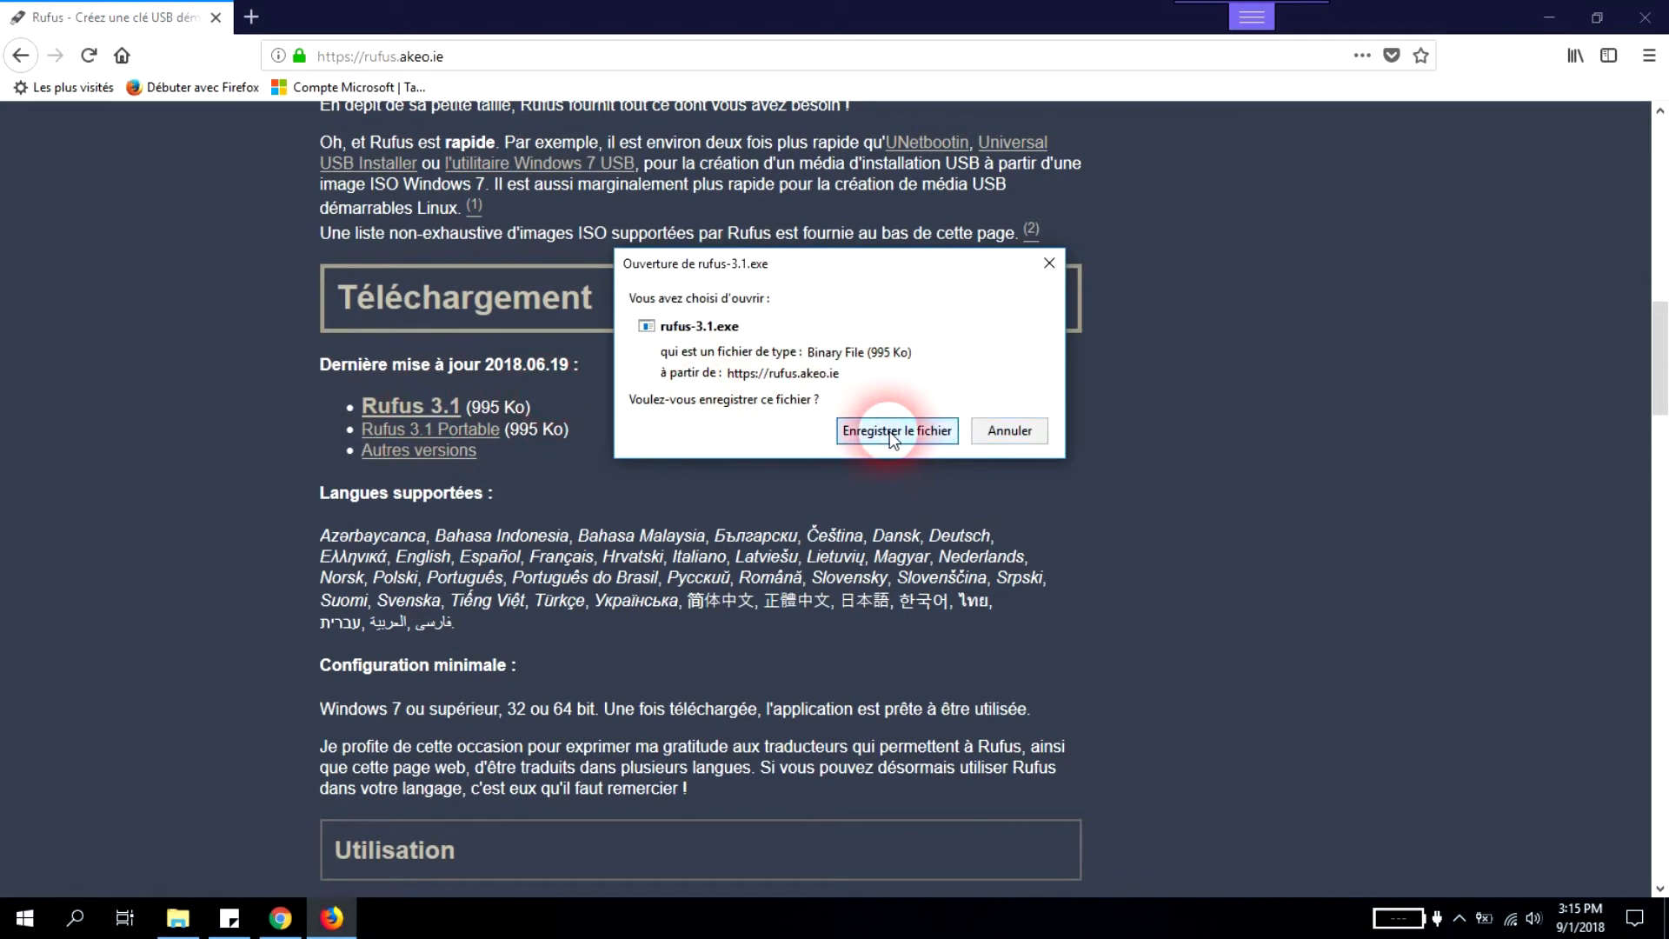
{"action": "left_click", "coordinate": [895, 430]}
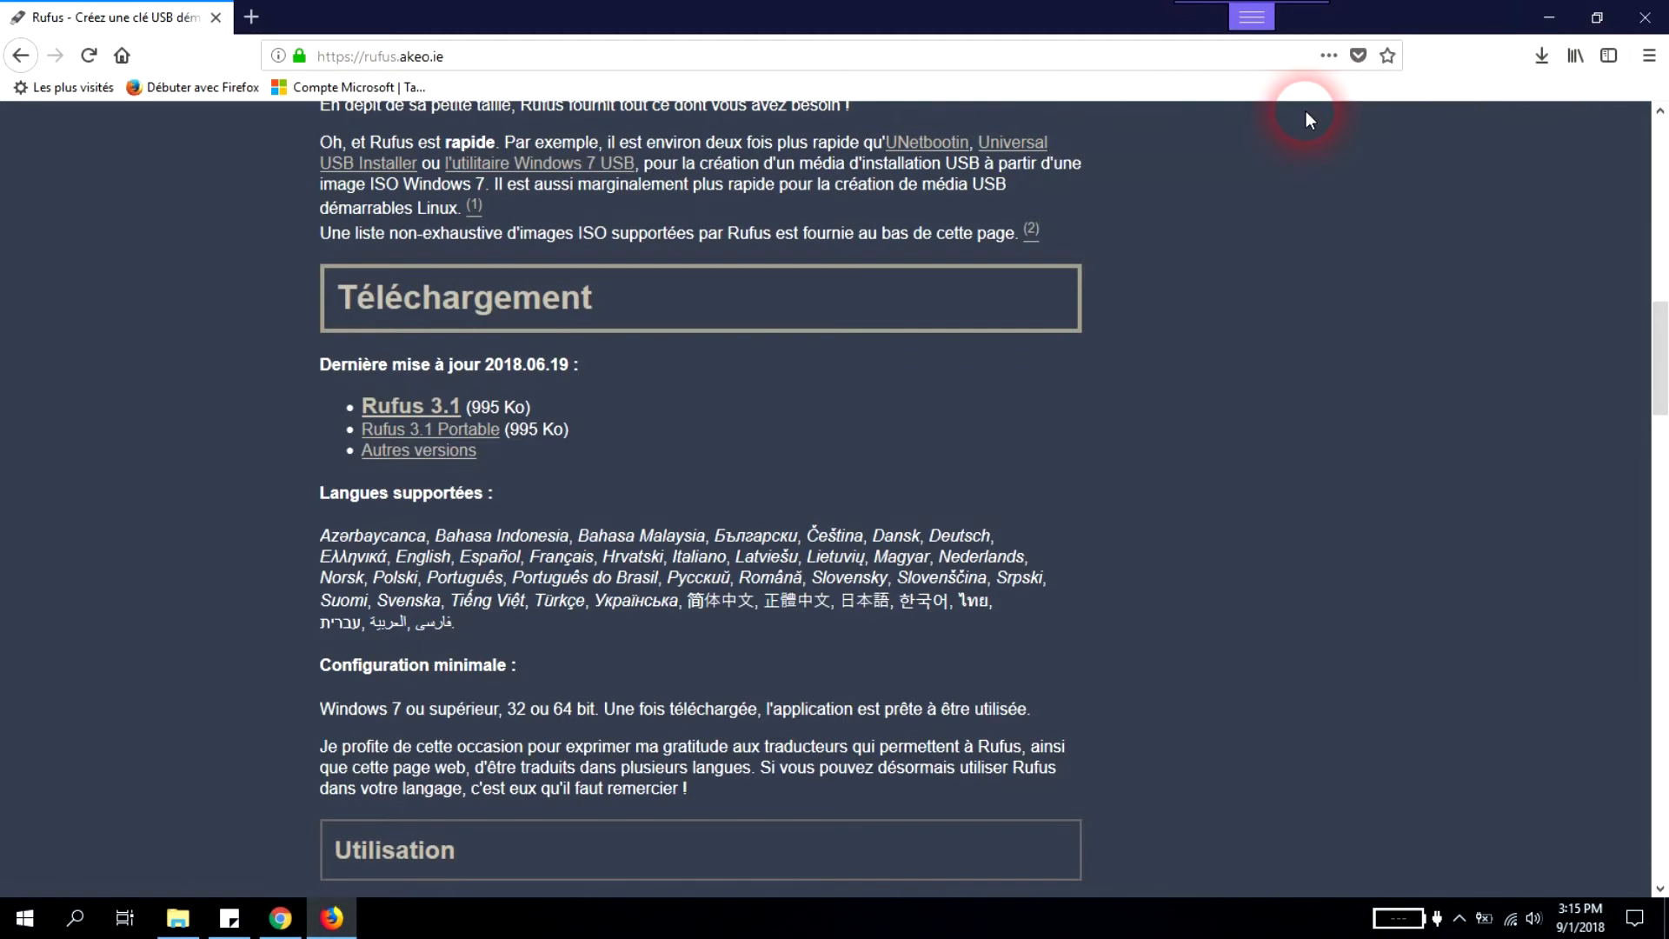
{"action": "mouse_move", "coordinate": [740, 607]}
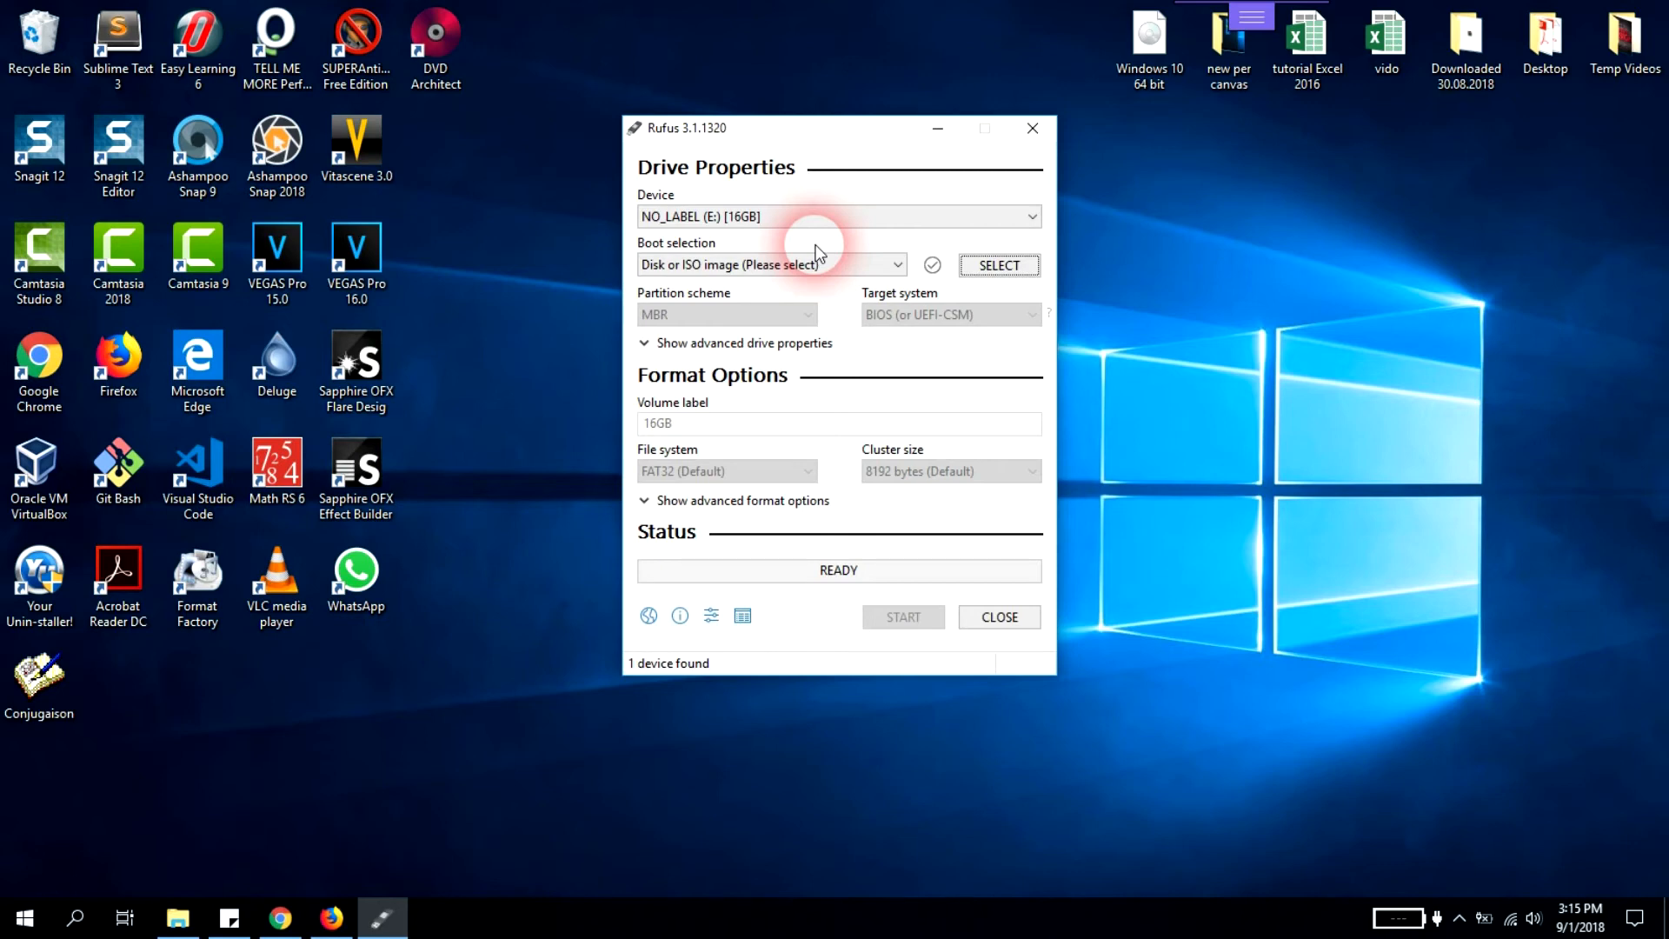
Step: Open Rufus's Device dropdown to check the NO_LABEL (E:) 16GB drive
{"action": "left_click", "coordinate": [834, 217]}
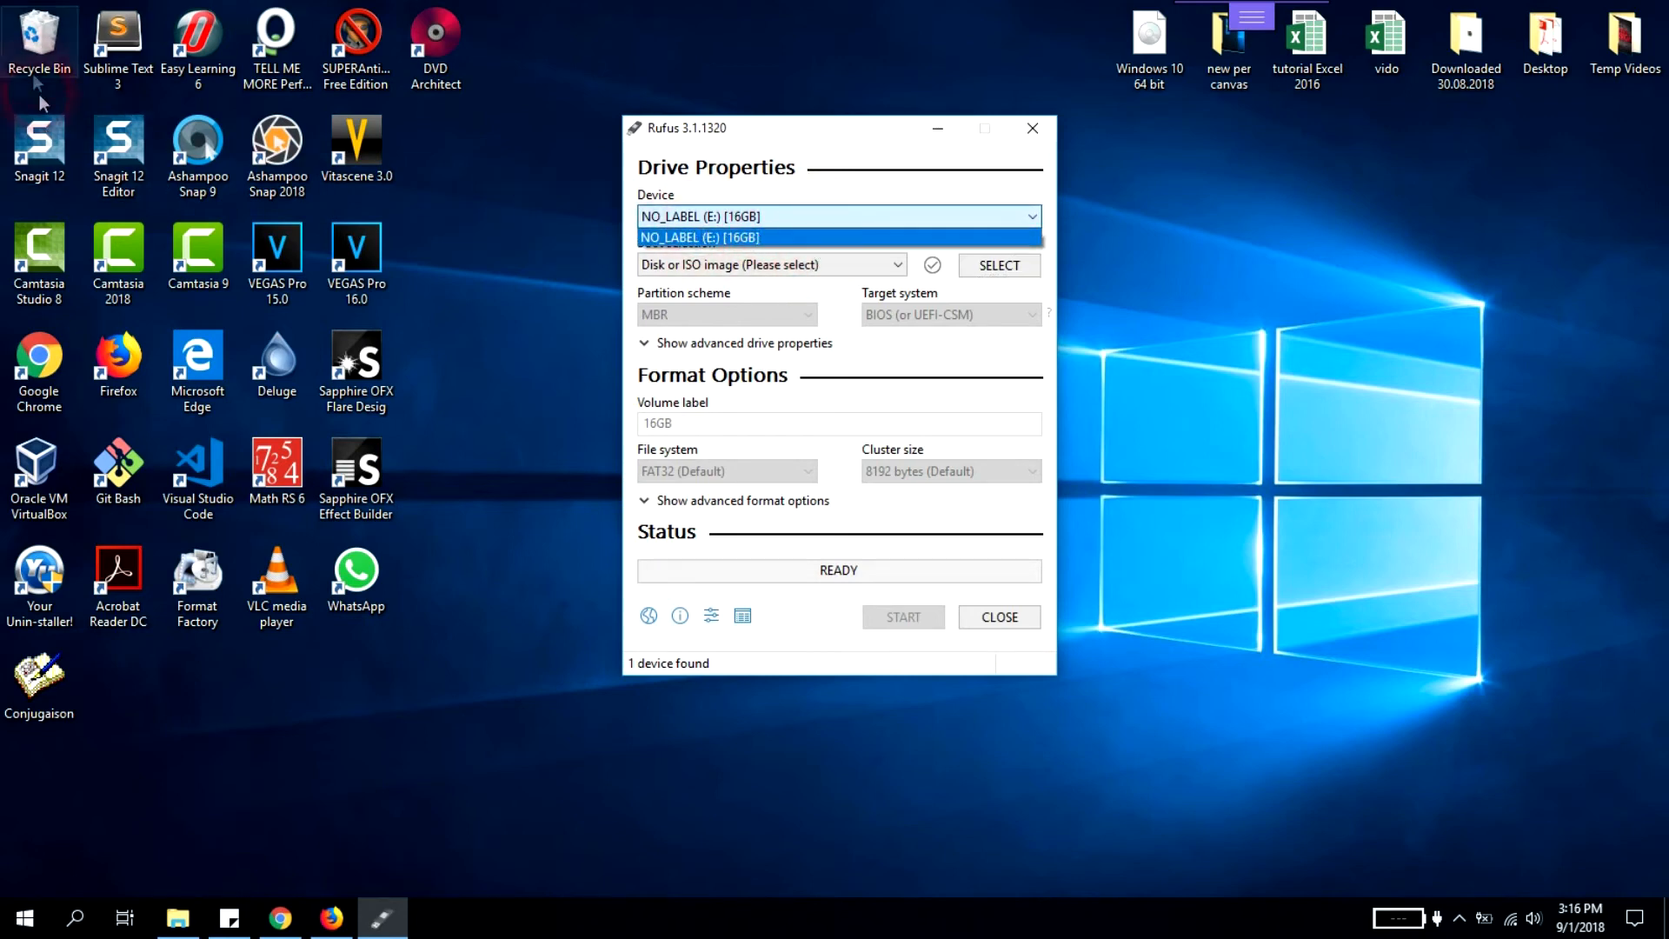
Step: Select the 16GB USB drive (E:) and confirm on This PC it has 14.8 GB free
{"action": "left_click", "coordinate": [699, 237]}
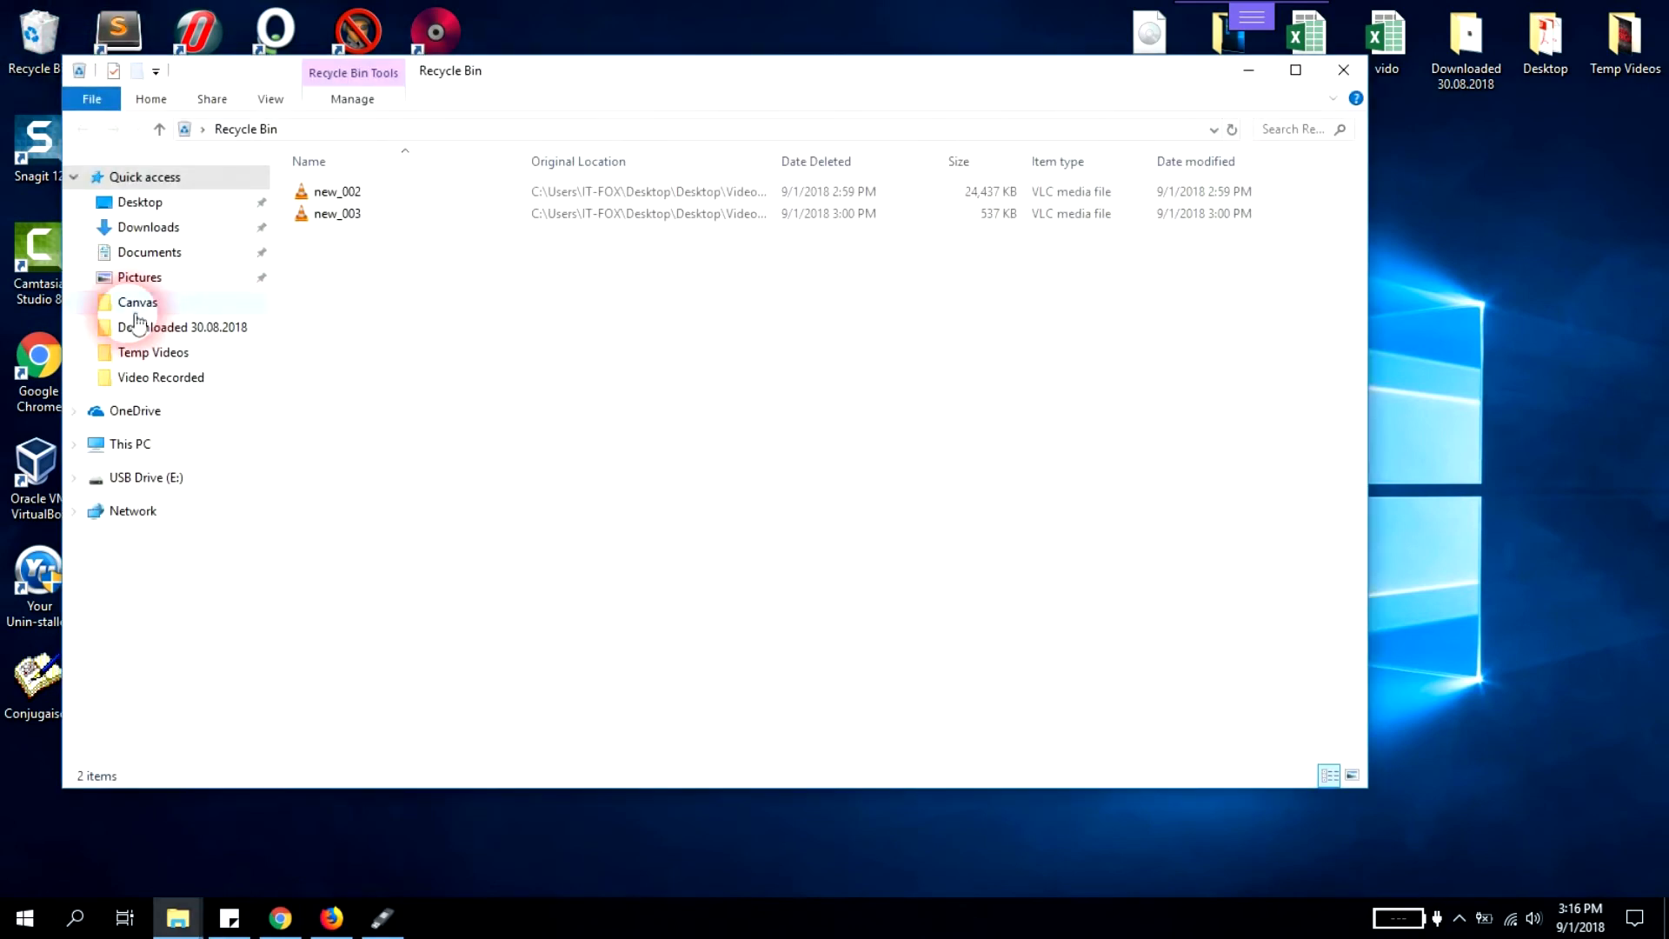
{"action": "left_click", "coordinate": [129, 444]}
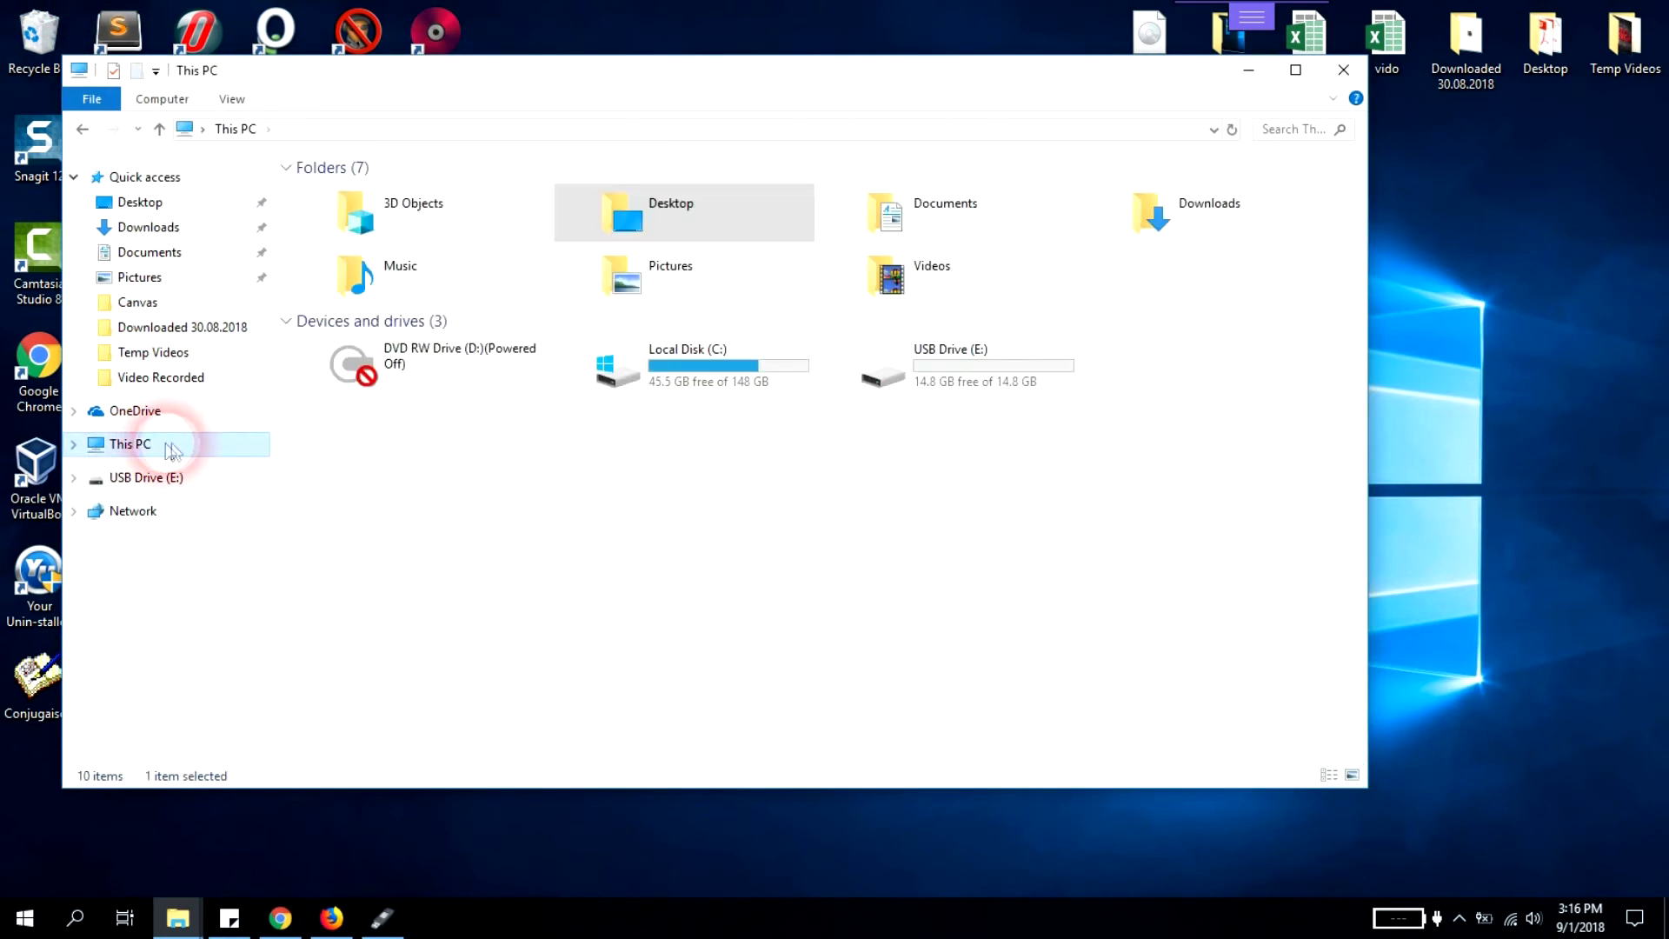
{"action": "left_click", "coordinate": [622, 447]}
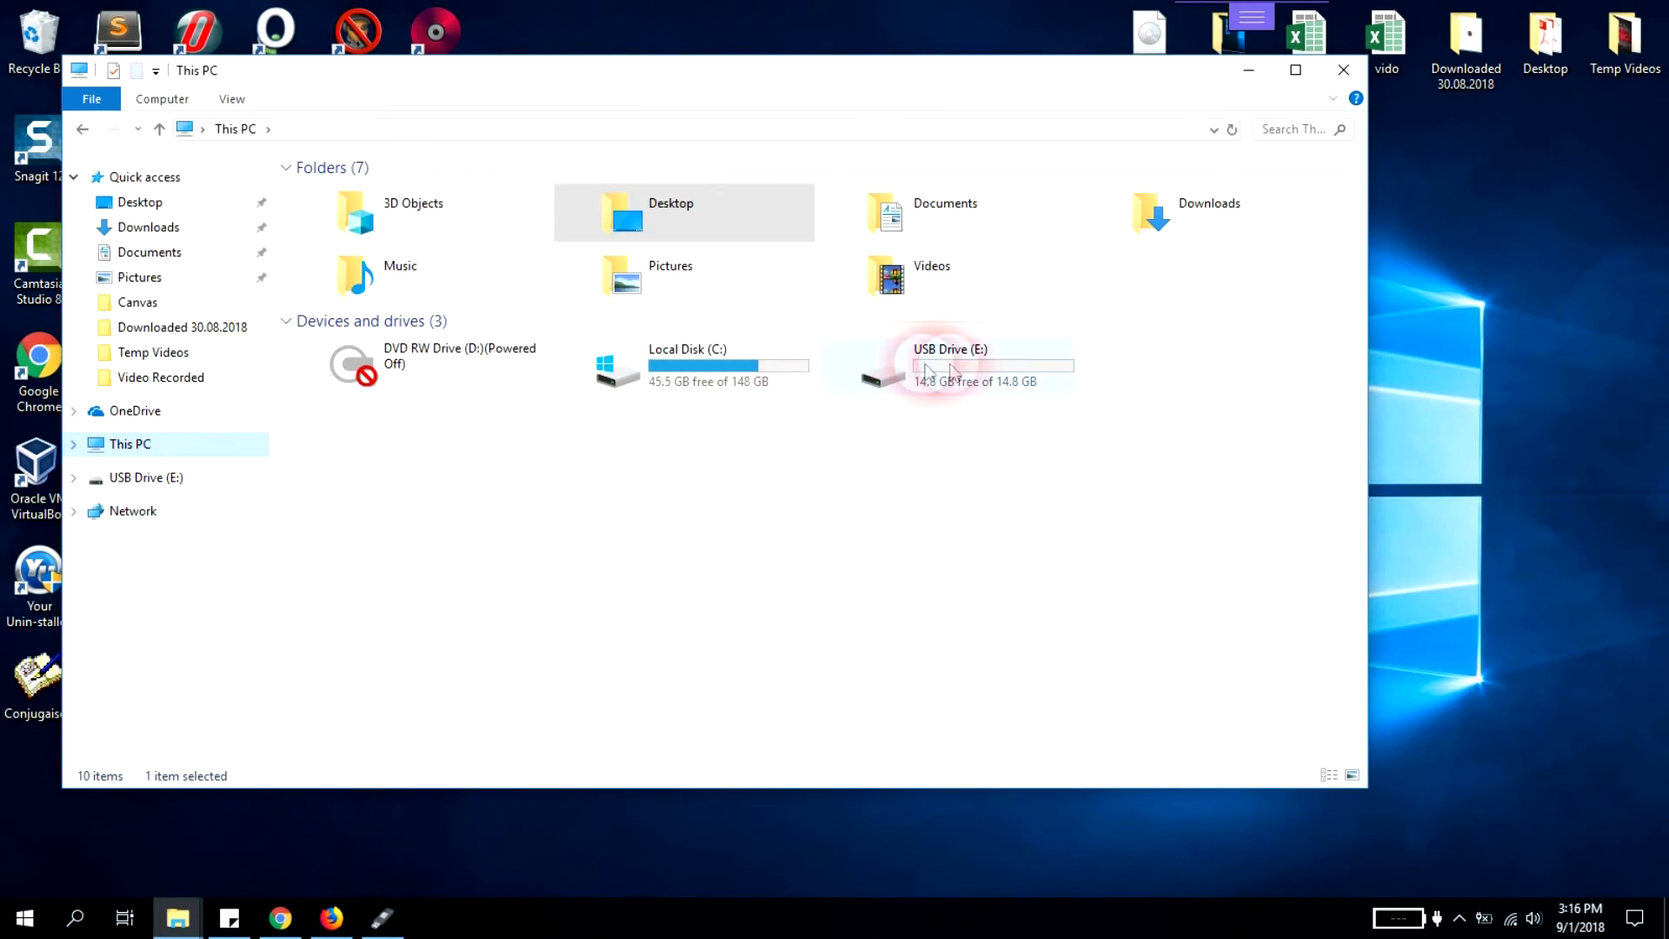
{"action": "mouse_move", "coordinate": [984, 362]}
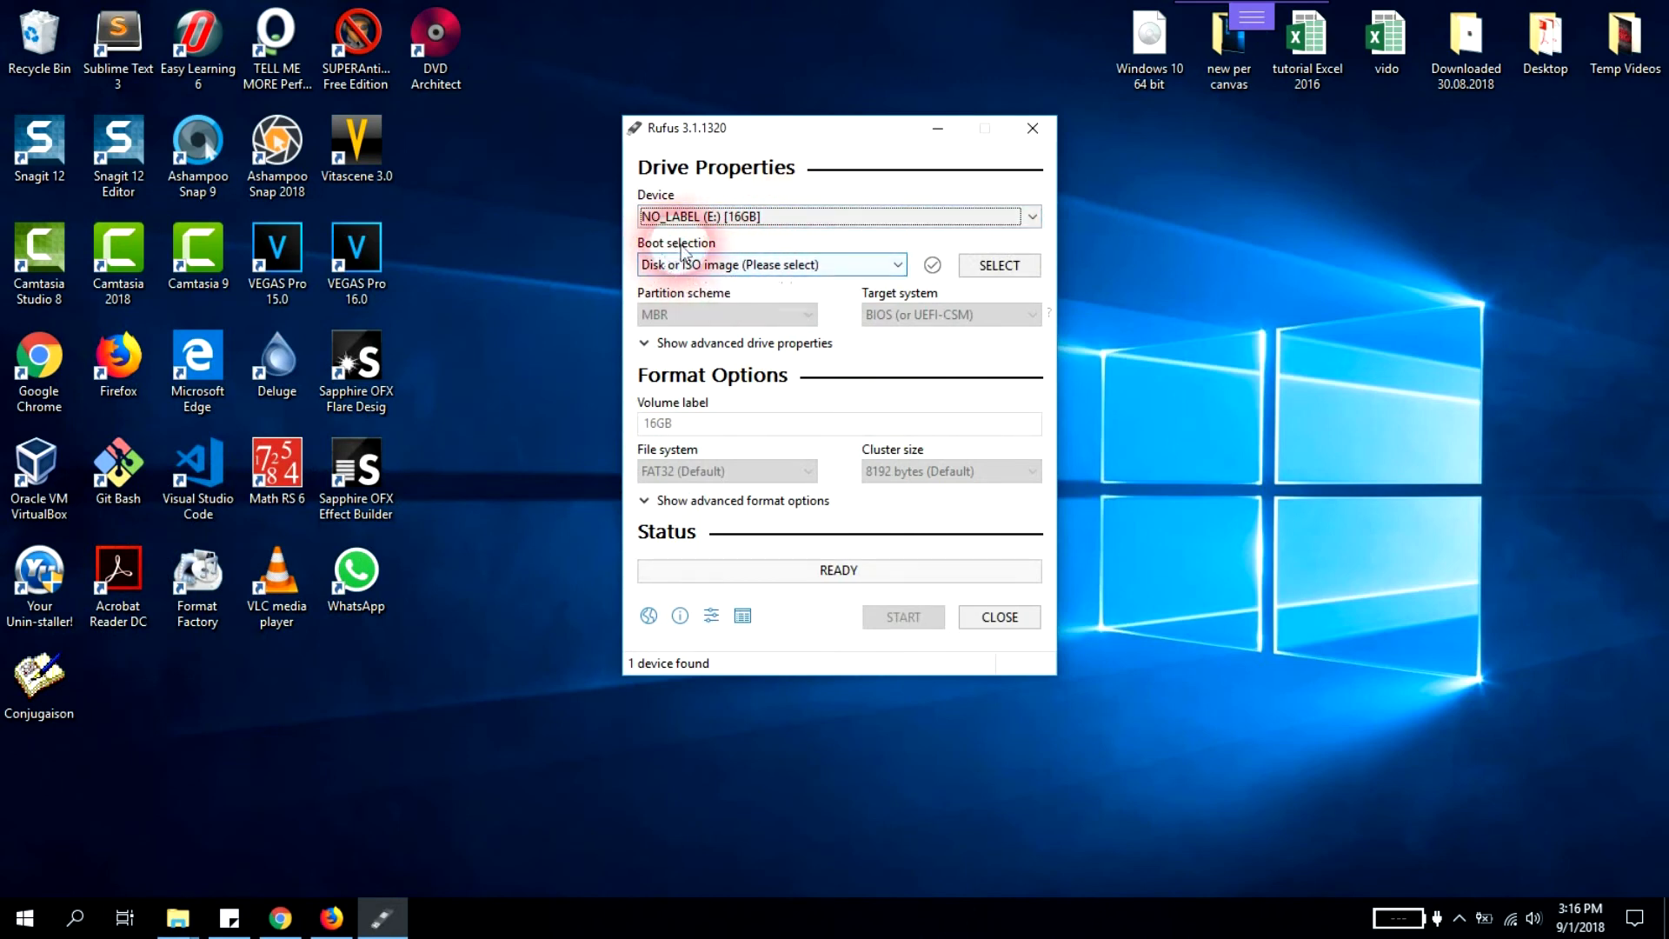
Step: Load 'Windows 10 64 bit.iso' from the Desktop as the Rufus boot image
{"action": "left_click", "coordinate": [769, 264]}
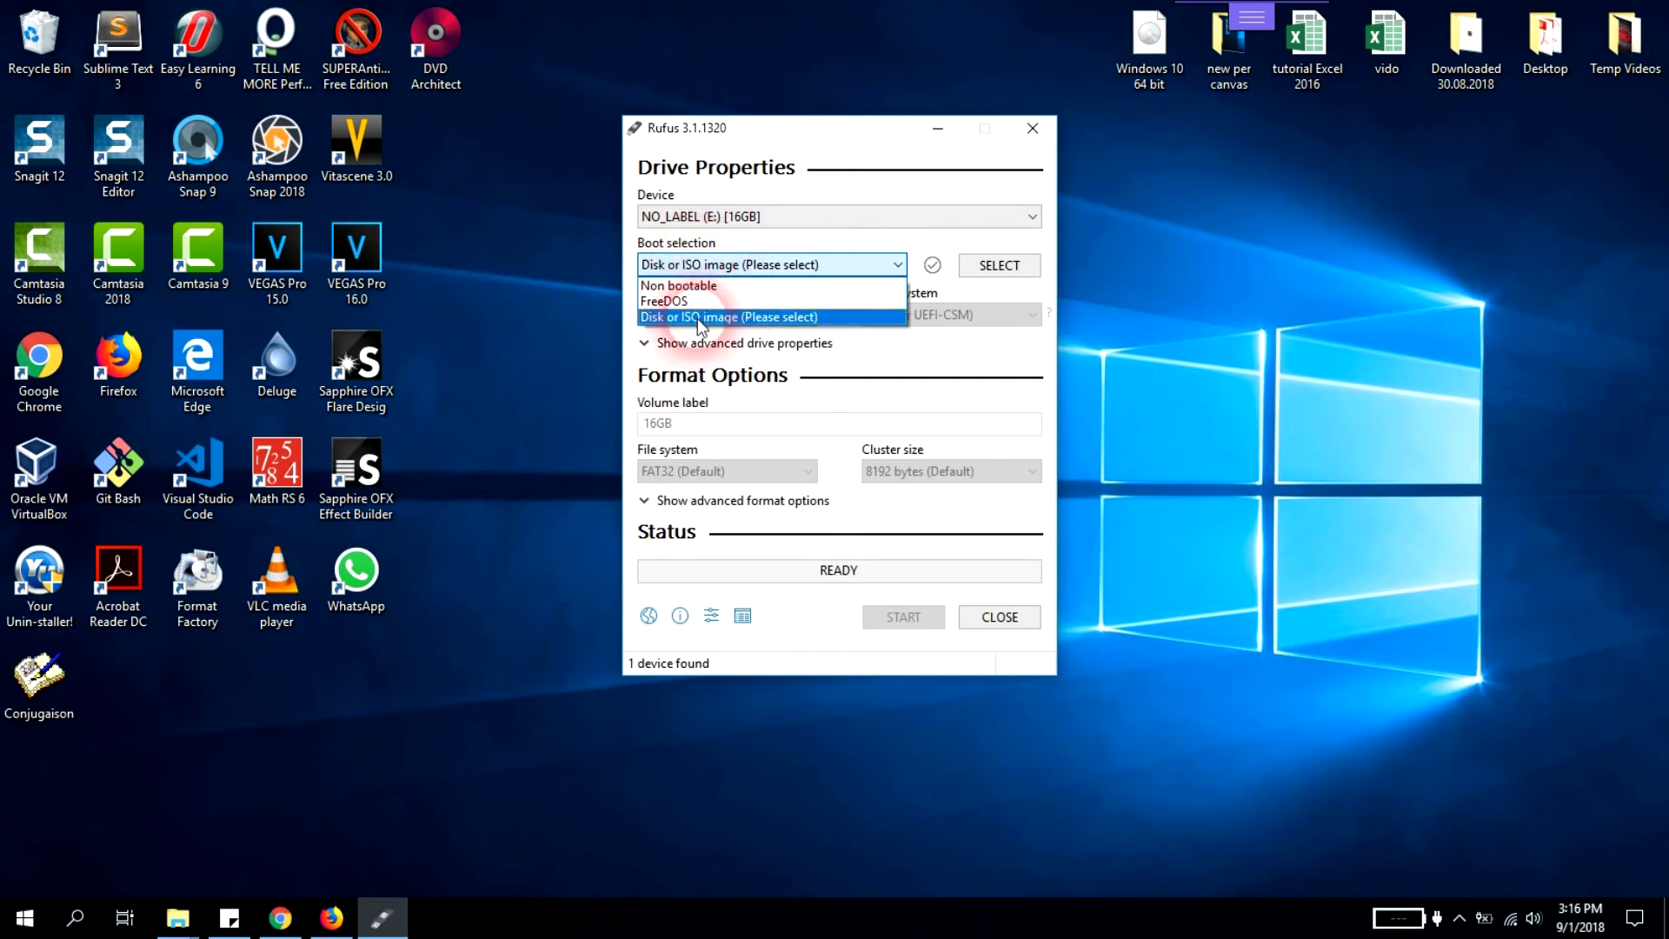
{"action": "left_click", "coordinate": [730, 317]}
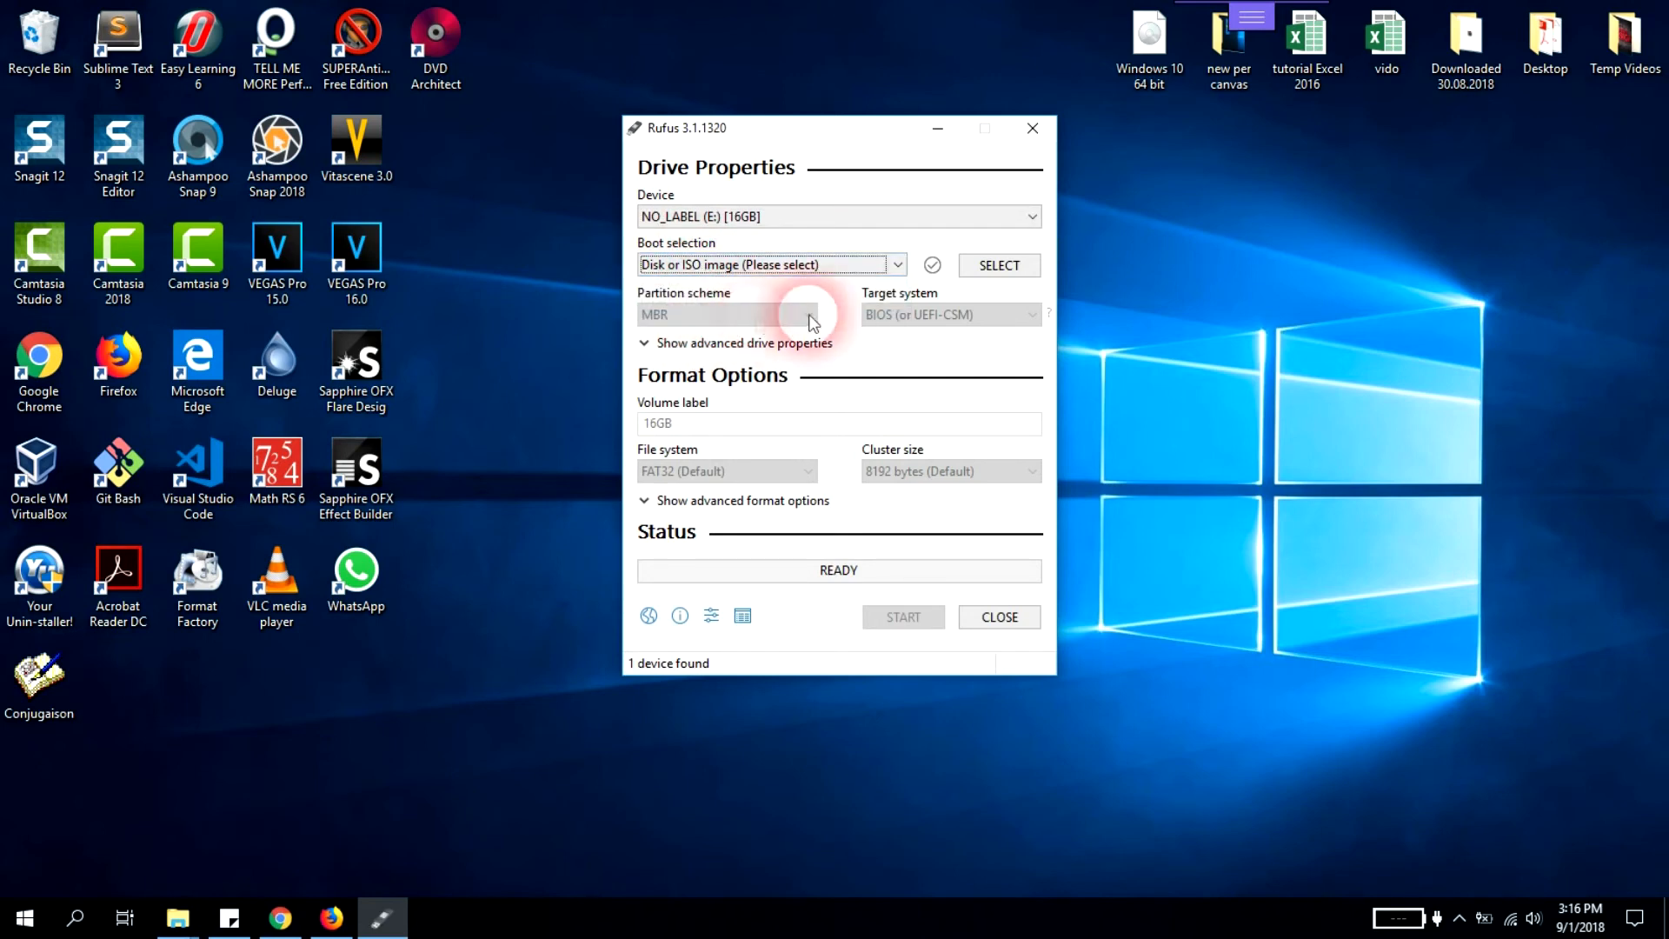
{"action": "mouse_move", "coordinate": [997, 265]}
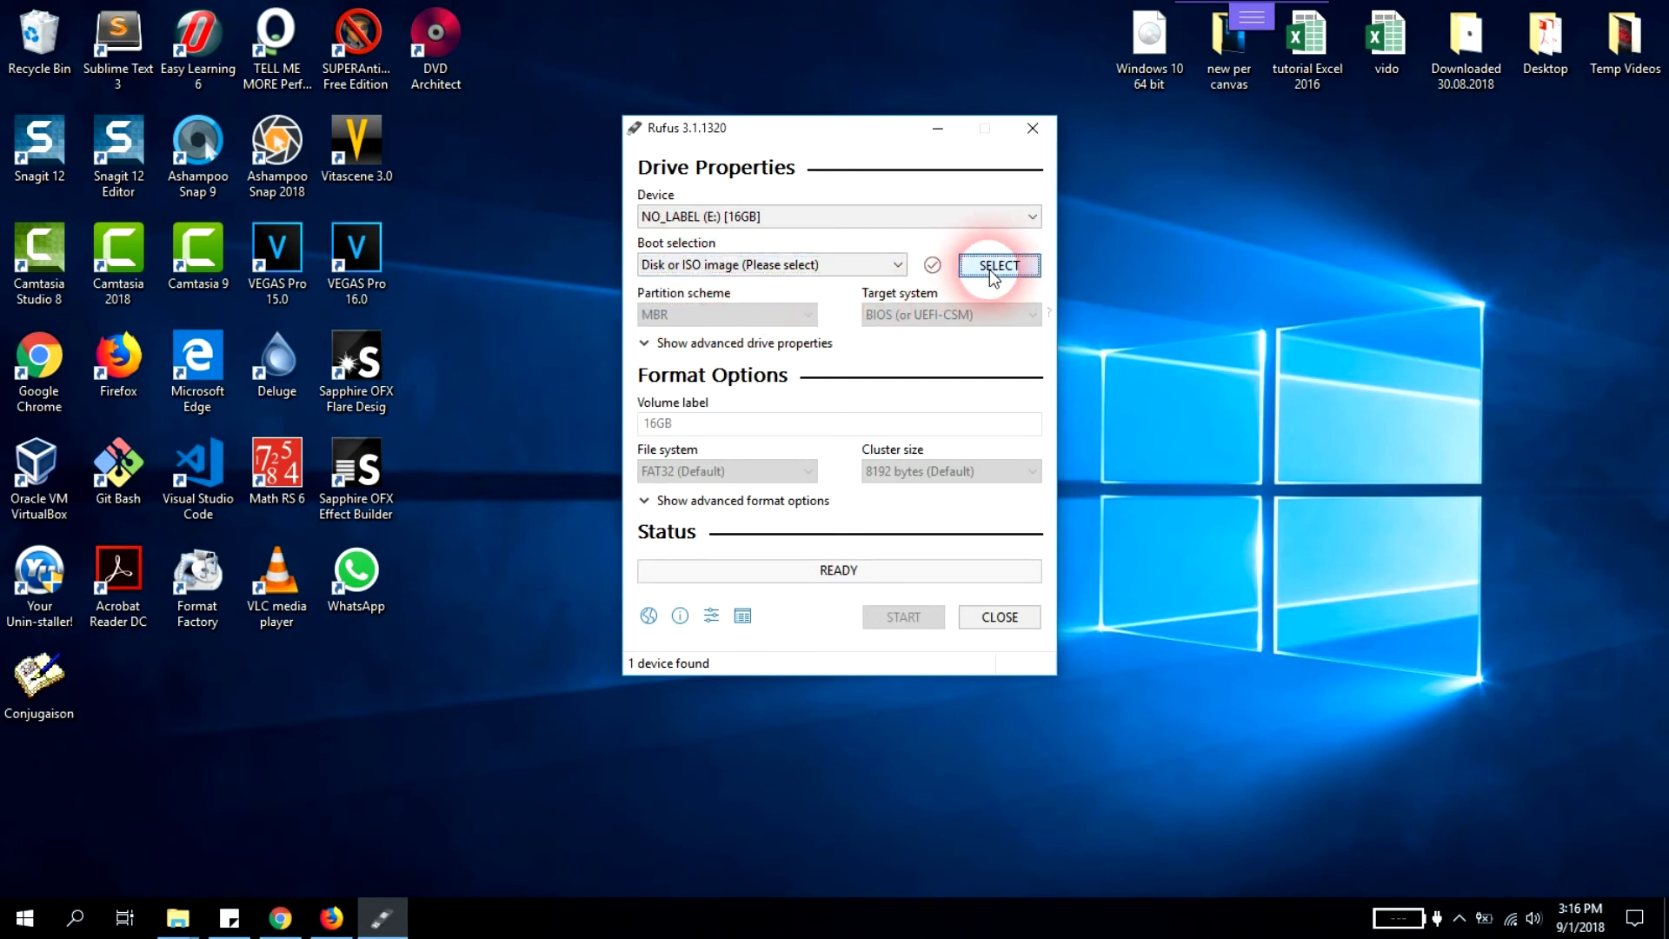
{"action": "left_click", "coordinate": [997, 265]}
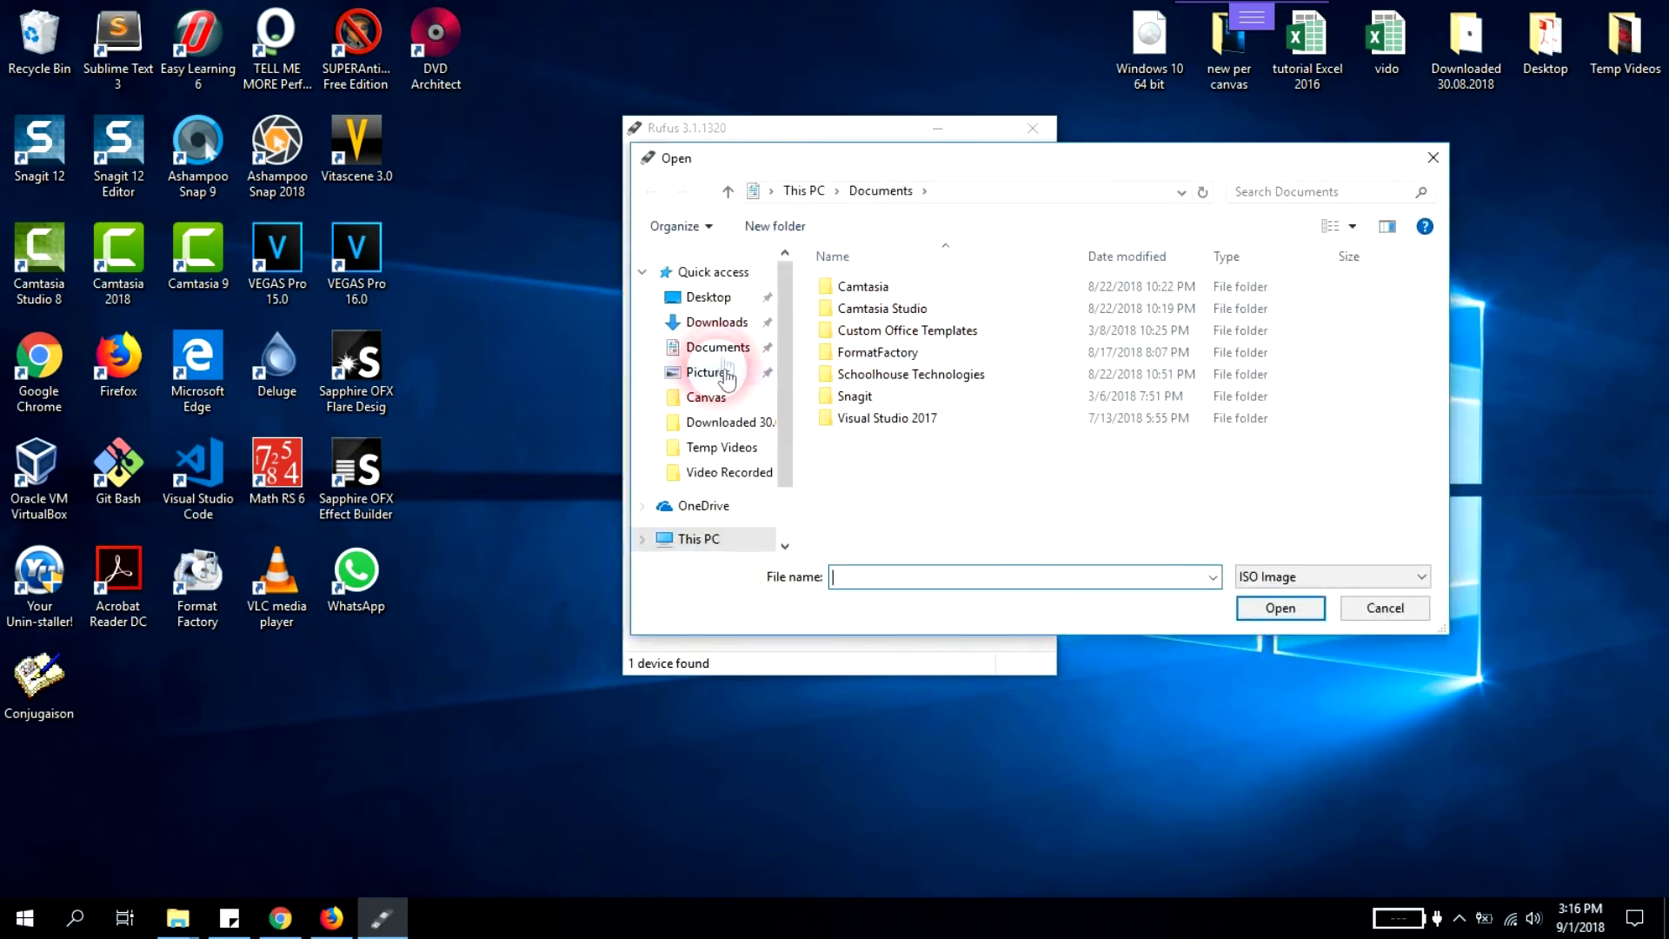
{"action": "left_click", "coordinate": [708, 298]}
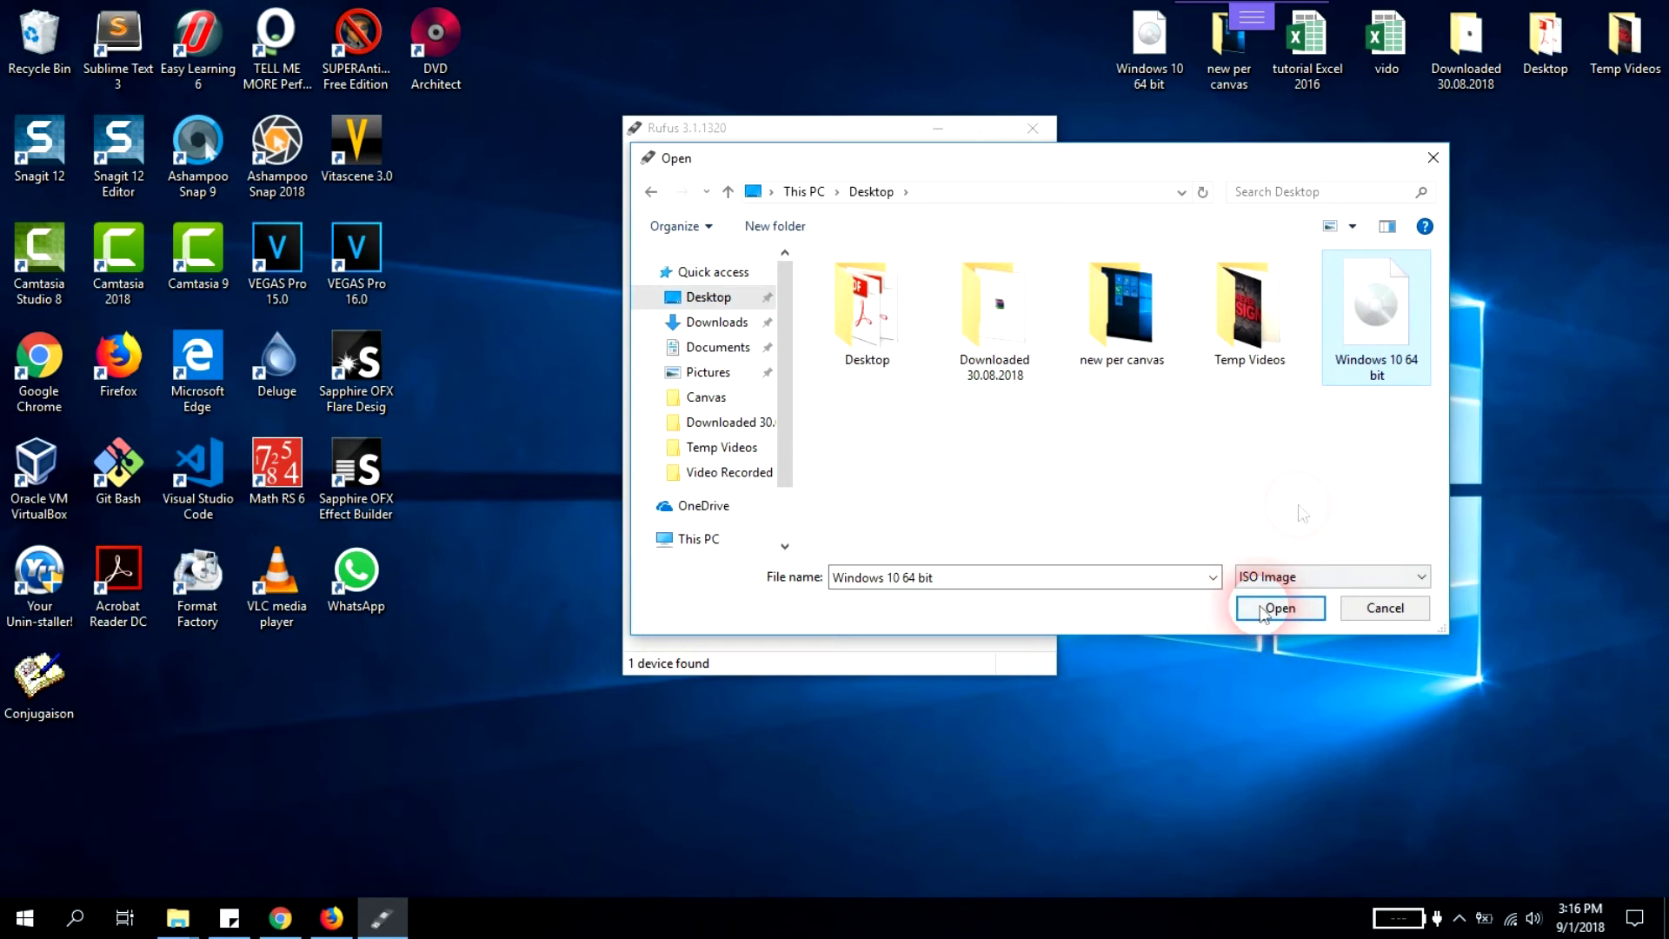
{"action": "left_click", "coordinate": [1279, 608]}
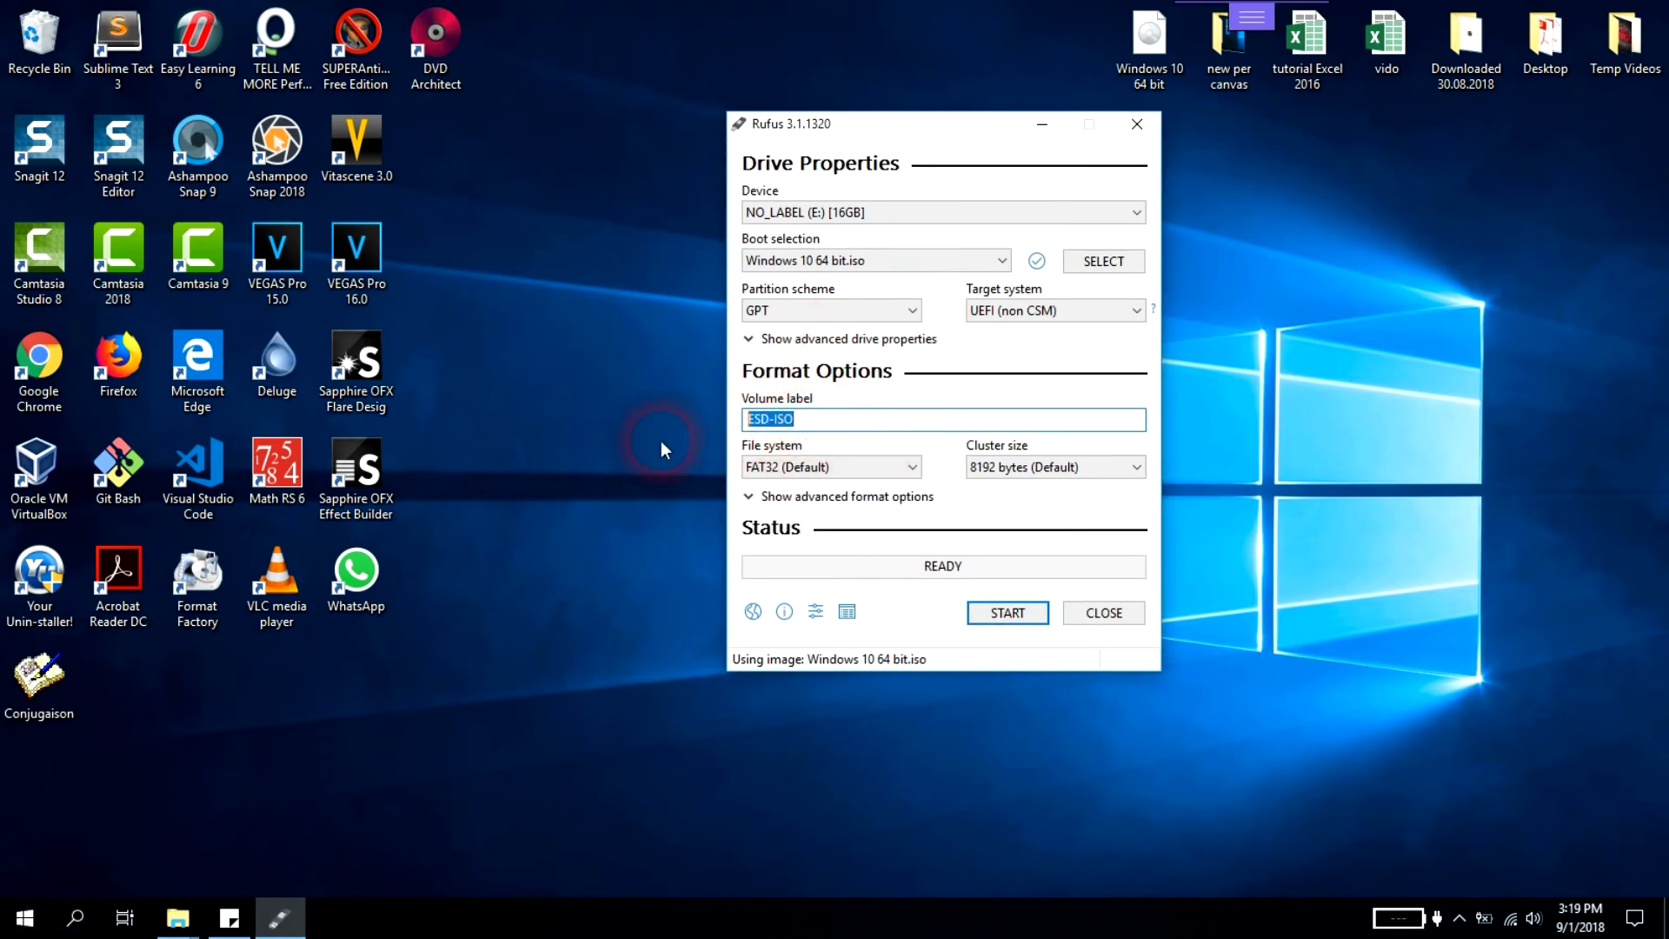
Step: Enter 'Windows 10 64 bit' as the volume label
{"action": "type", "text": "Windows 10"}
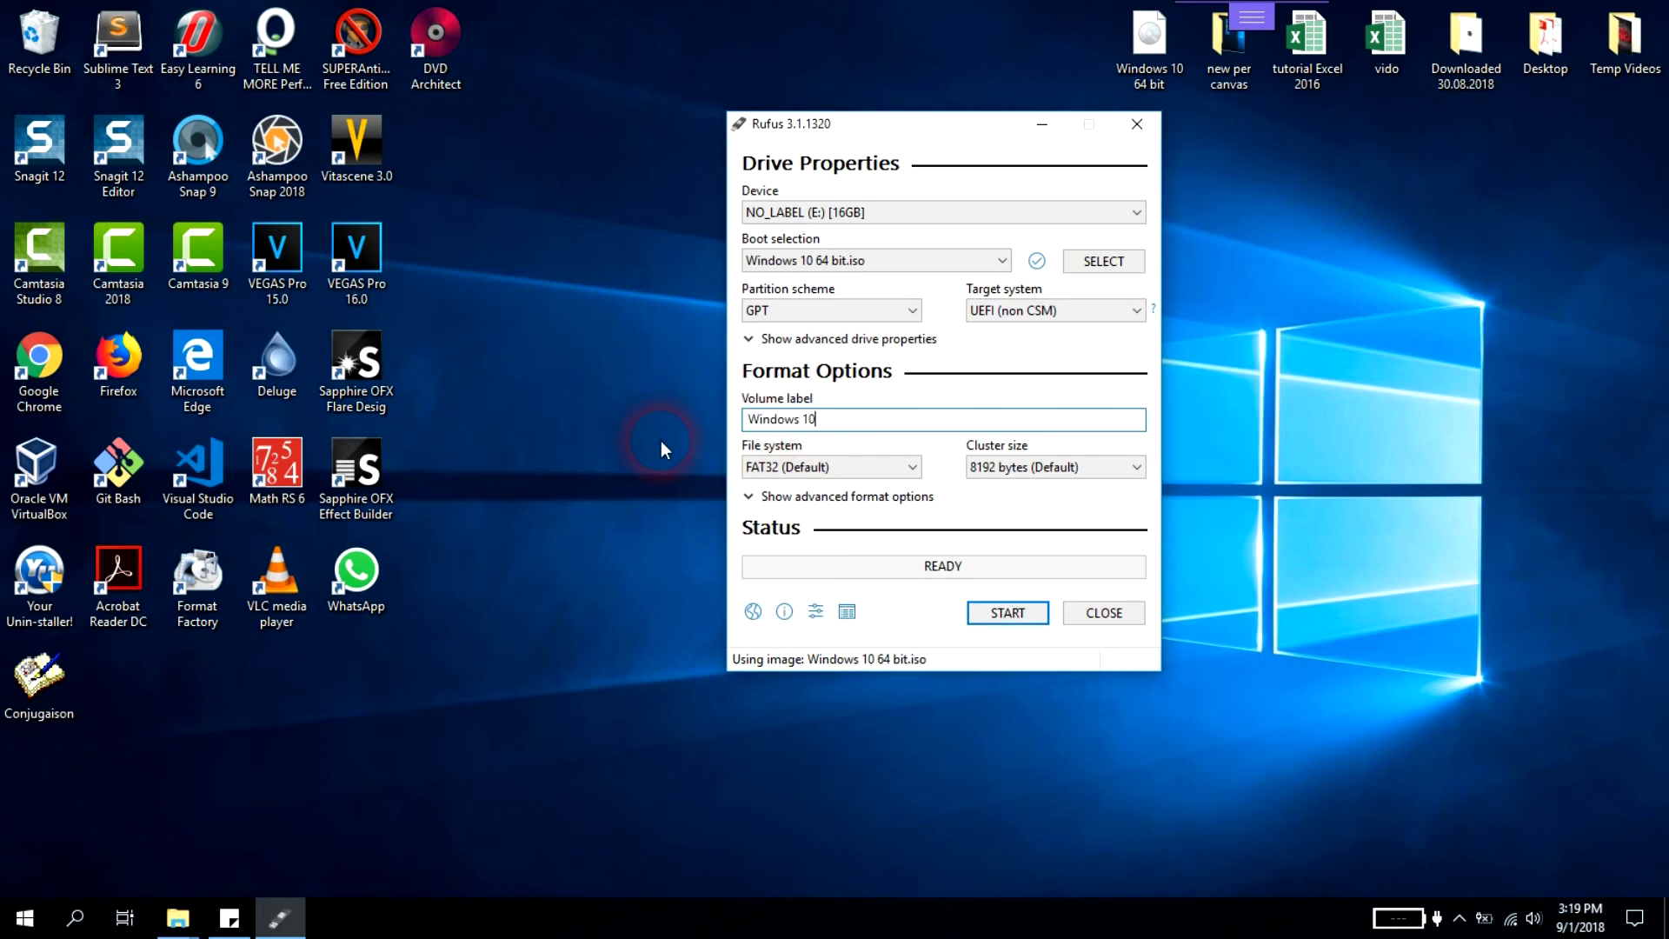
{"action": "type", "text": "64"}
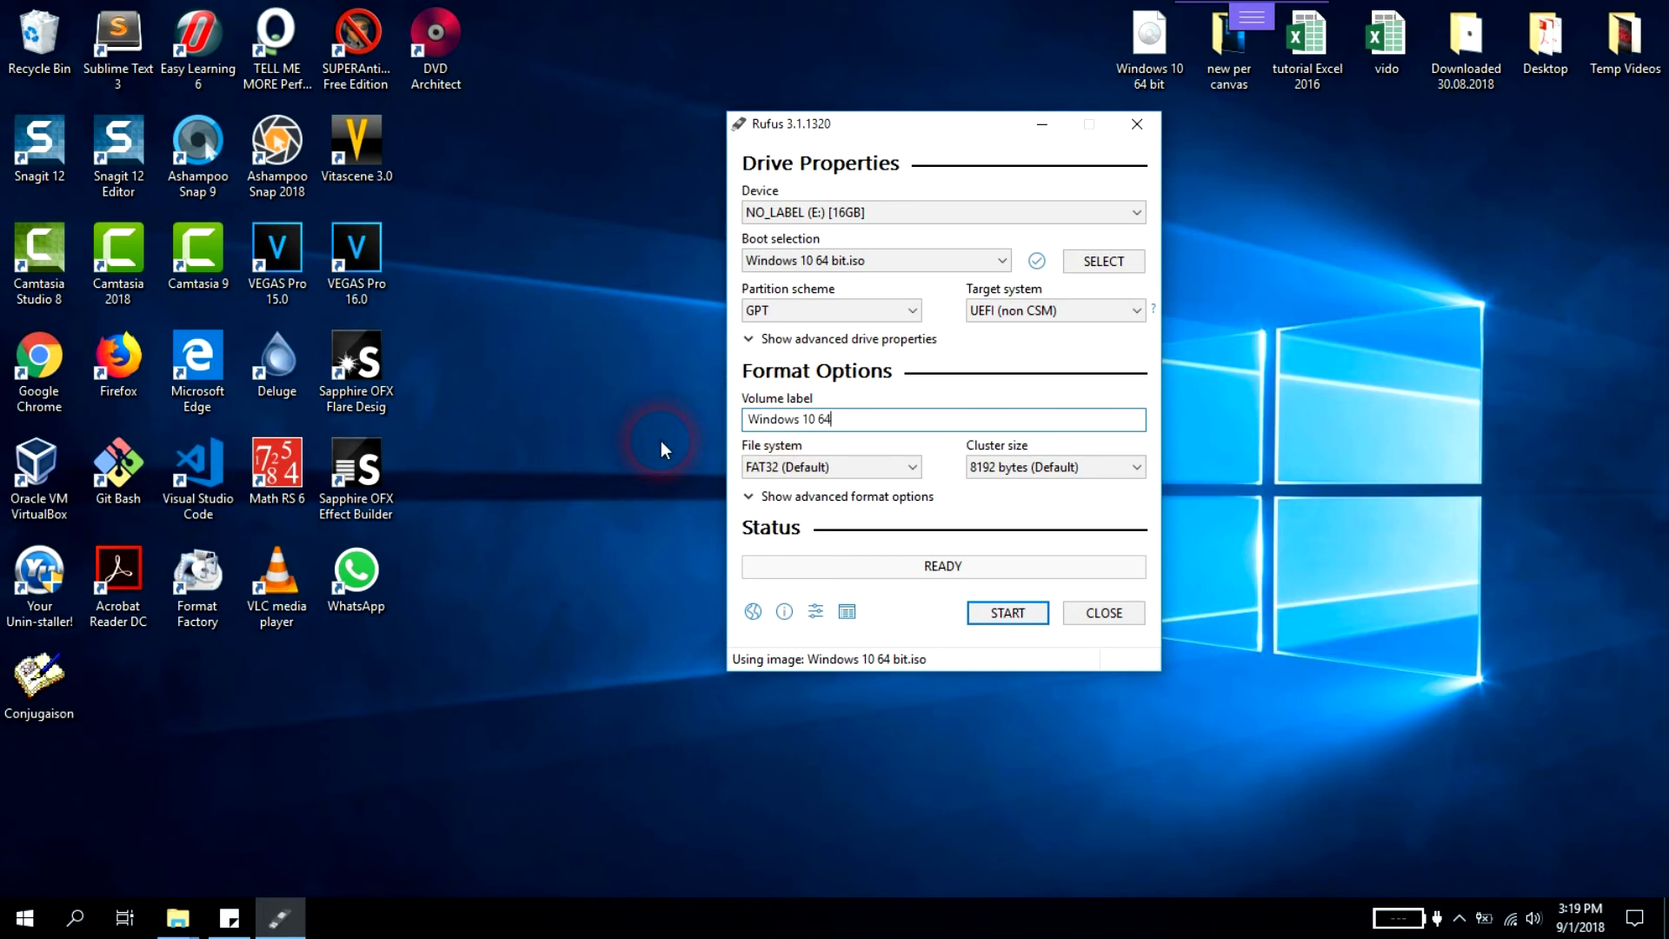
{"action": "type", "text": "bit"}
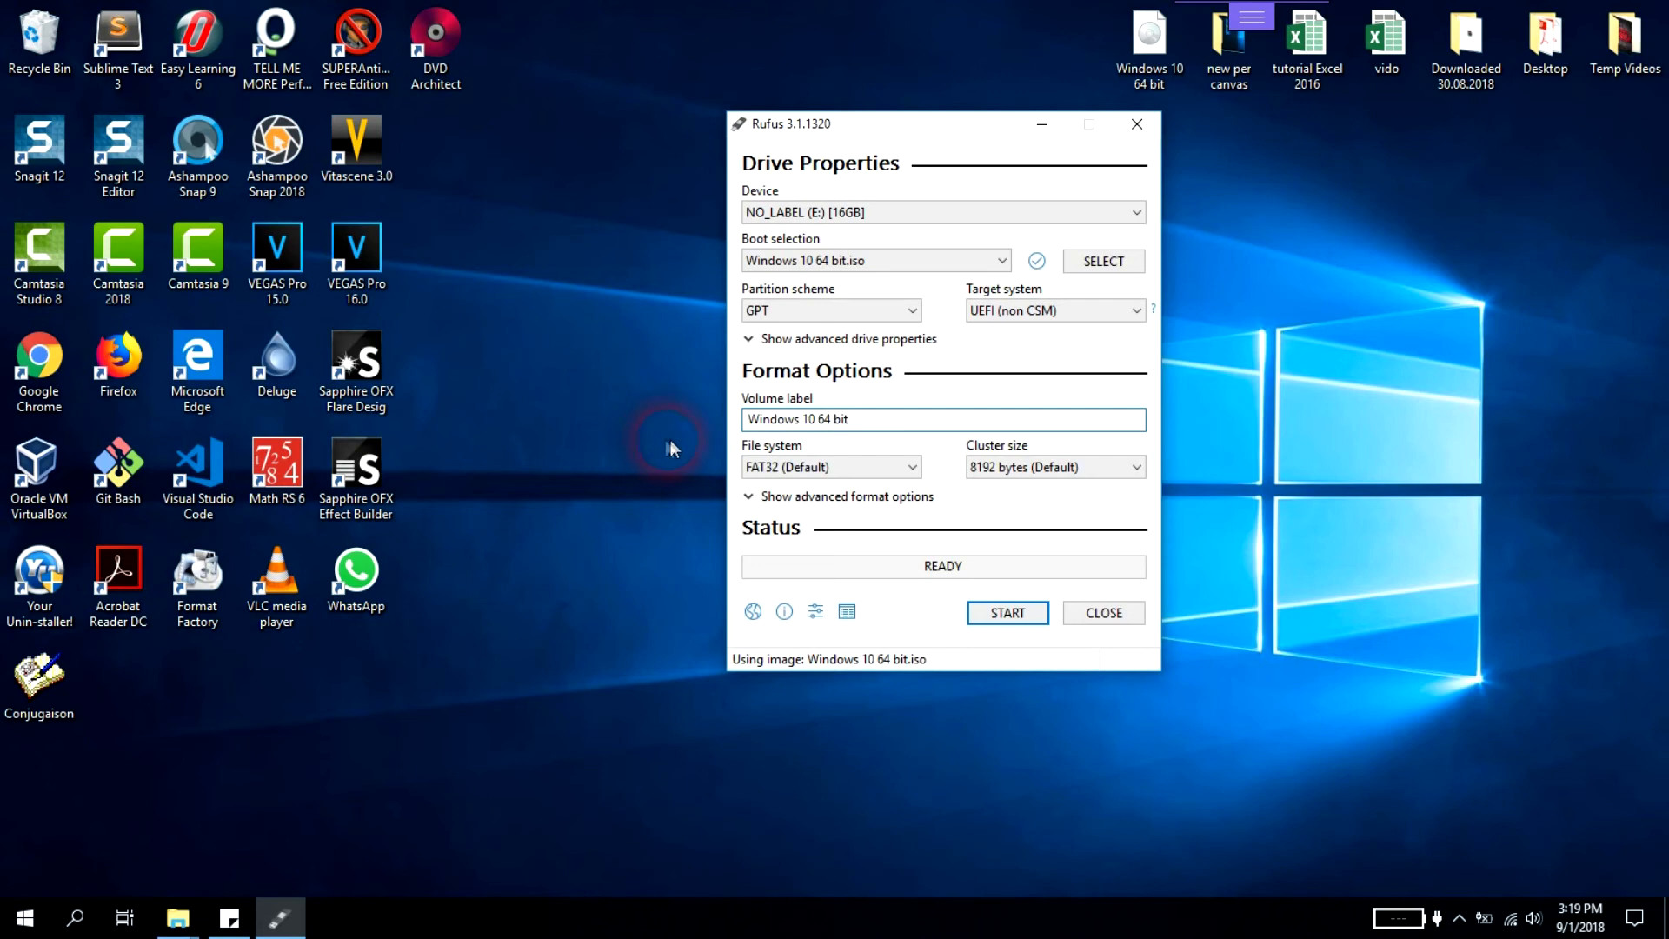
Step: Start the Rufus write and accept the warning that the USB drive will be erased
{"action": "left_click", "coordinate": [1005, 612]}
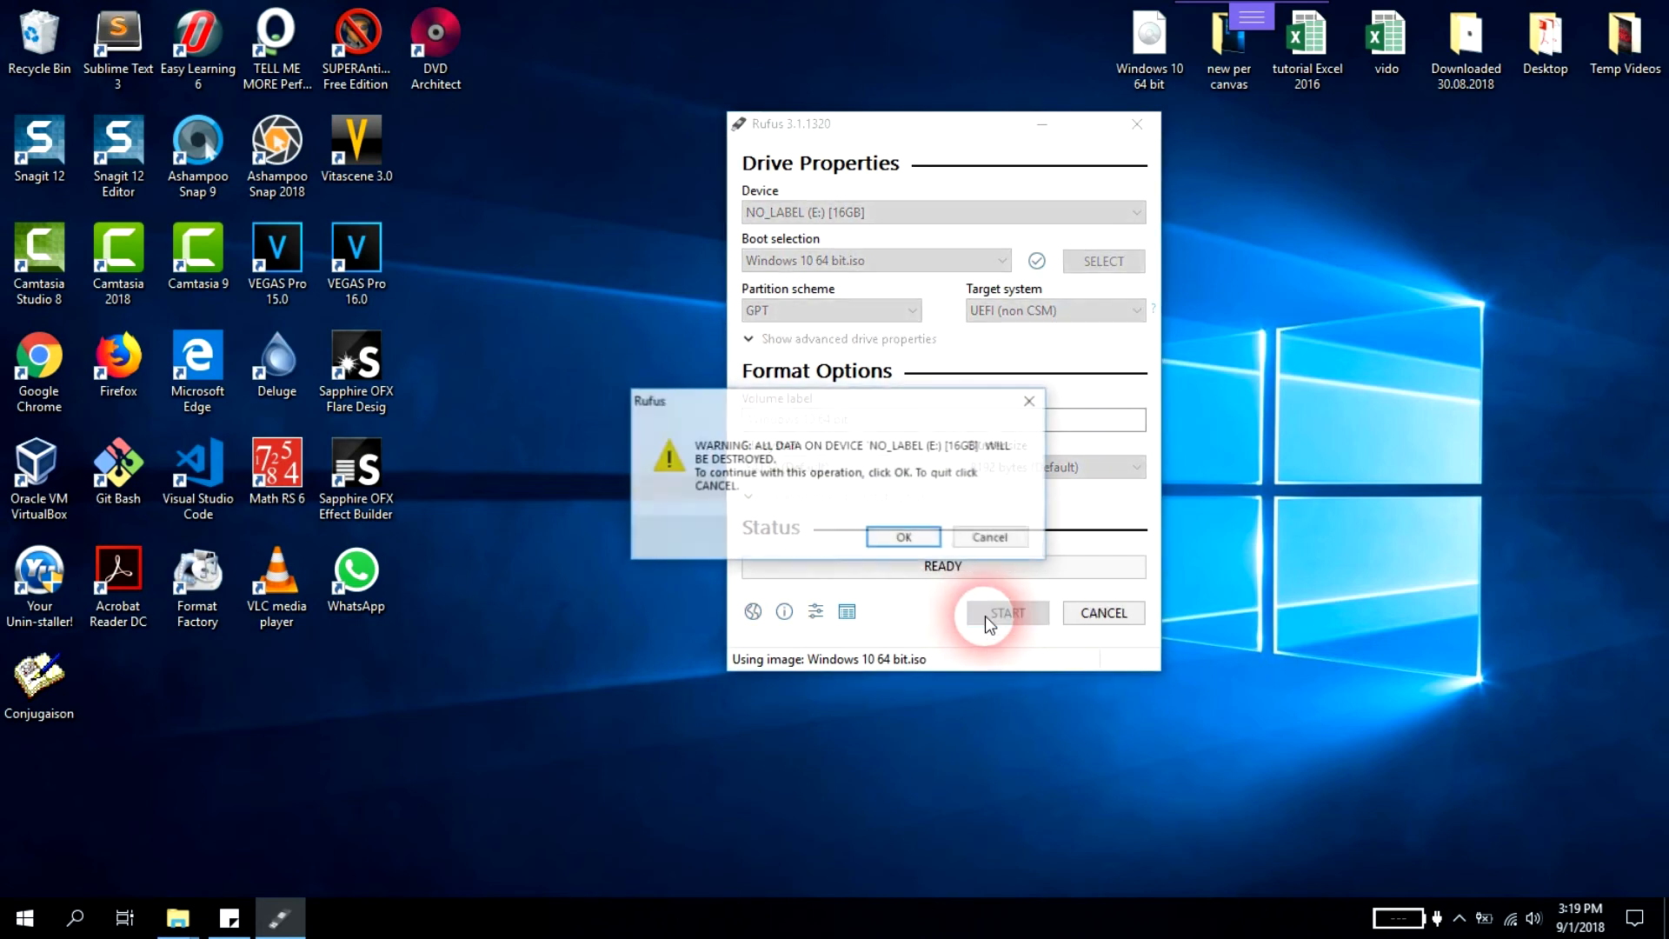
{"action": "left_click", "coordinate": [1006, 612]}
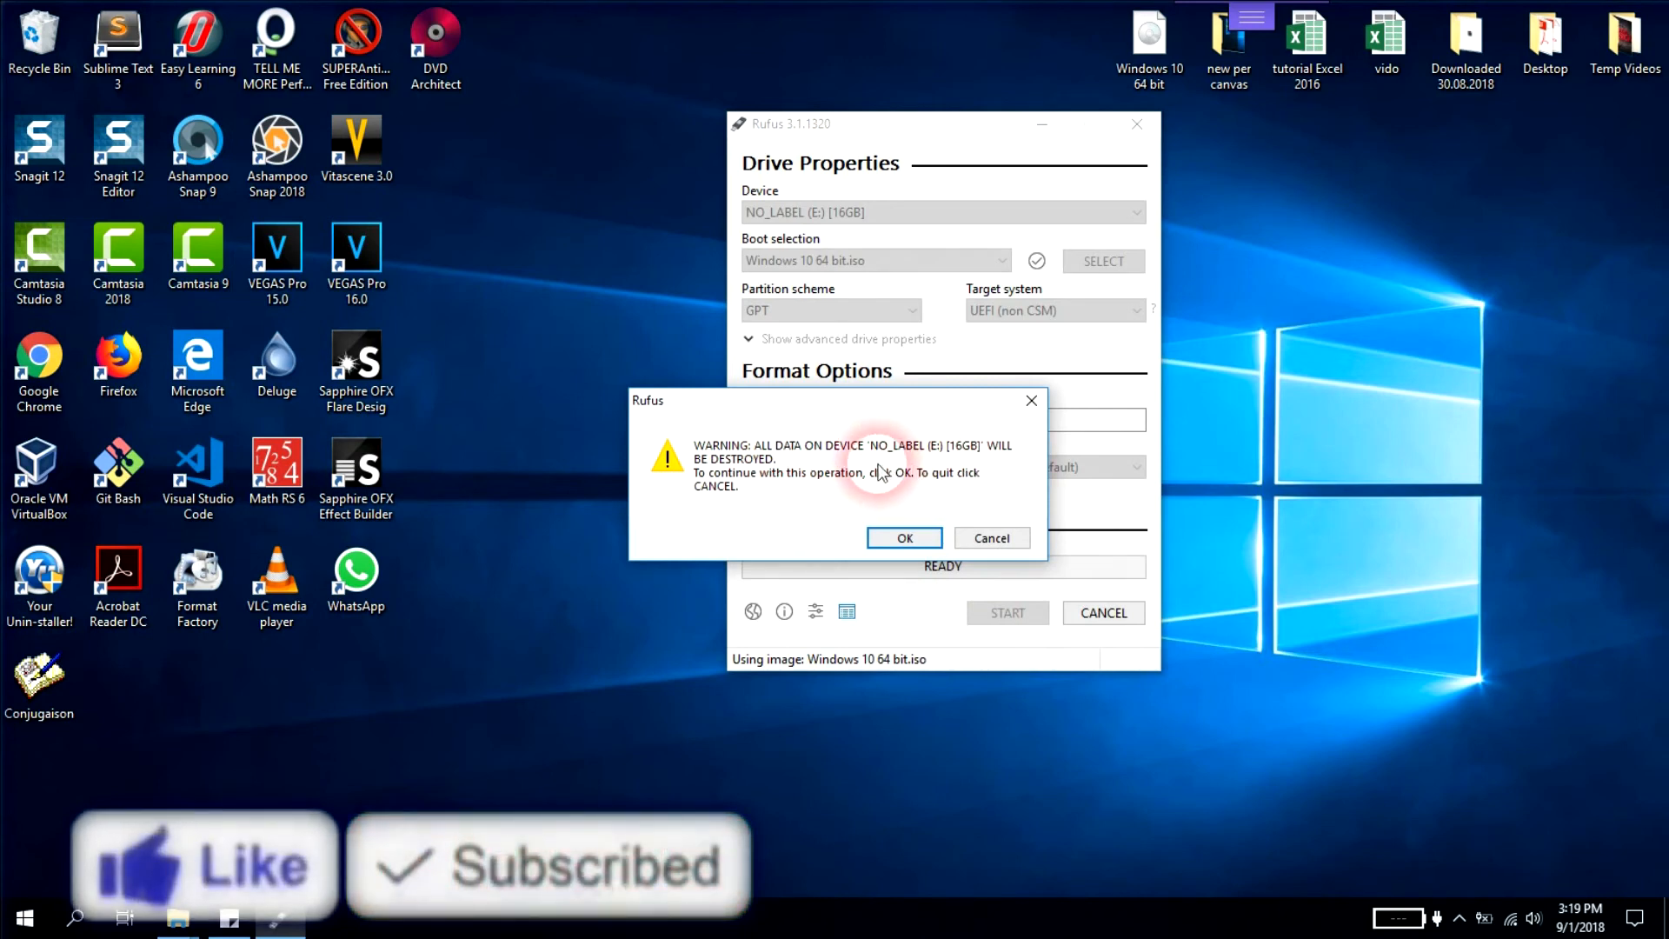
{"action": "mouse_move", "coordinate": [793, 466]}
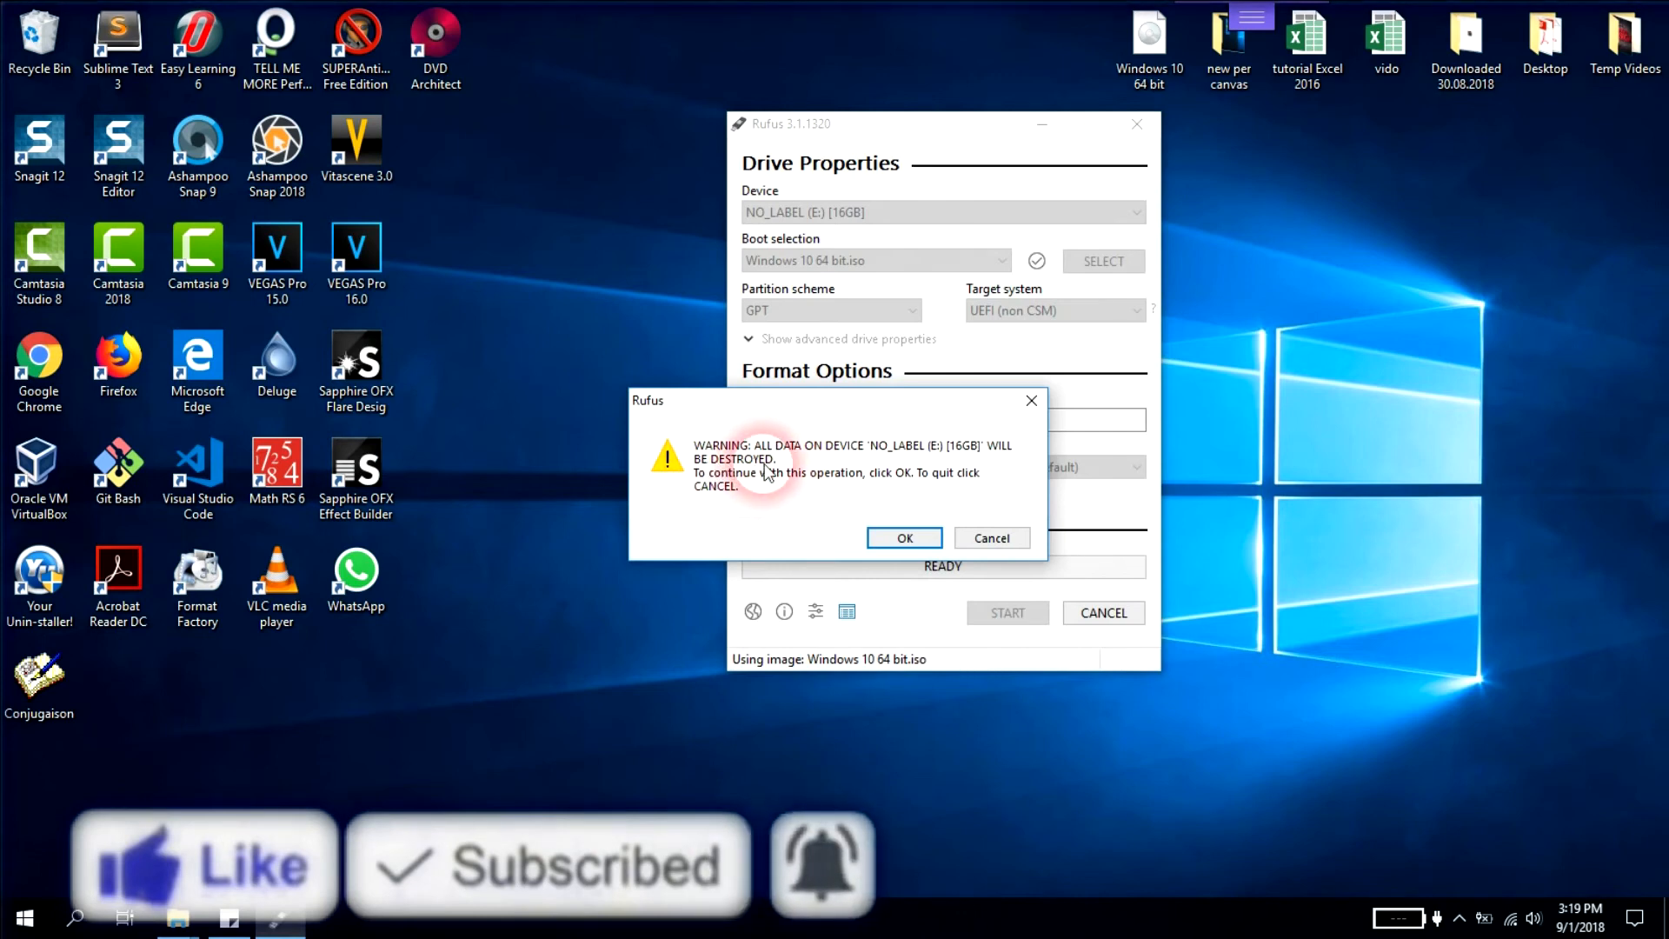
{"action": "left_click", "coordinate": [902, 537]}
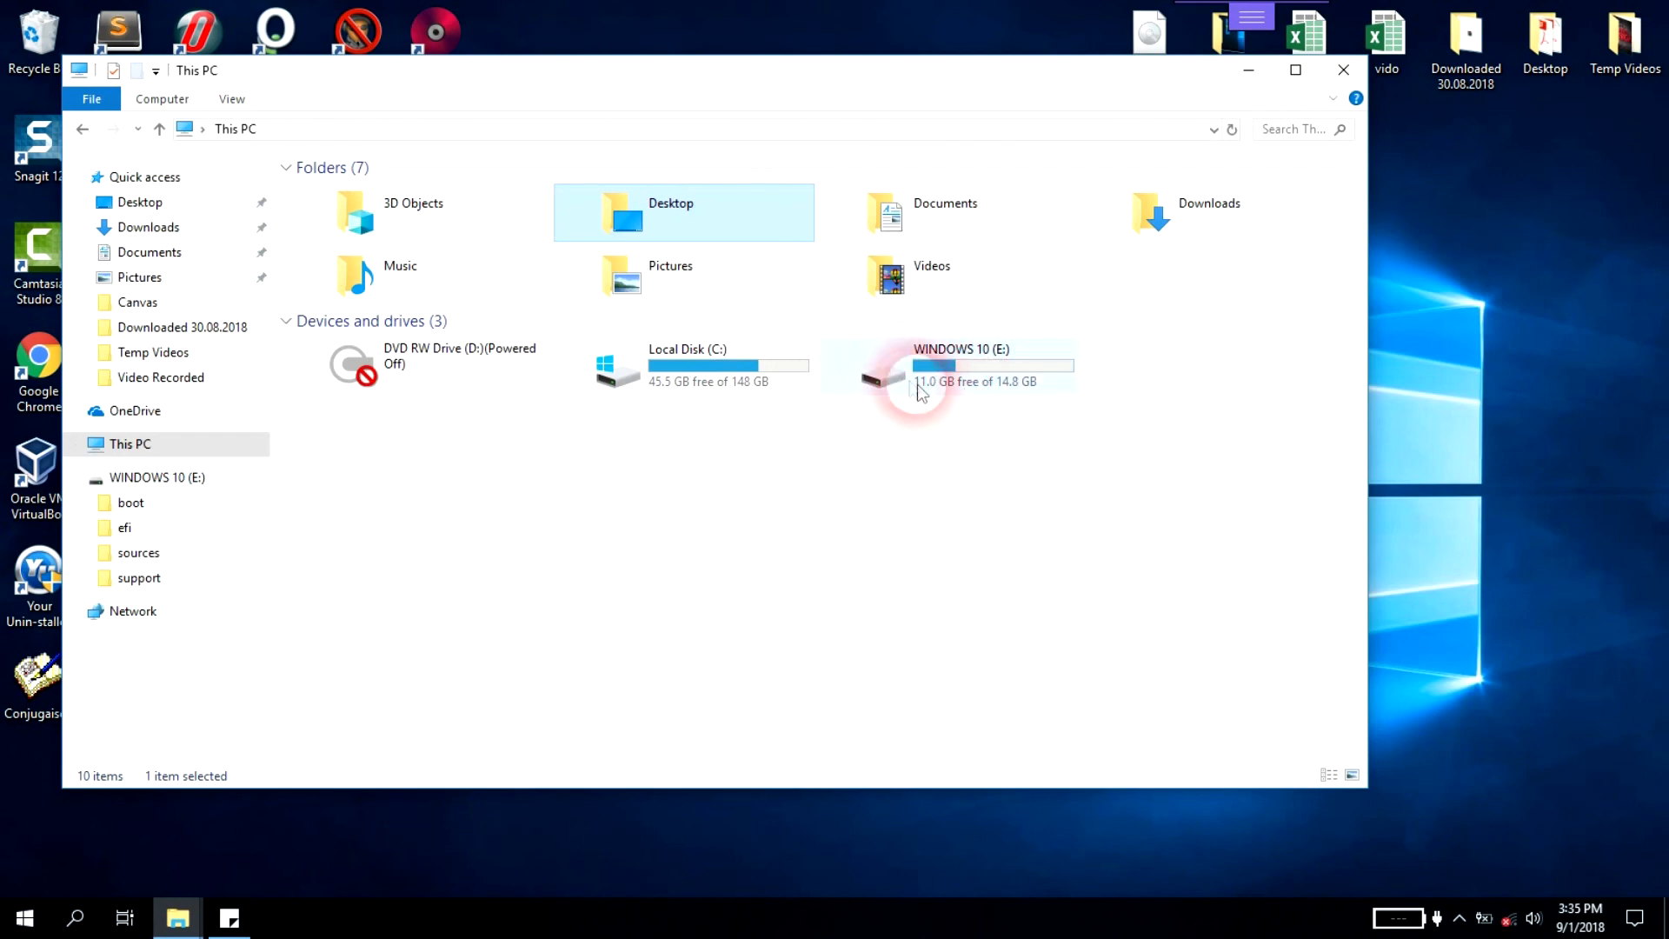
{"action": "mouse_move", "coordinate": [968, 381]}
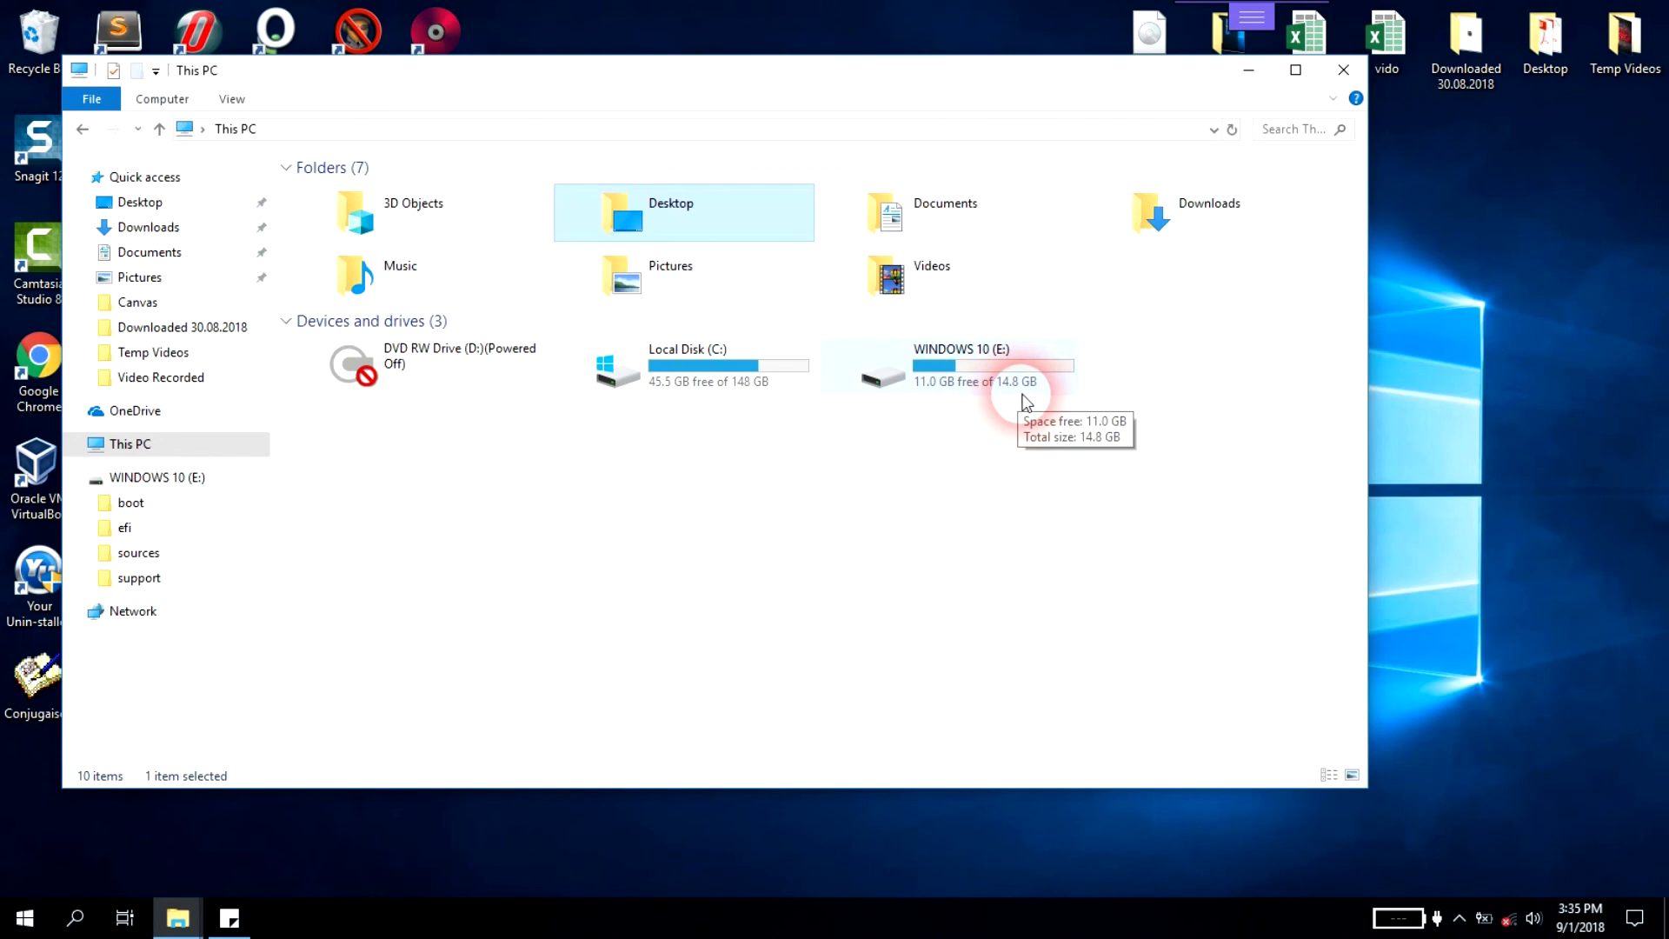
{"action": "mouse_move", "coordinate": [979, 412]}
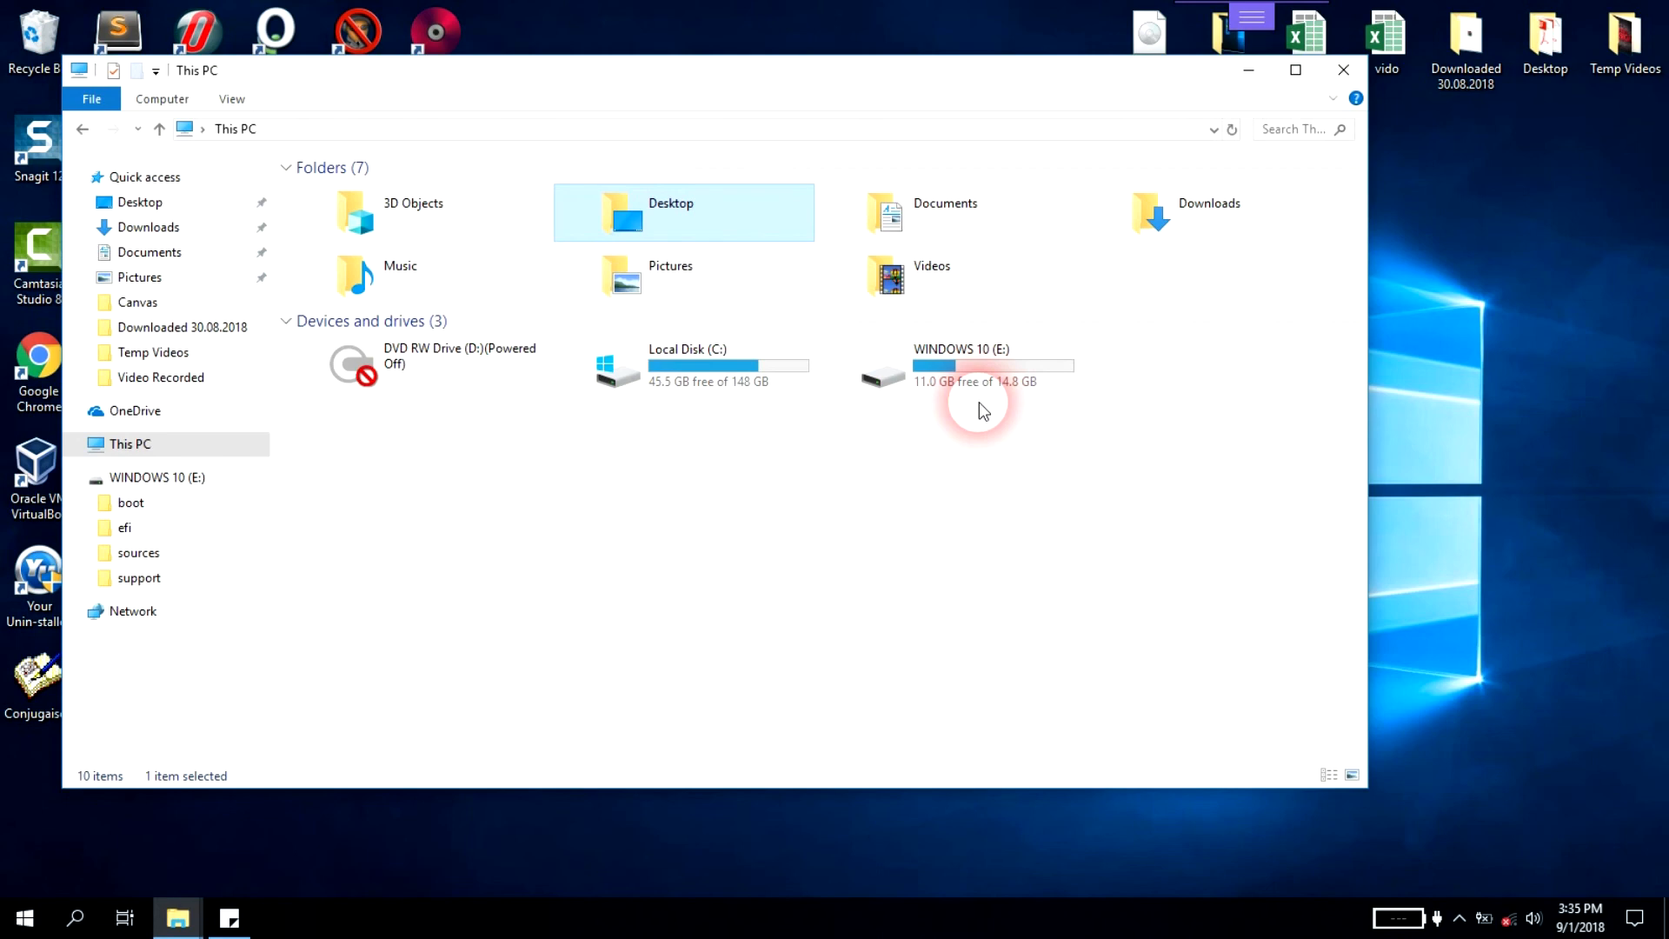
Step: Open WINDOWS 10 (E:) and select the setup file among its boot files
{"action": "double_click", "coordinate": [961, 365]}
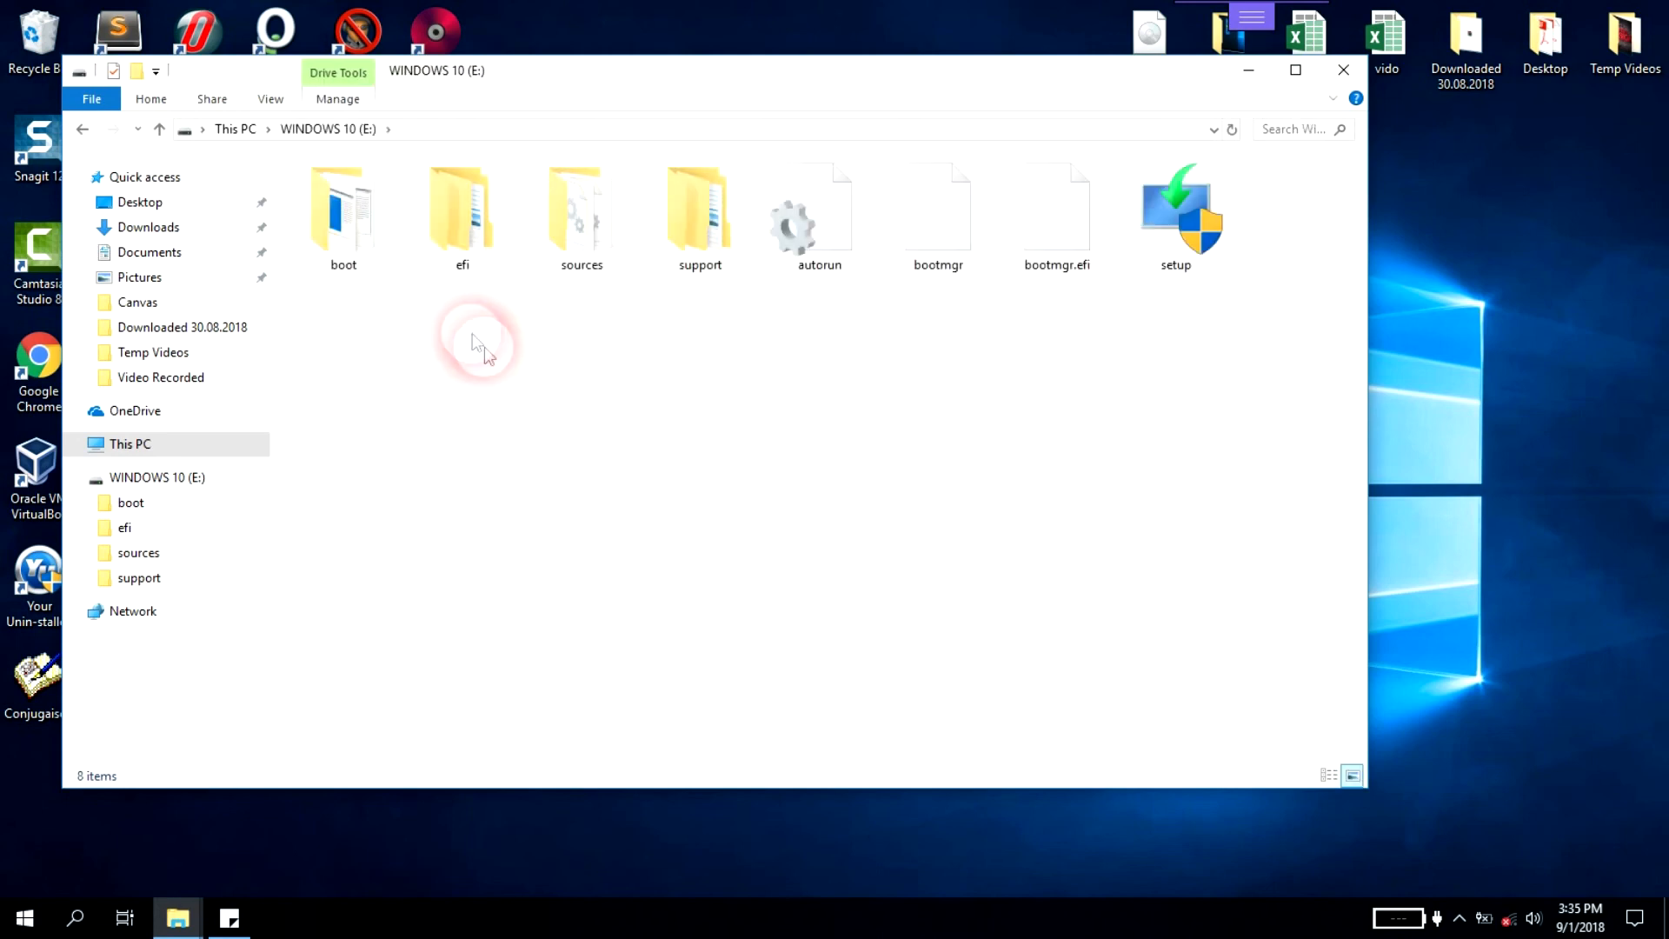
{"action": "left_click", "coordinate": [1175, 213]}
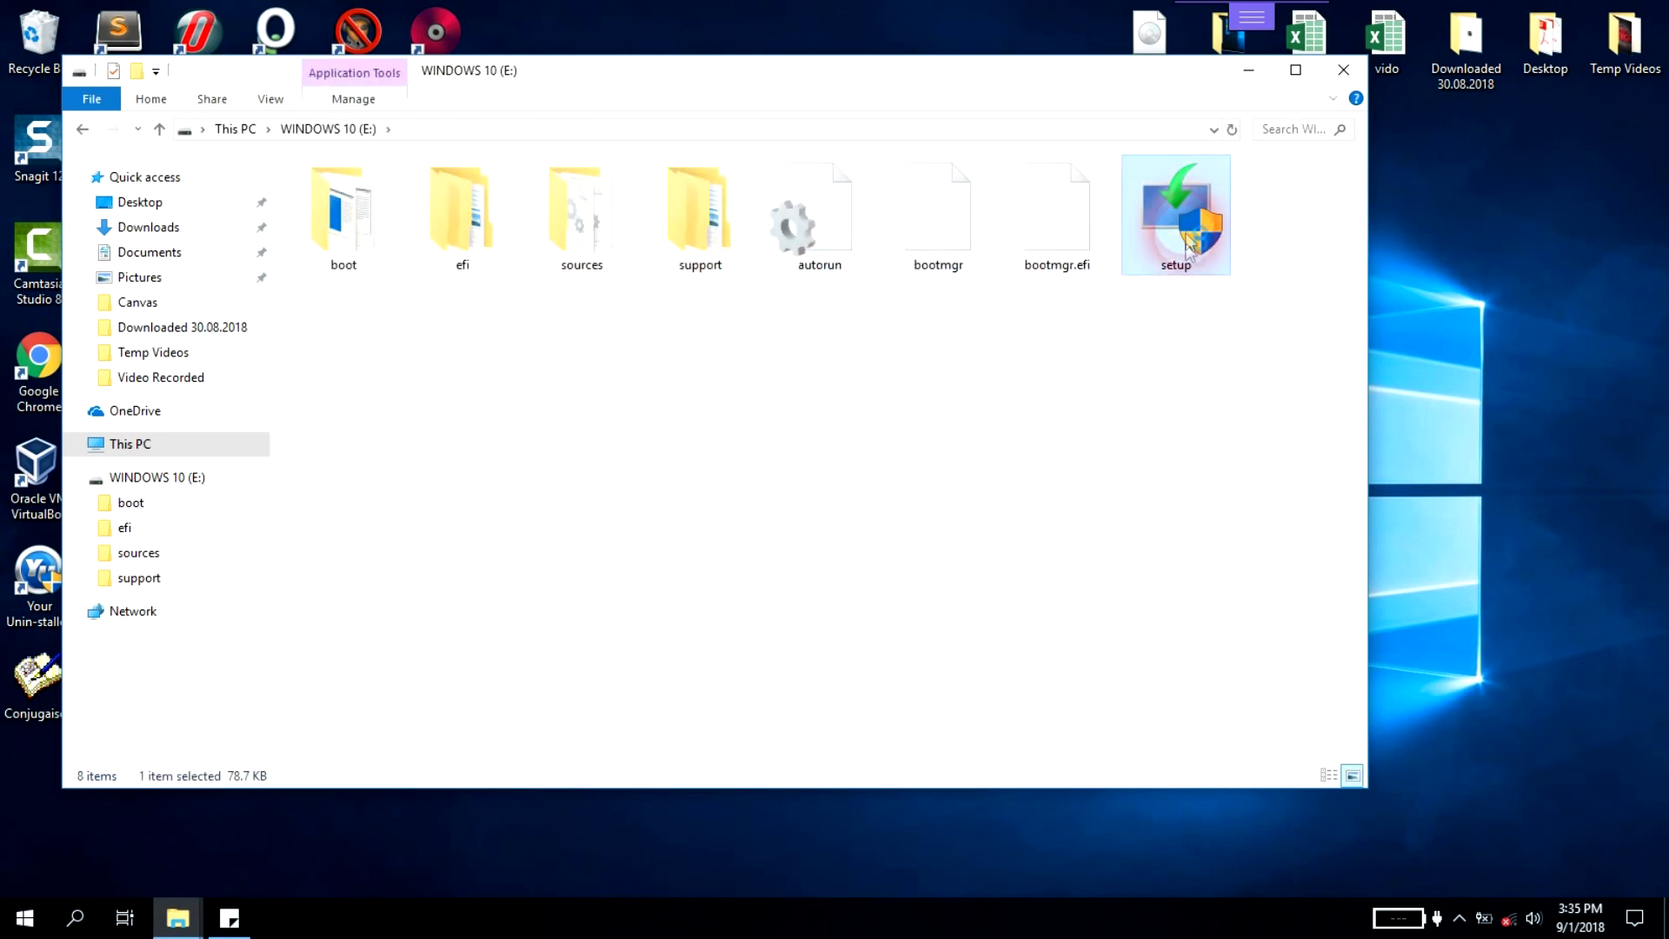